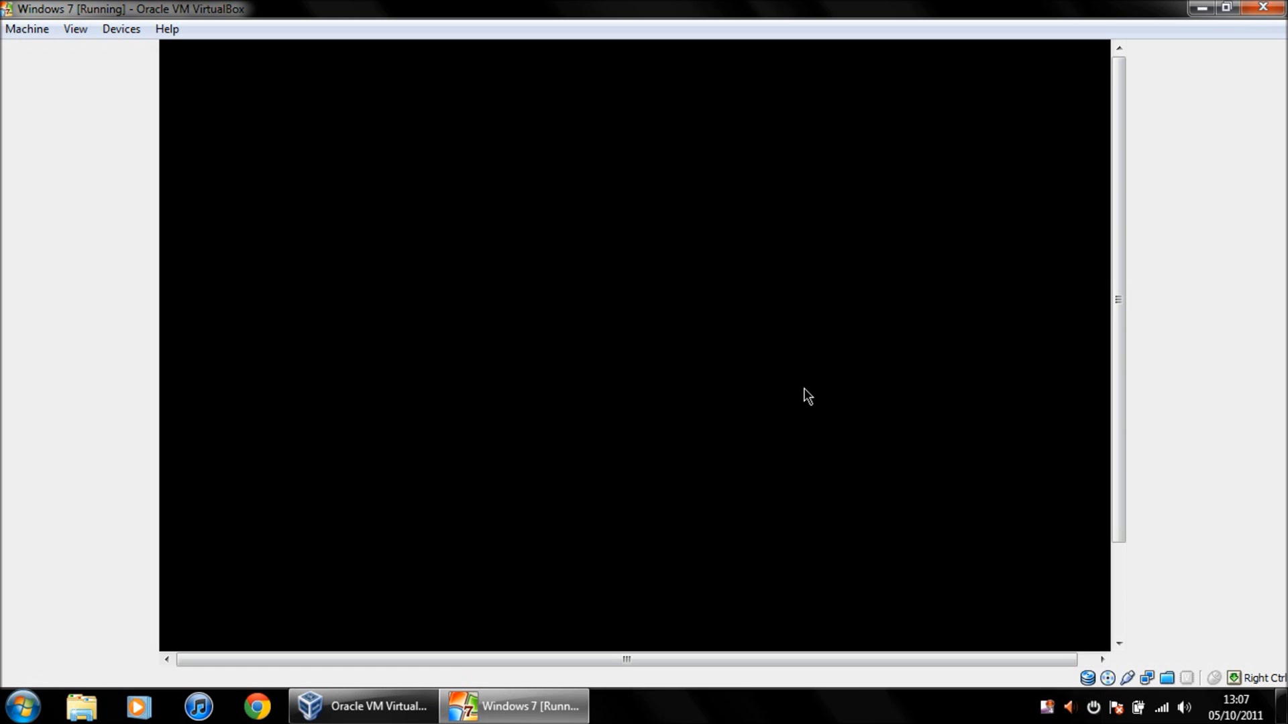
{"action": "mouse_move", "coordinate": [1232, 306]}
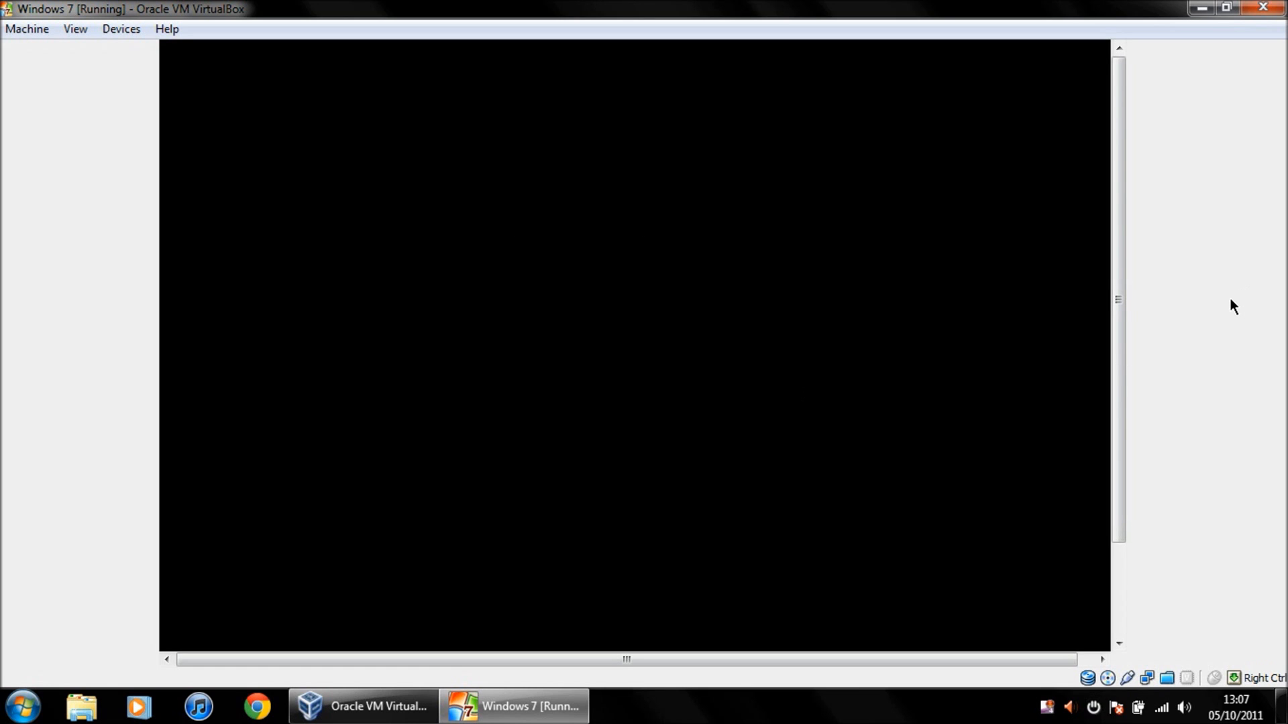
{"action": "mouse_move", "coordinate": [1218, 325]}
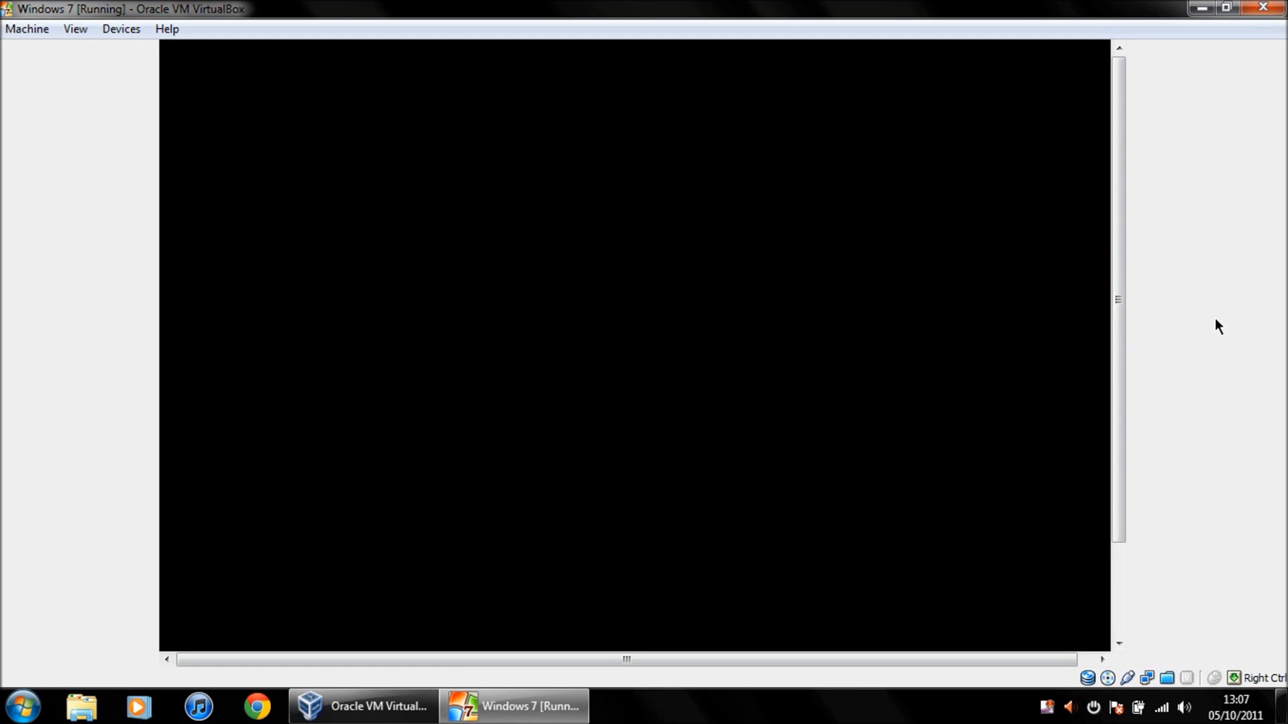
{"action": "mouse_move", "coordinate": [1196, 325]}
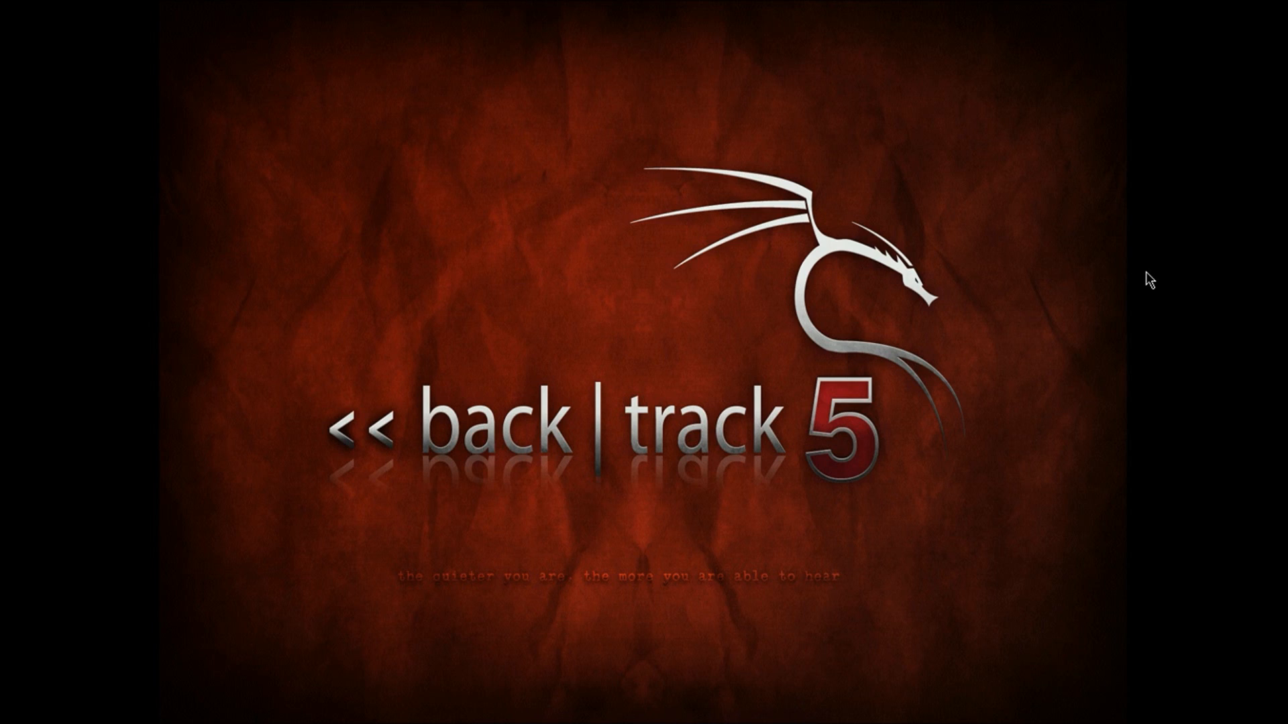
{"action": "mouse_move", "coordinate": [1188, 298]}
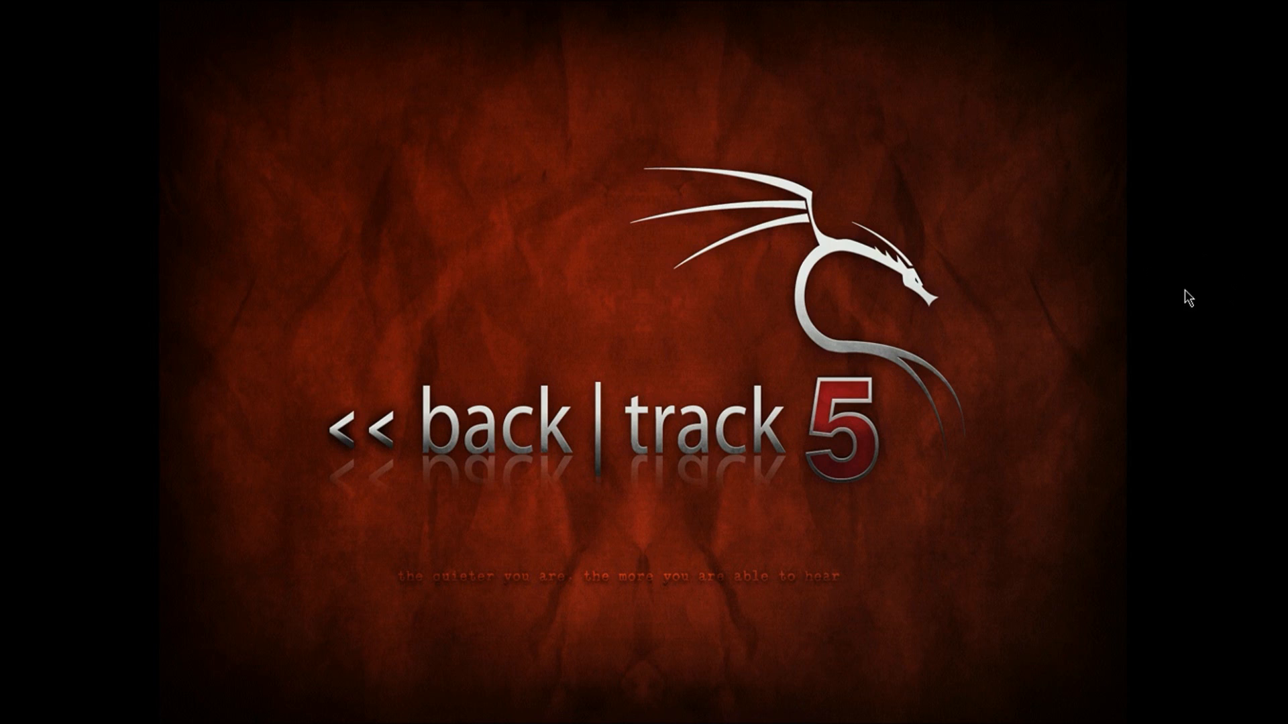
{"action": "mouse_move", "coordinate": [1199, 322]}
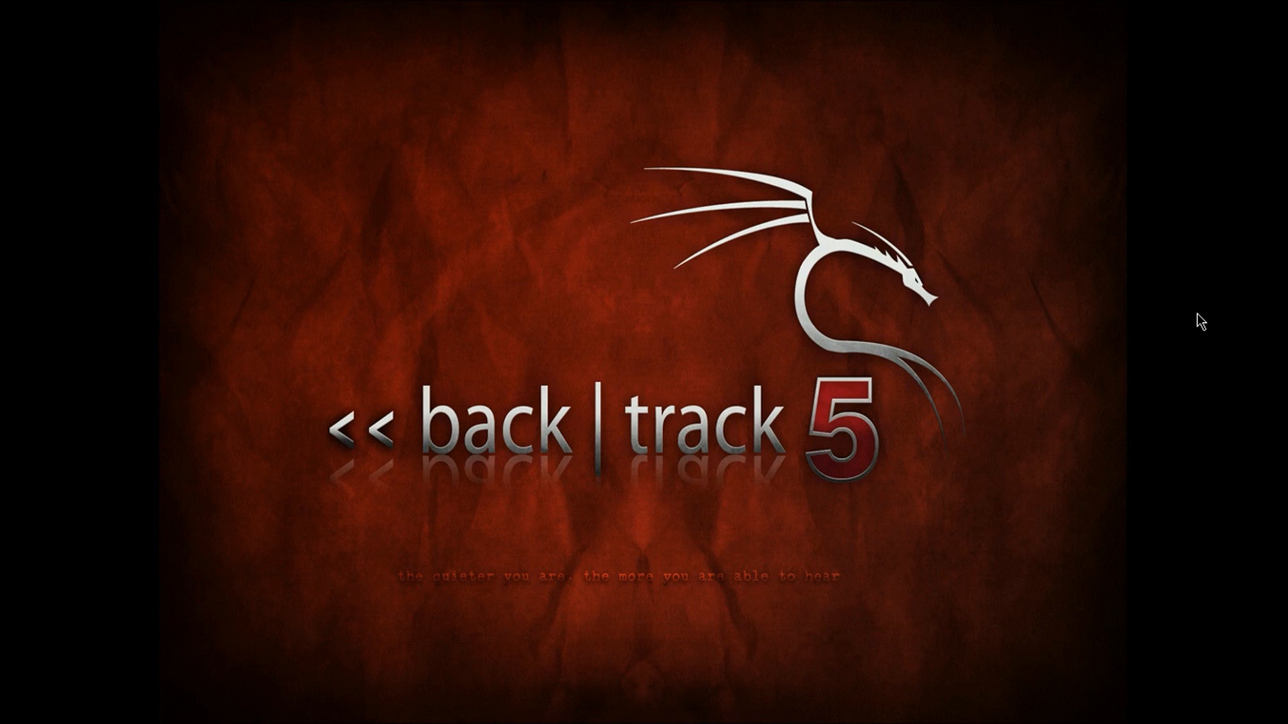
{"action": "mouse_move", "coordinate": [1145, 316]}
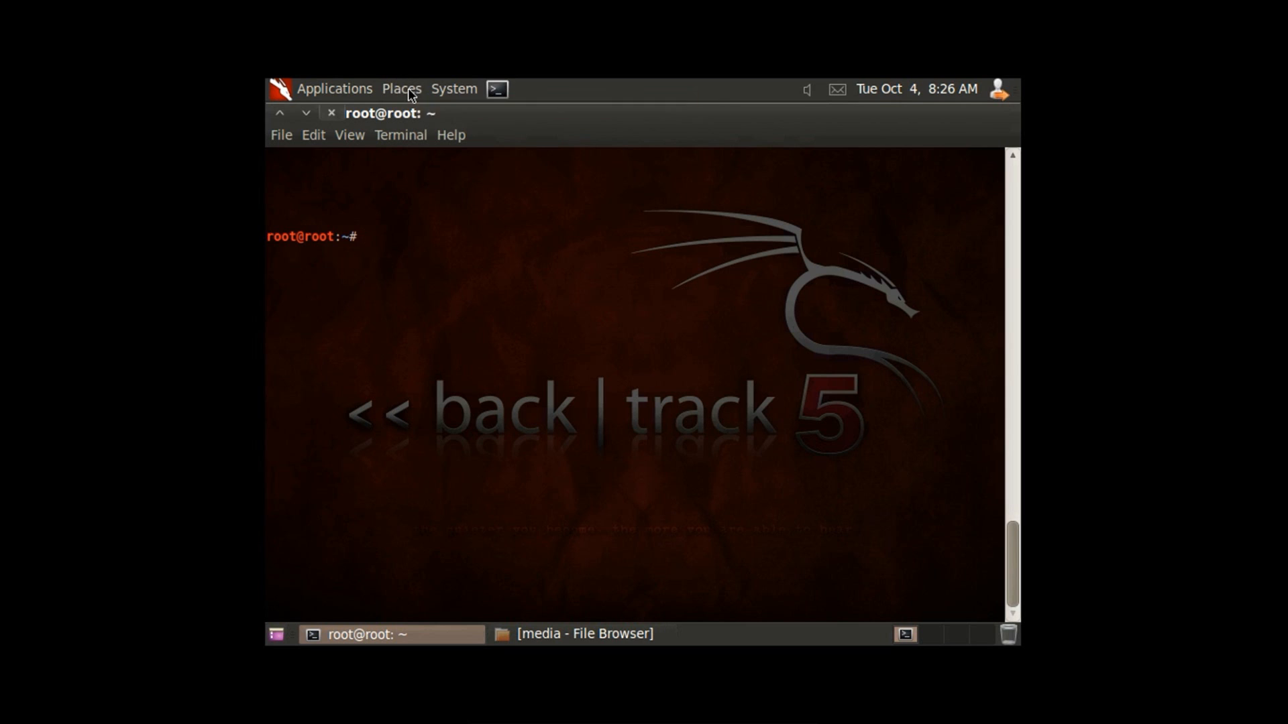
{"action": "left_click", "coordinate": [402, 89]}
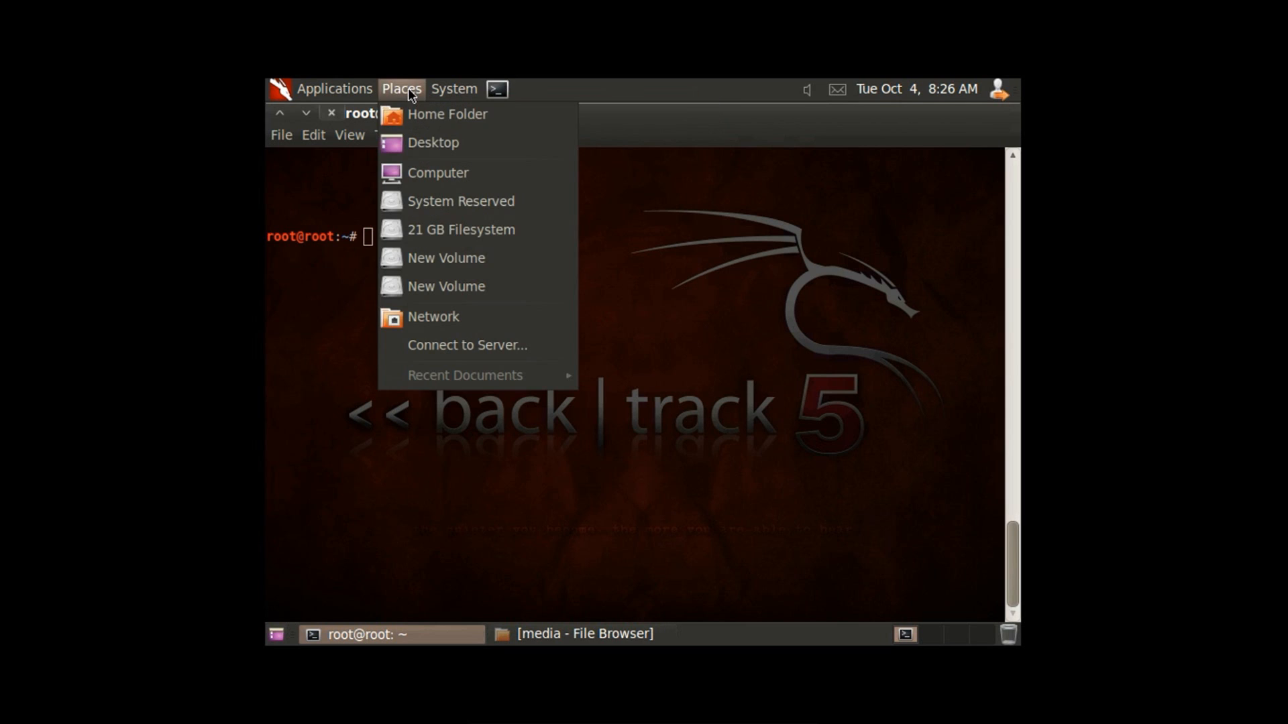
{"action": "mouse_move", "coordinate": [1031, 527]}
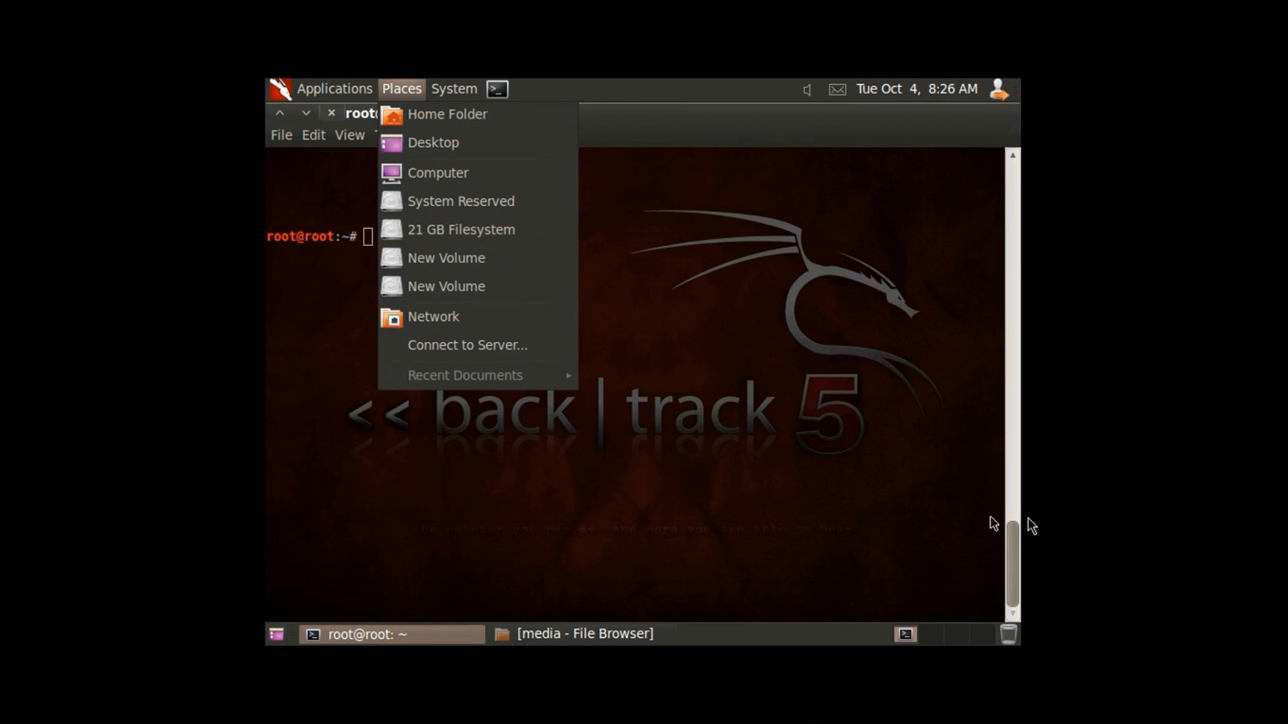
{"action": "left_click", "coordinate": [588, 312]}
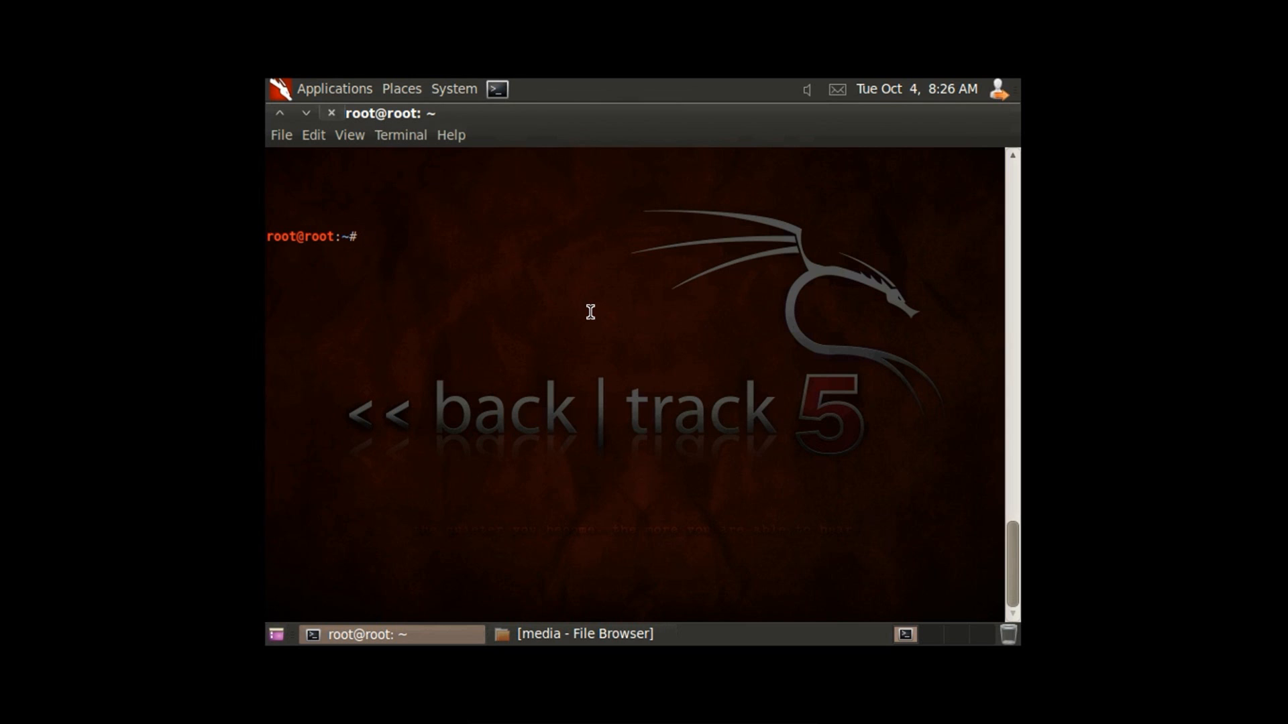
Change into /media and copy the drive name 28EC1687EC165004.
{"action": "type", "text": "cd"}
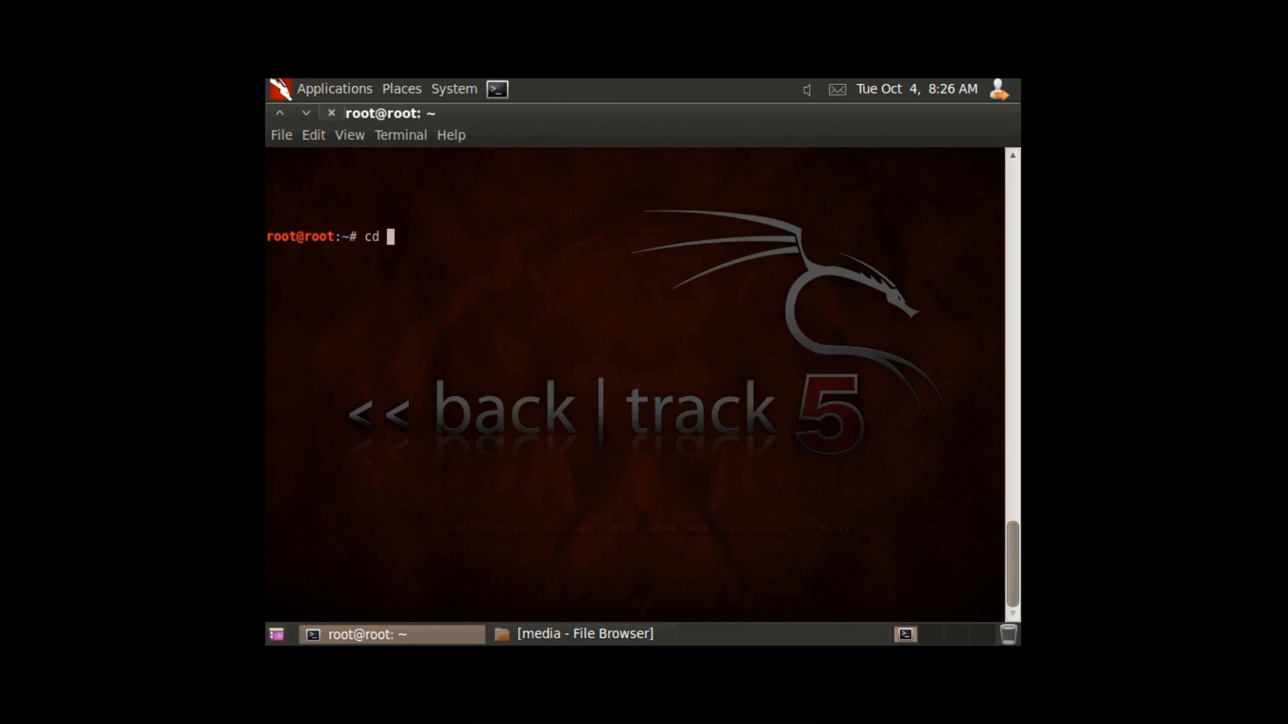
{"action": "type", "text": "/media"}
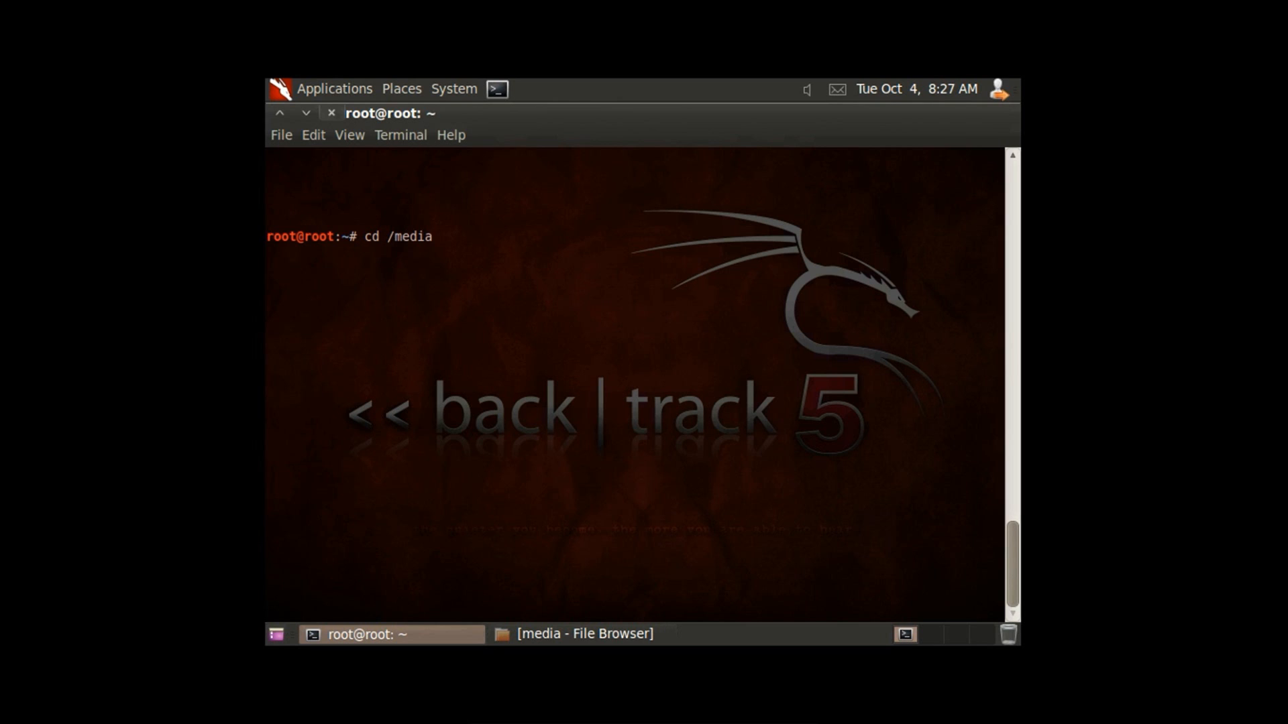
{"action": "key", "text": "Return"}
{"action": "type", "text": "ls"}
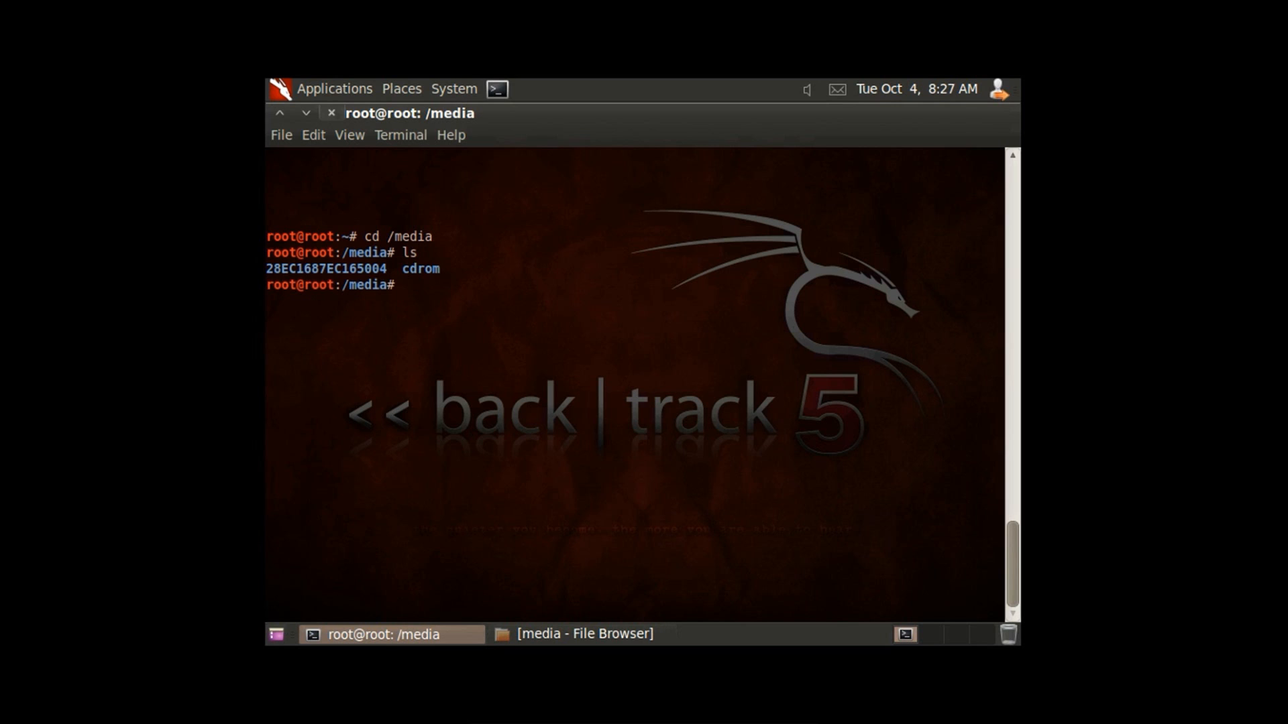
{"action": "double_click", "coordinate": [329, 268]}
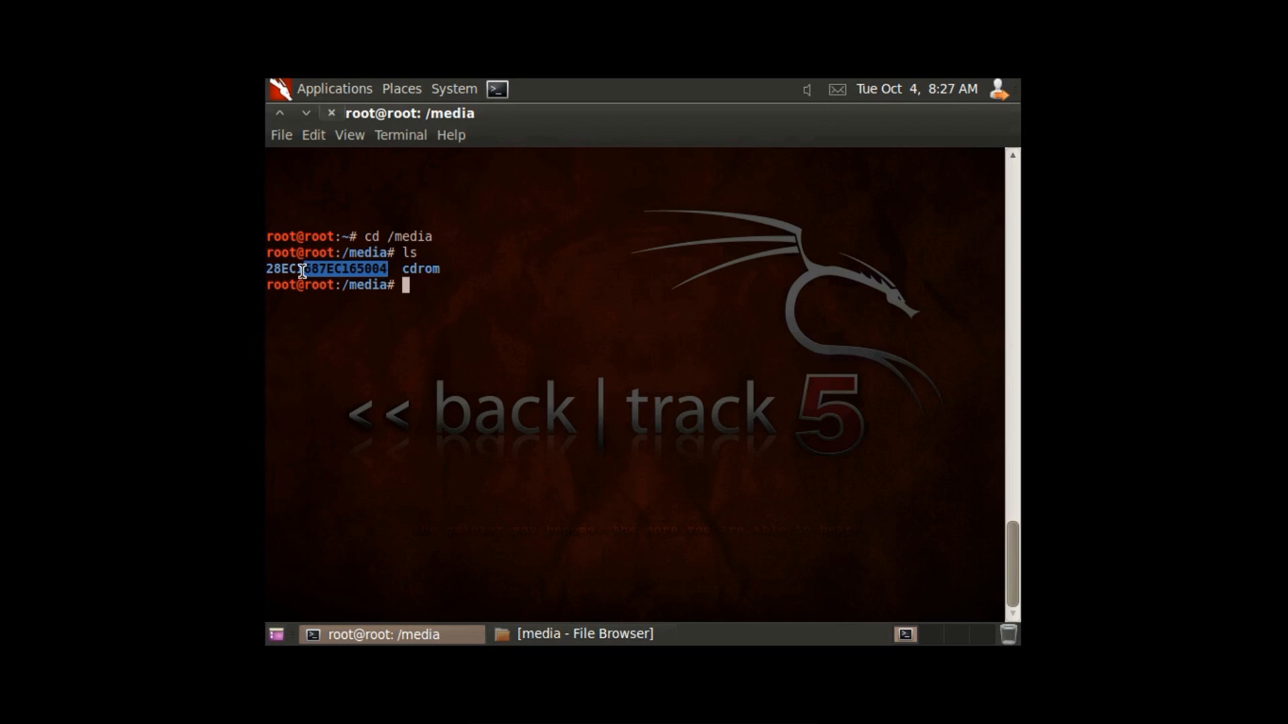
{"action": "right_click", "coordinate": [304, 271]}
{"action": "type", "text": "ls"}
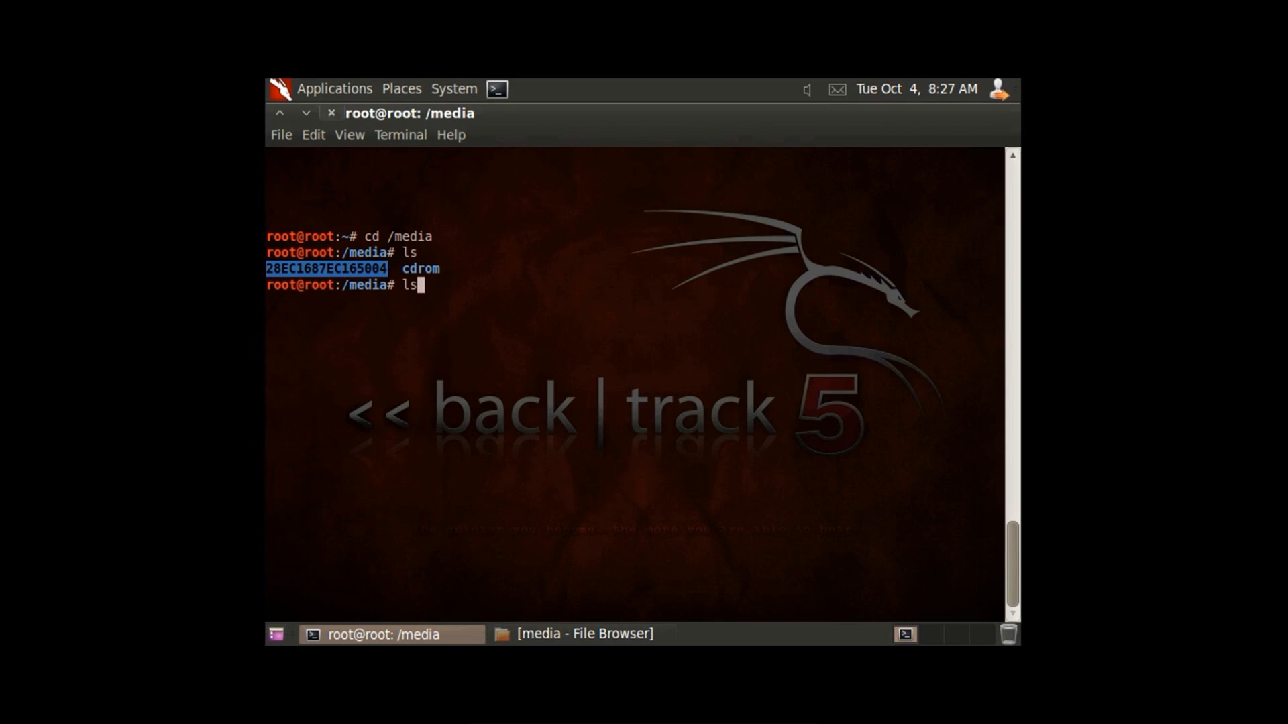
Enter /media/28EC1687EC165004 and list its top-level contents.
{"action": "type", "text": "cd /media"}
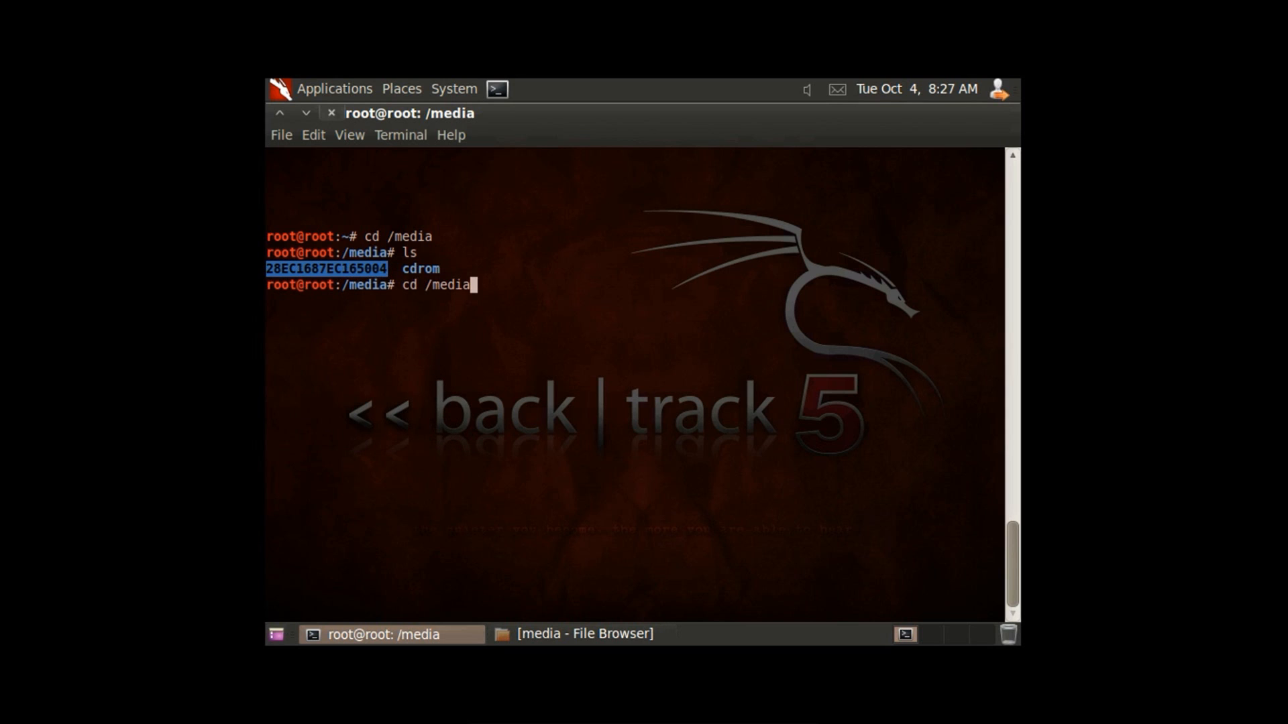
{"action": "type", "text": "/28EC1687EC165004"}
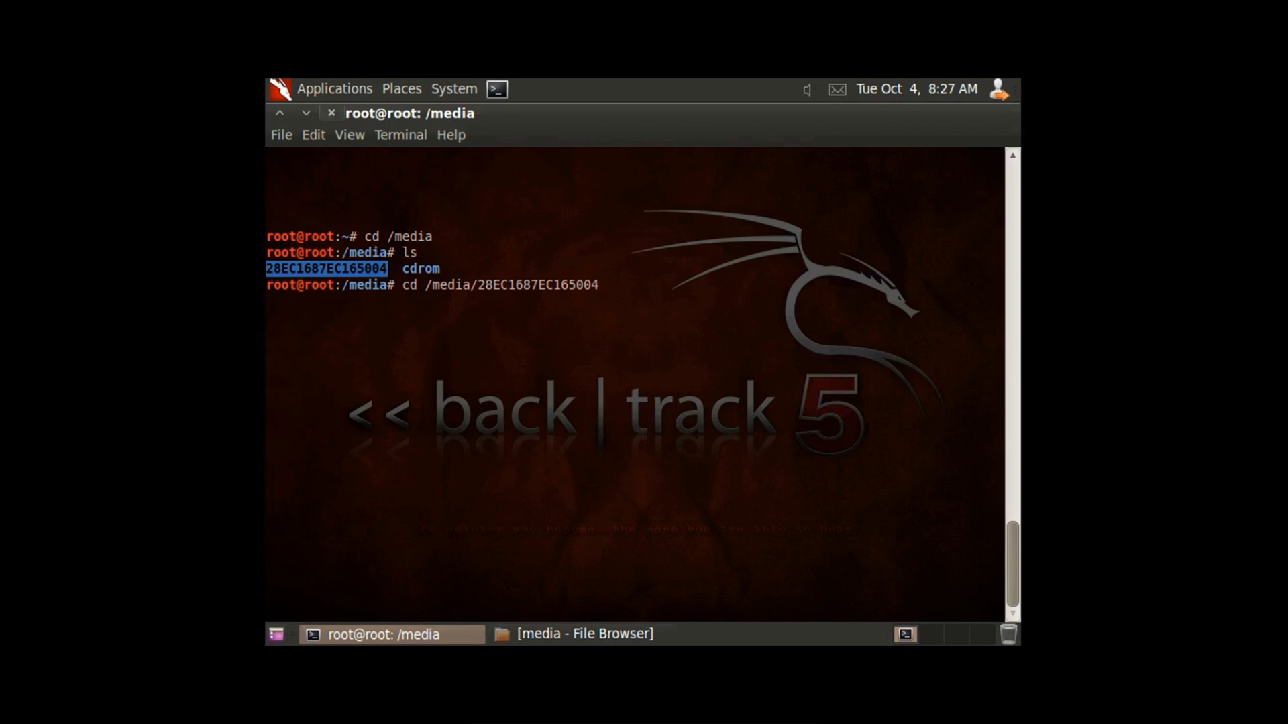
{"action": "key", "text": "Return"}
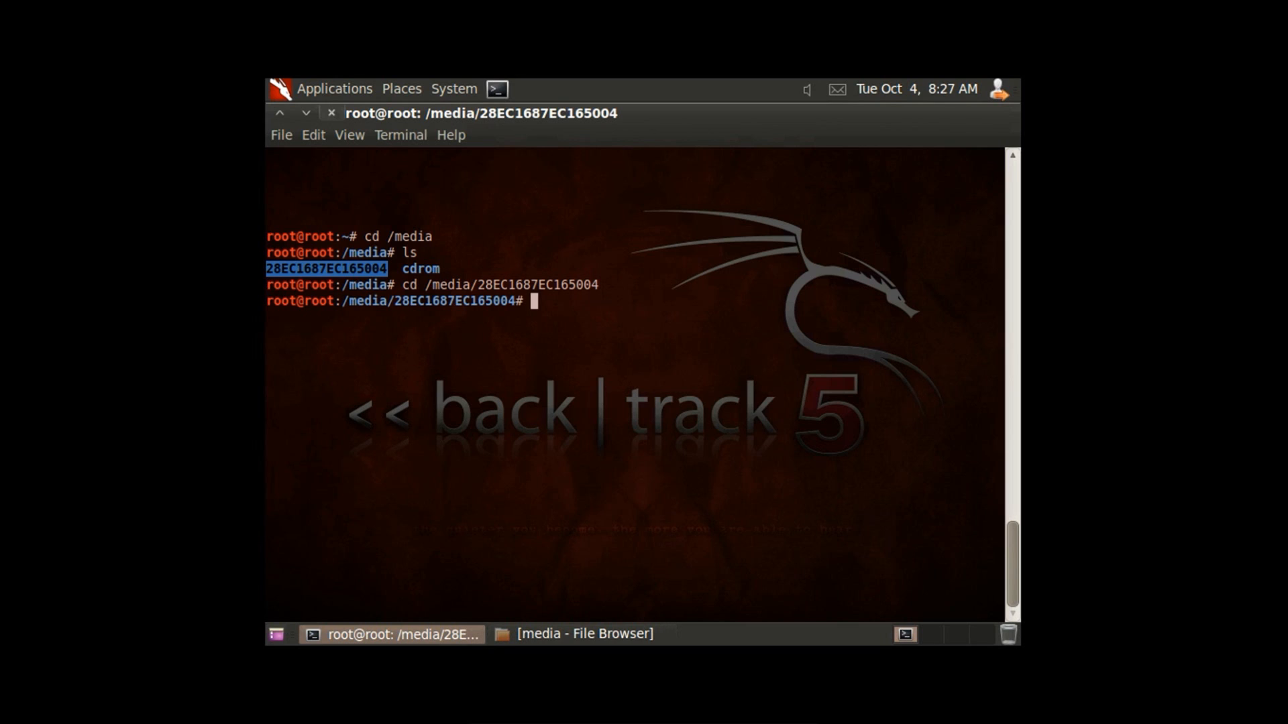
{"action": "type", "text": "l"}
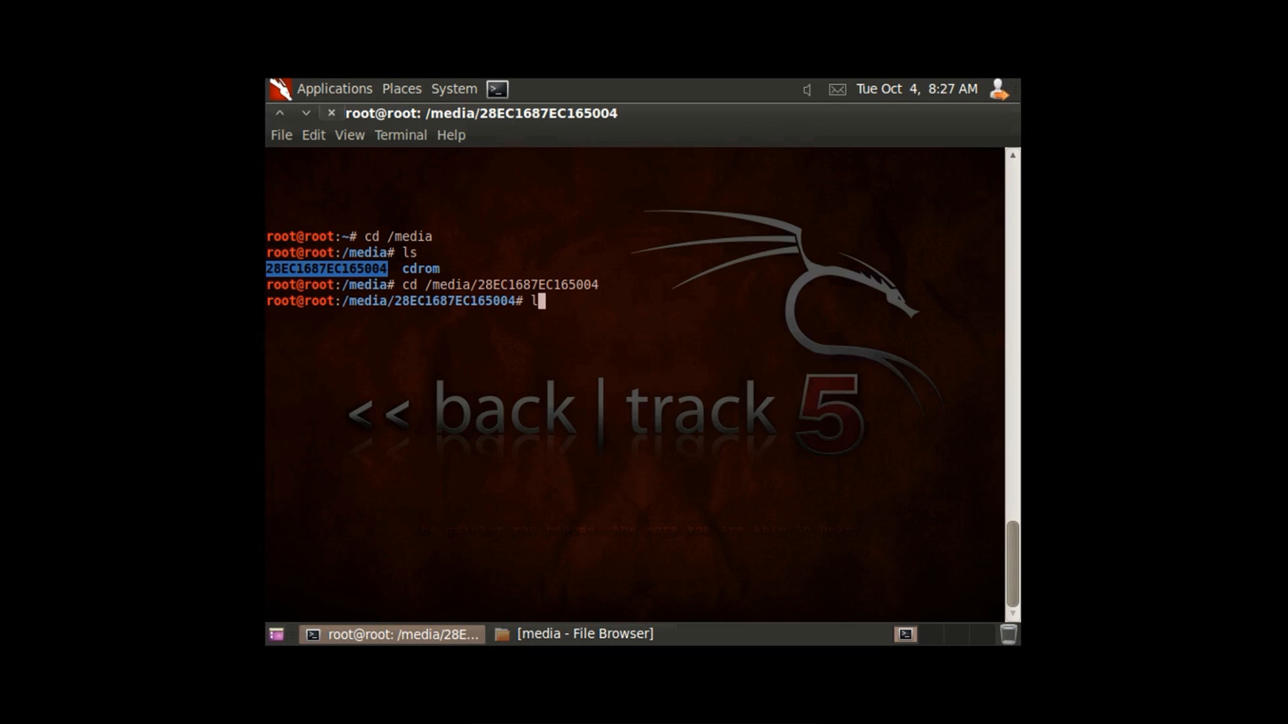
{"action": "key", "text": "Return"}
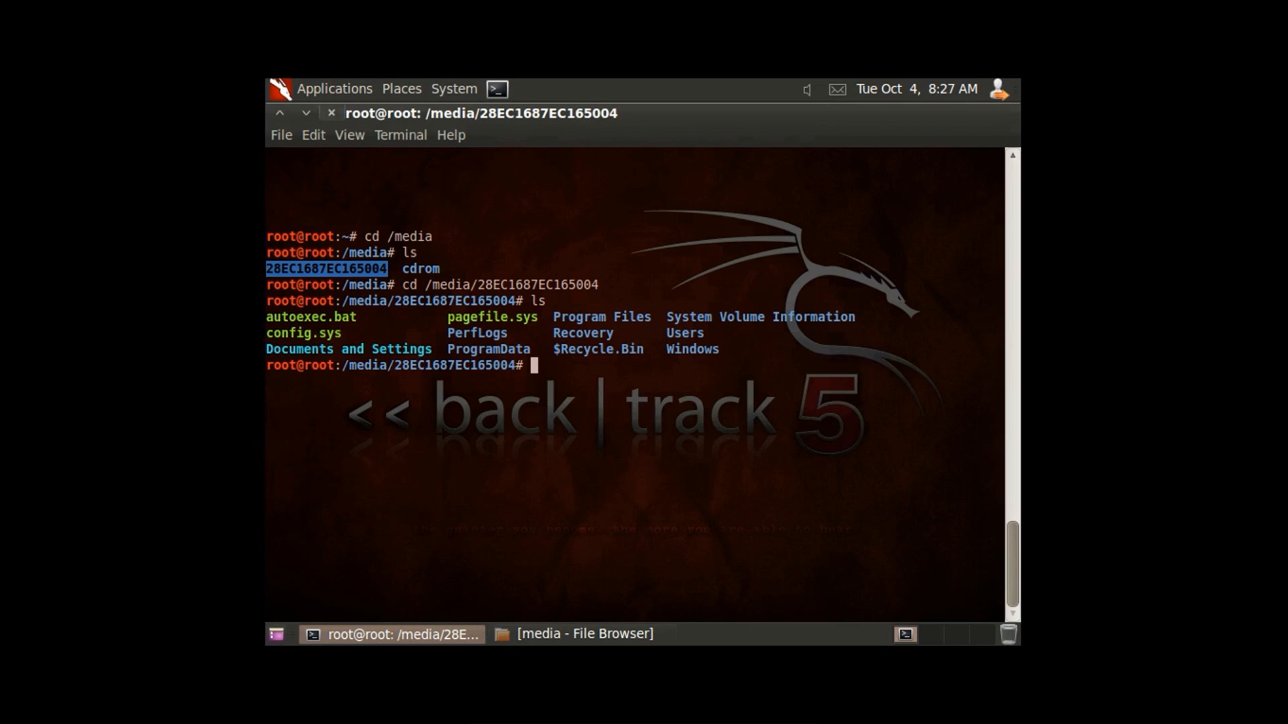
{"action": "mouse_move", "coordinate": [509, 342]}
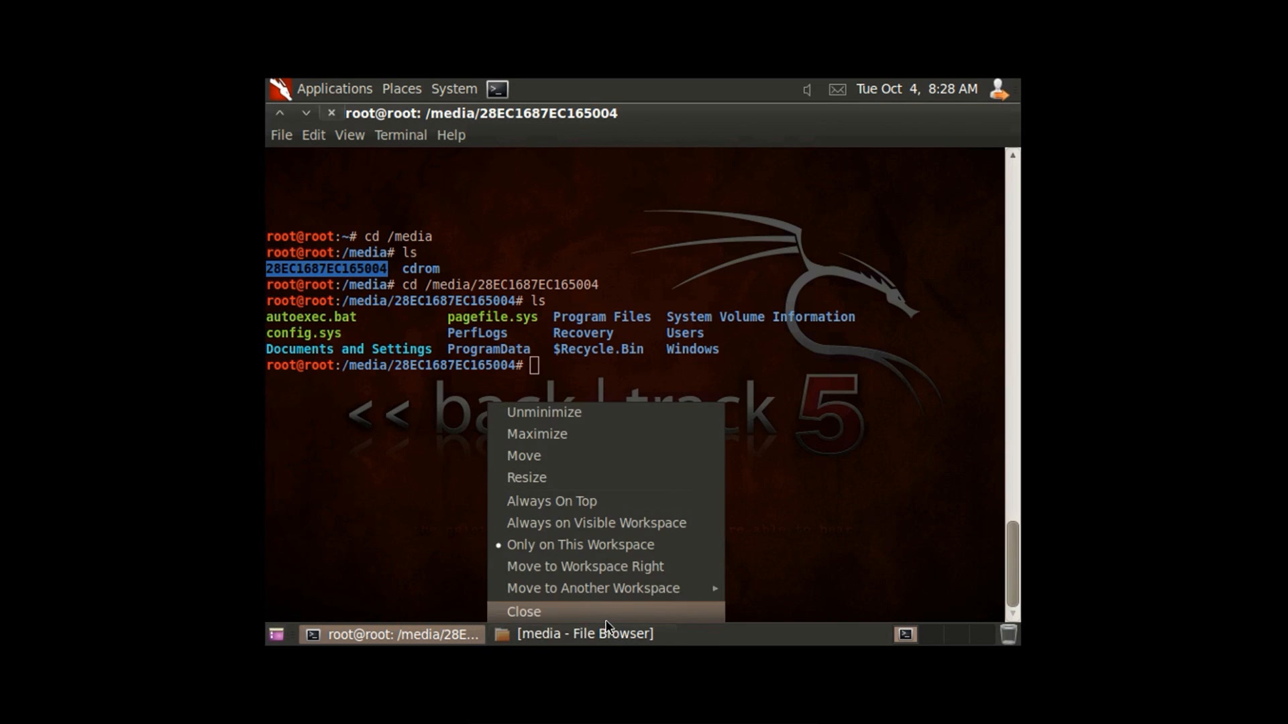
Close the media file browser window, leaving GNOME Terminal as the only window.
{"action": "left_click", "coordinate": [523, 611]}
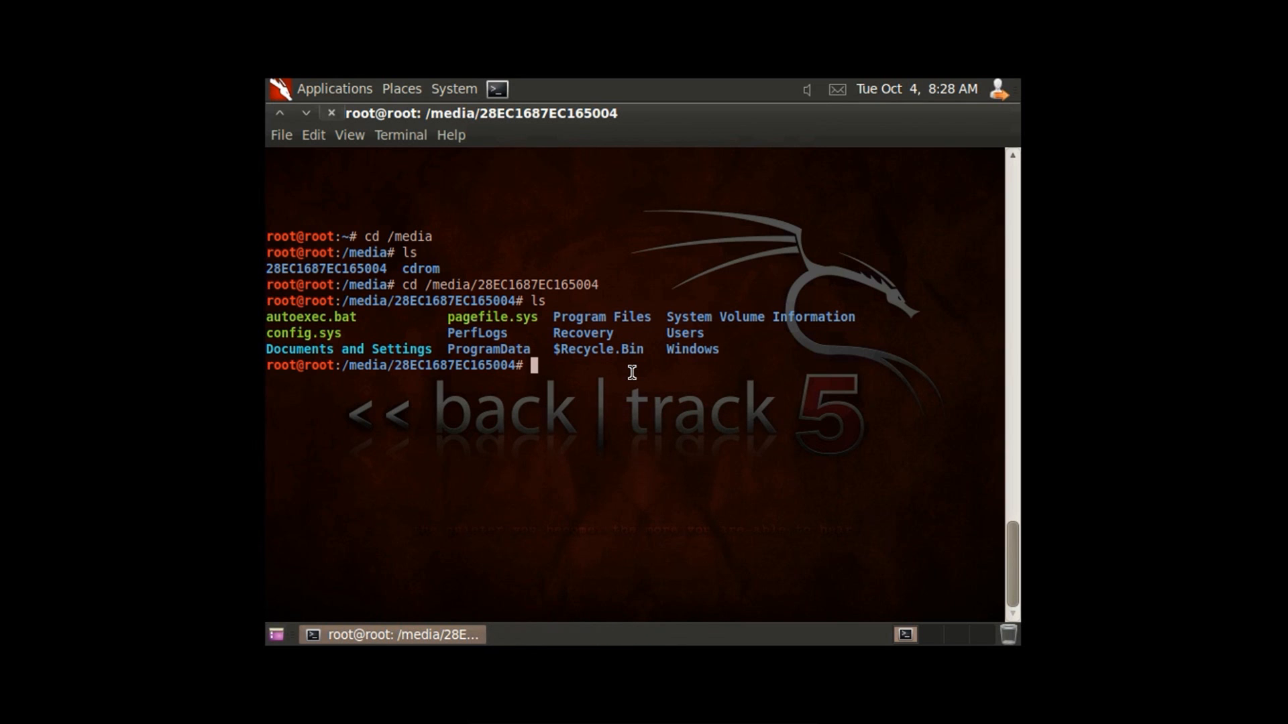
{"action": "type", "text": "cd /media/28EC1687EC165004"}
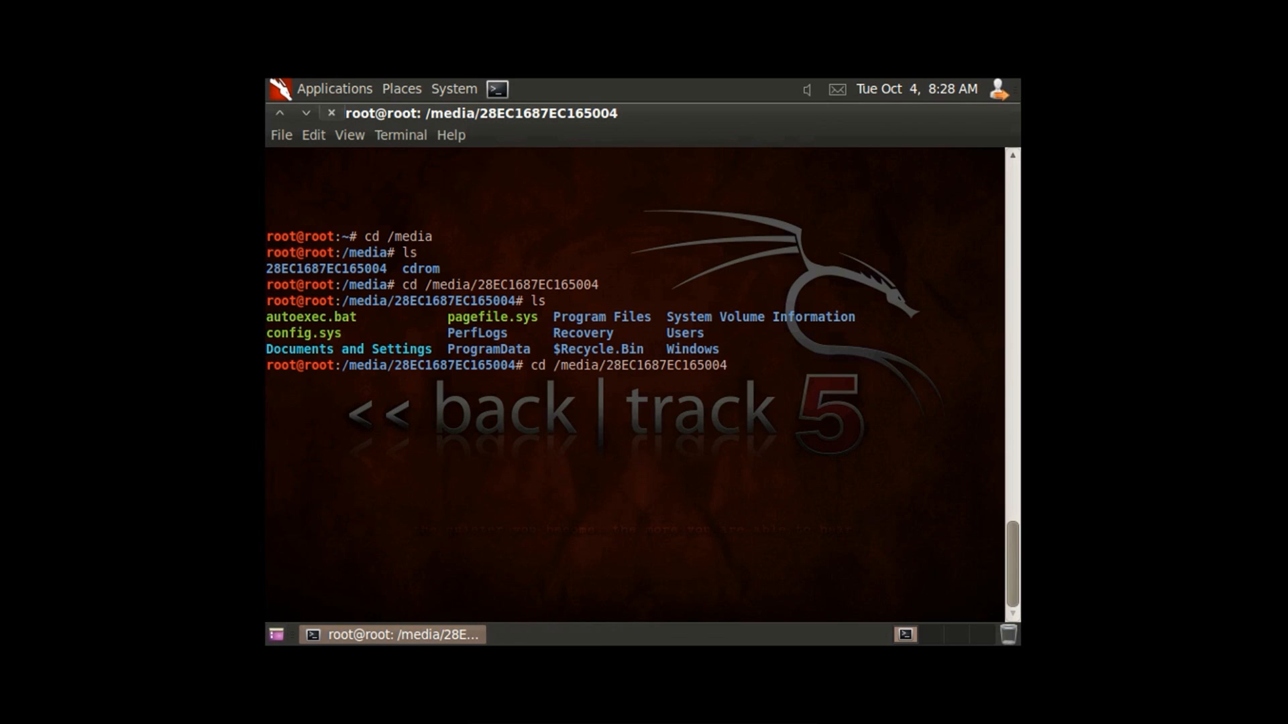
{"action": "type", "text": "/"}
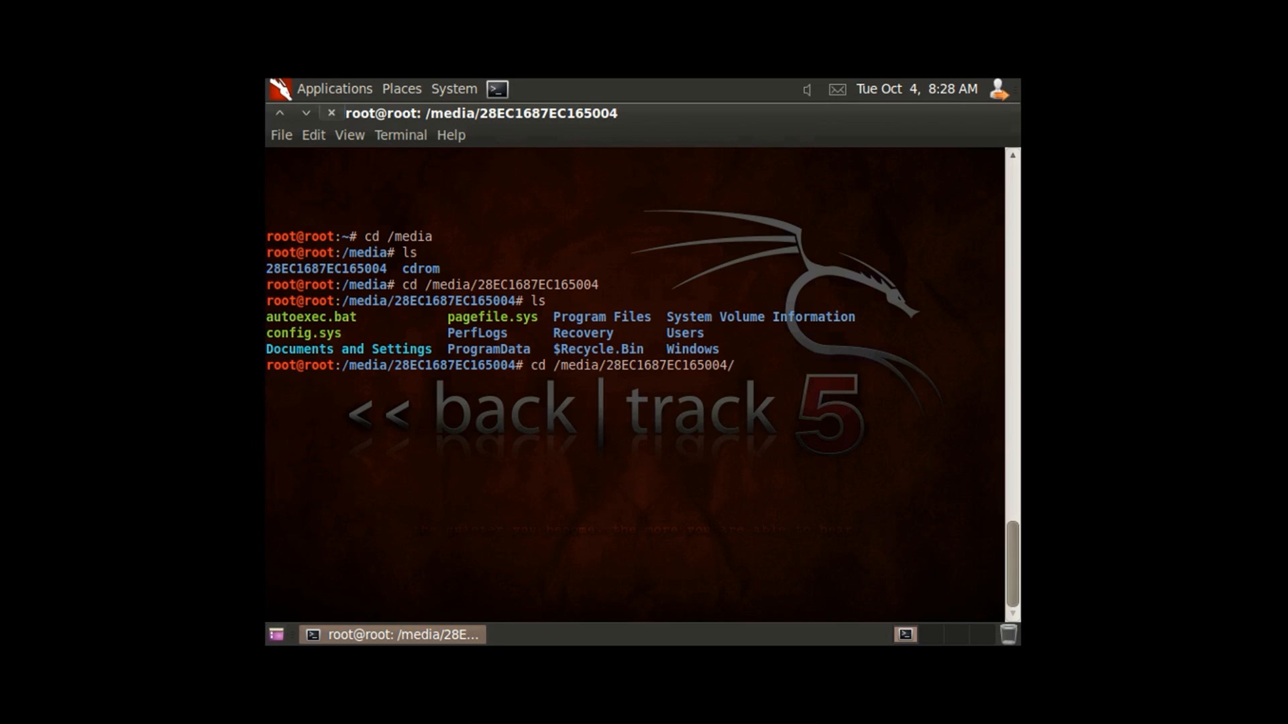
Change directory to /media/28EC1687EC165004/Windows, then into its System32 folder.
{"action": "type", "text": "W"}
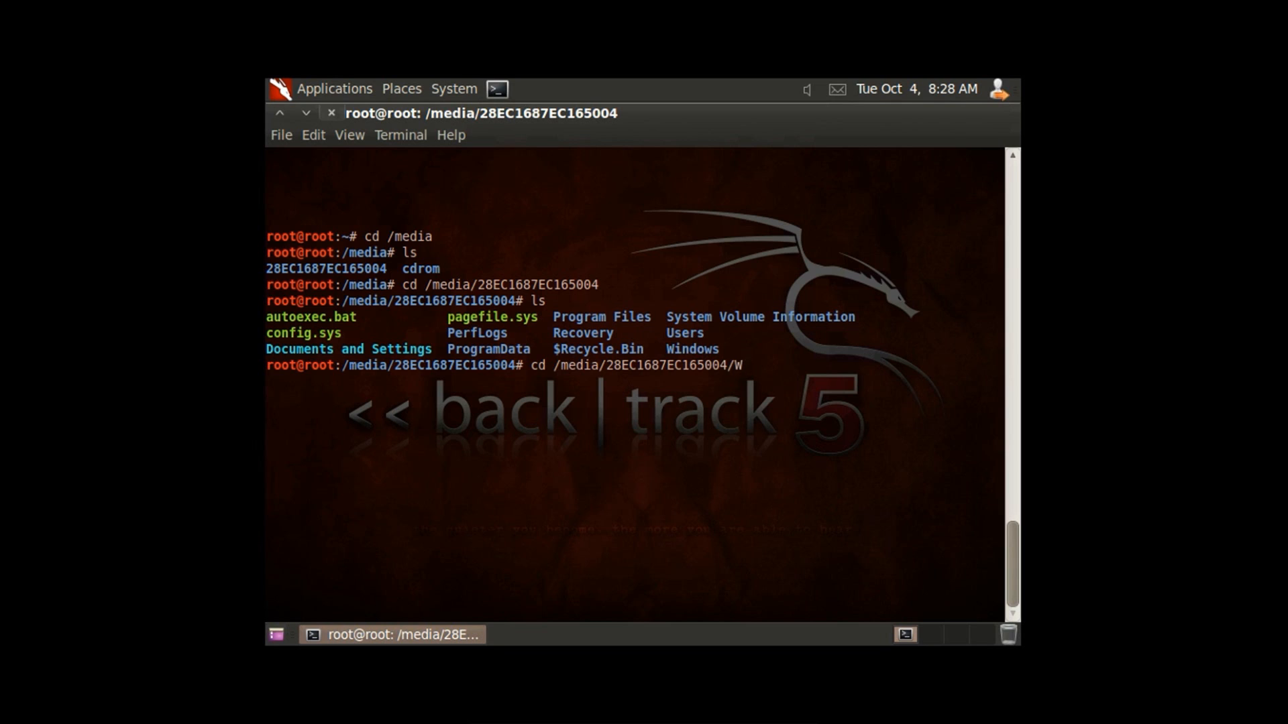
{"action": "type", "text": "ind"}
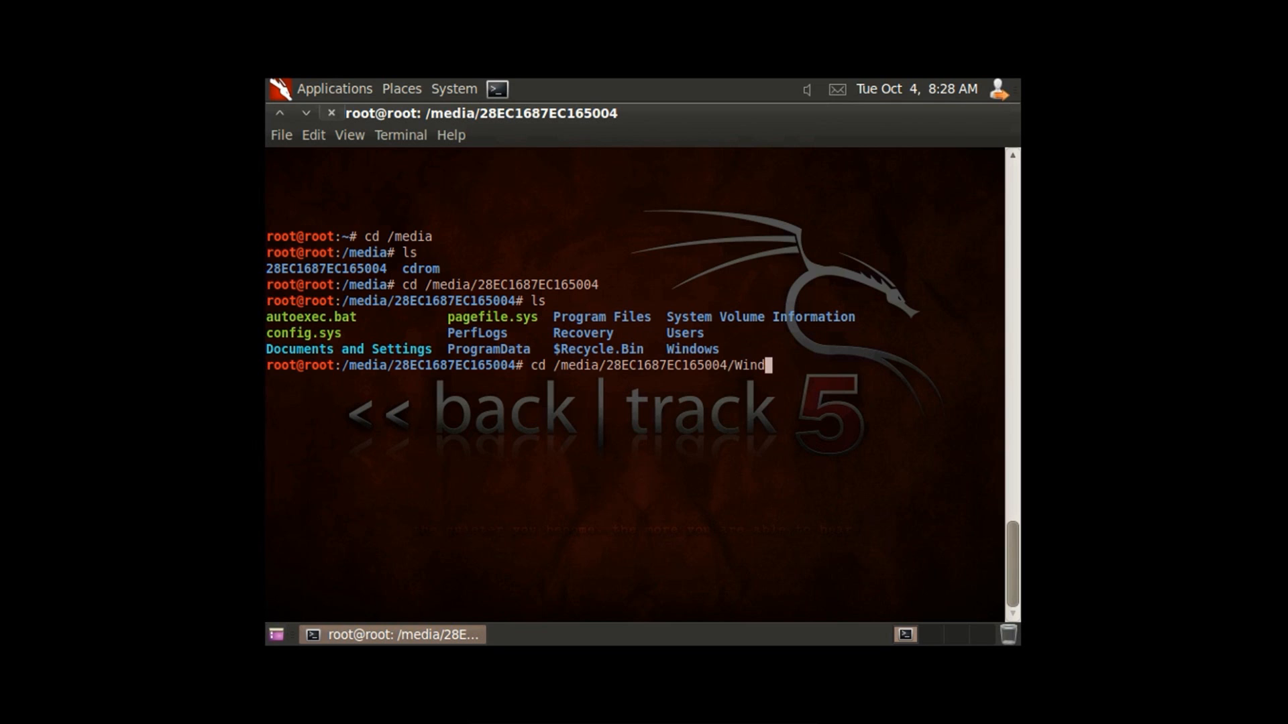
{"action": "key", "text": "Return"}
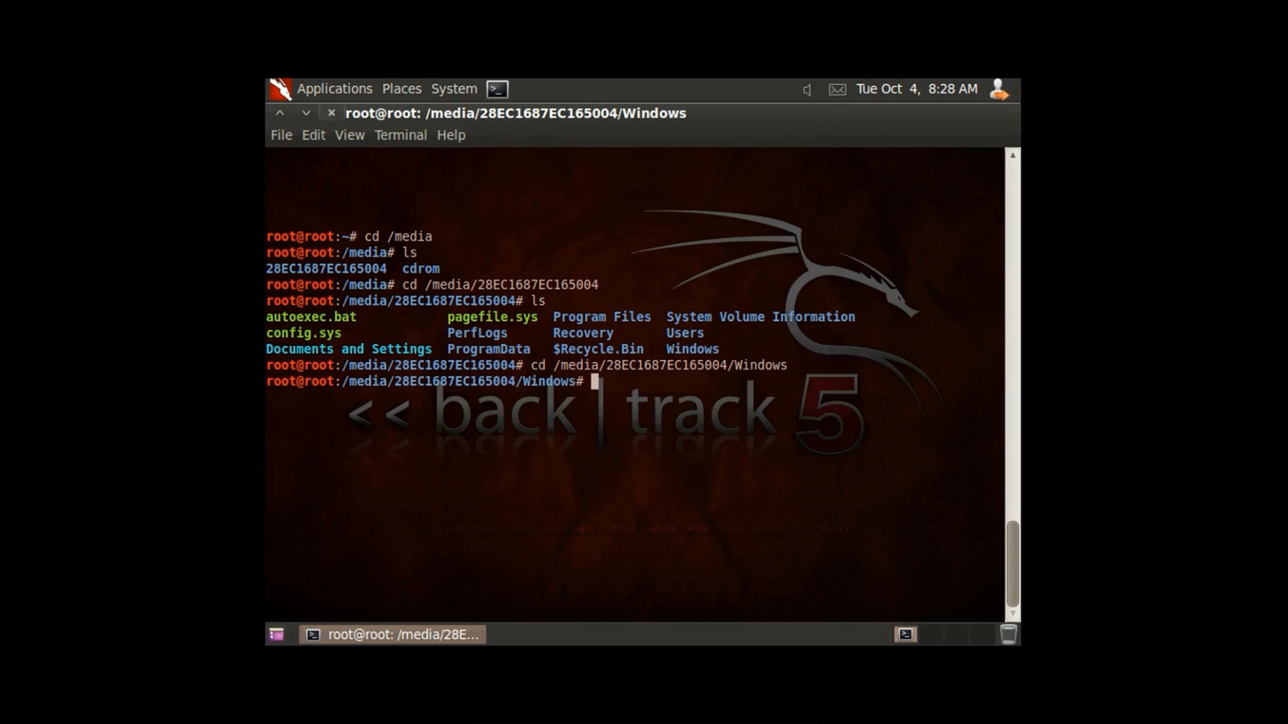
{"action": "type", "text": "cd /media/28EC1687EC165004/Windows"}
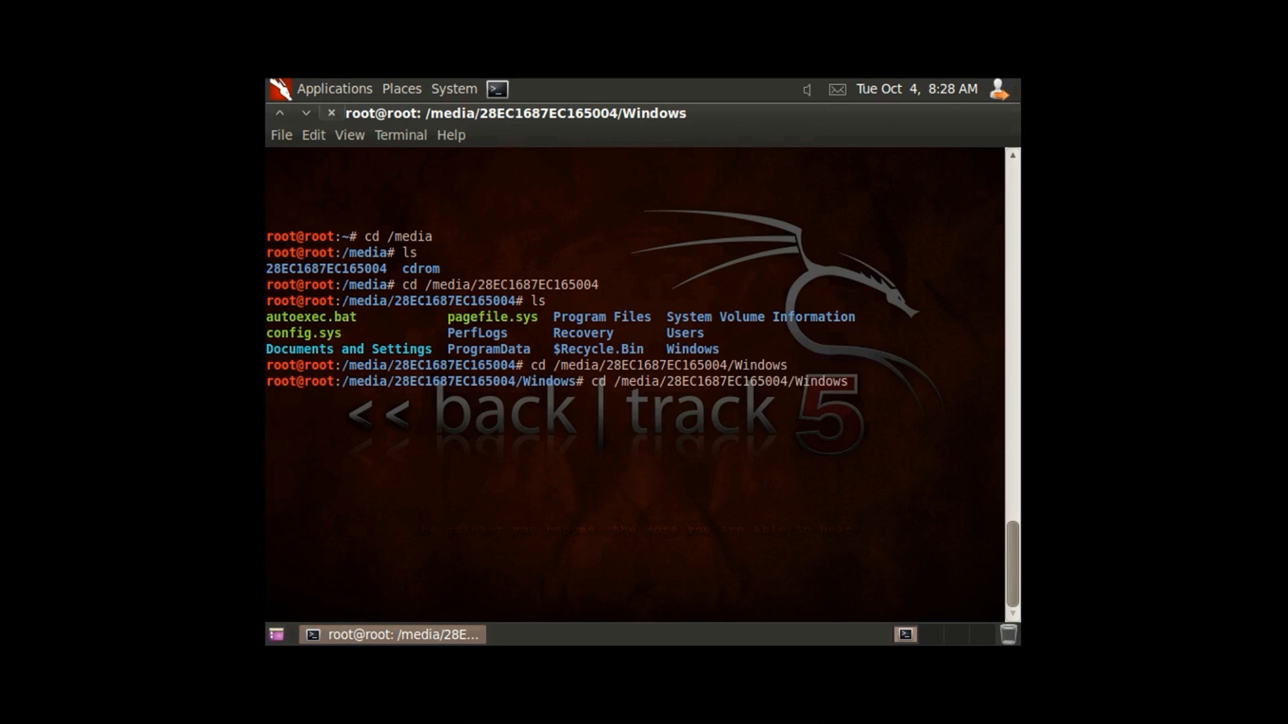
{"action": "type", "text": "/S"}
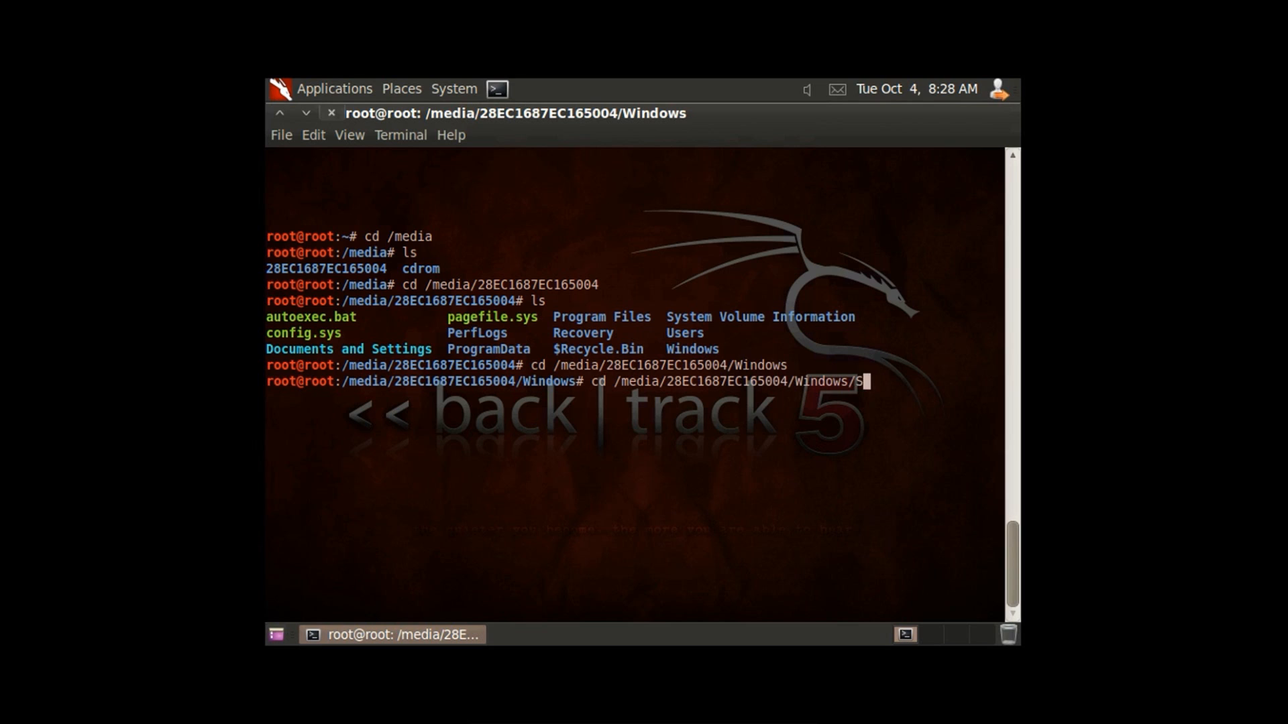
{"action": "type", "text": "ystem32"}
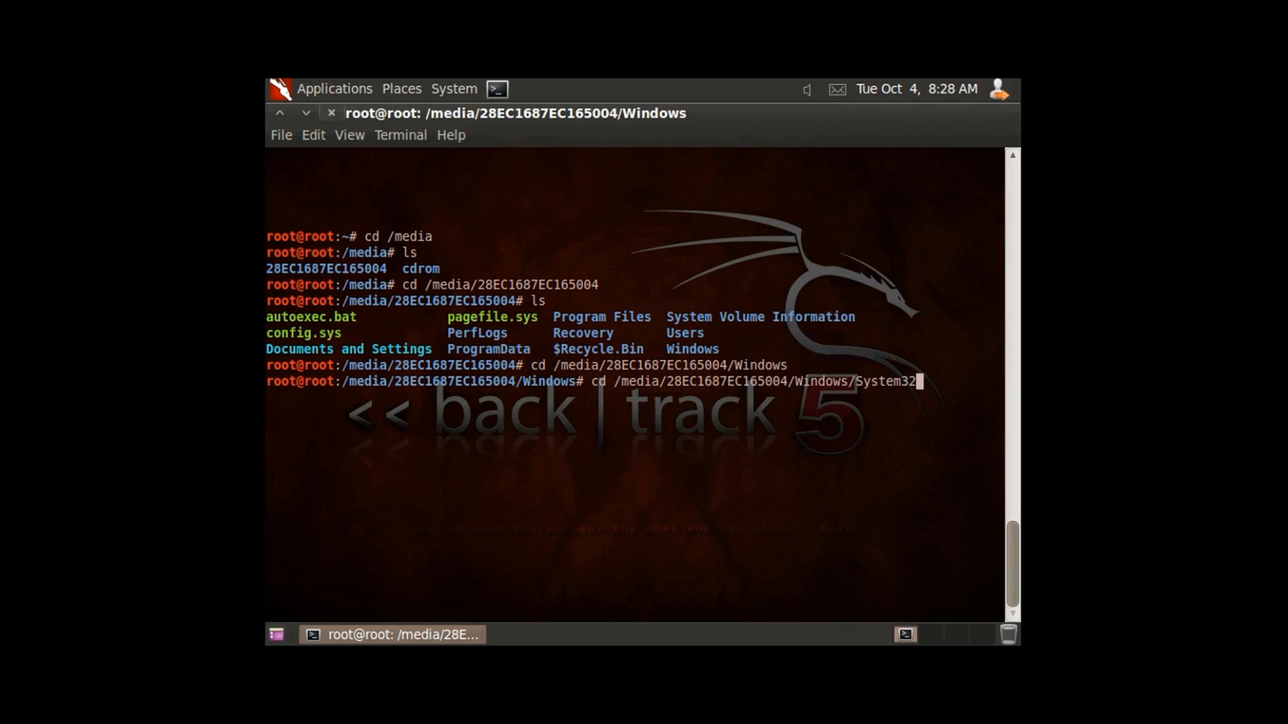
{"action": "key", "text": "Return"}
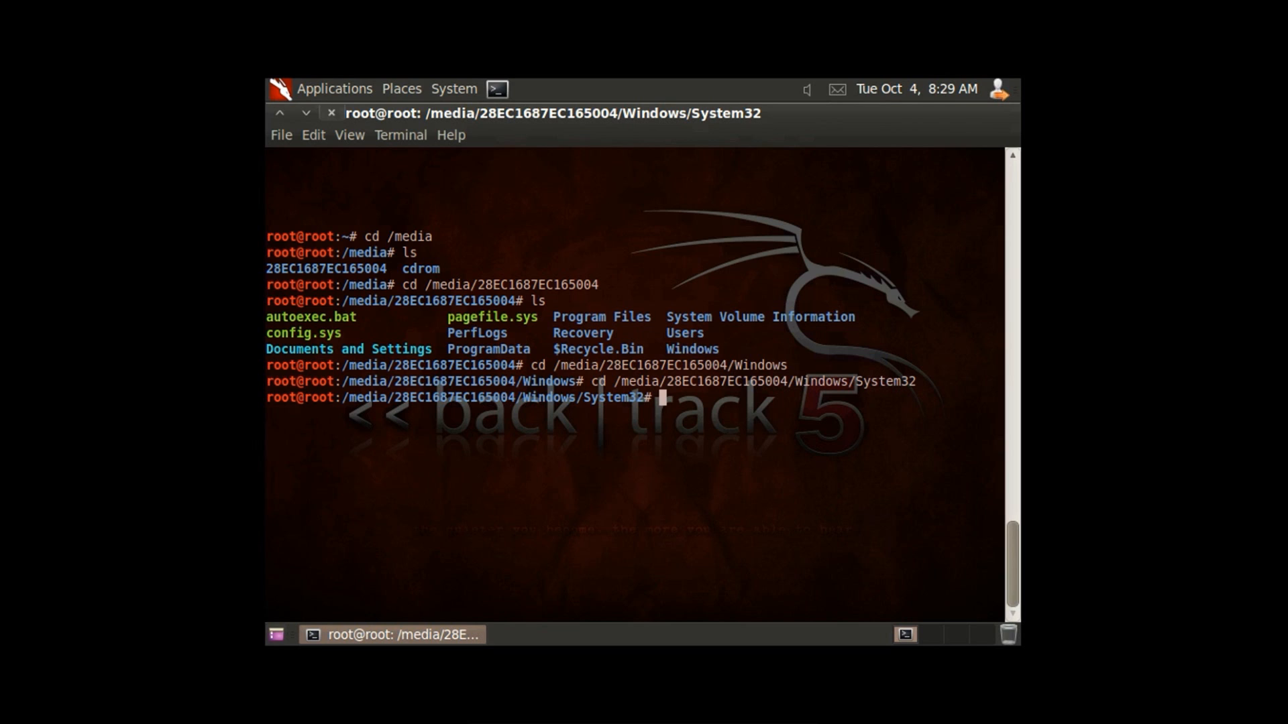
Rename Utilman.exe to Utilman.old in System32 with mv.
{"action": "type", "text": "mv"}
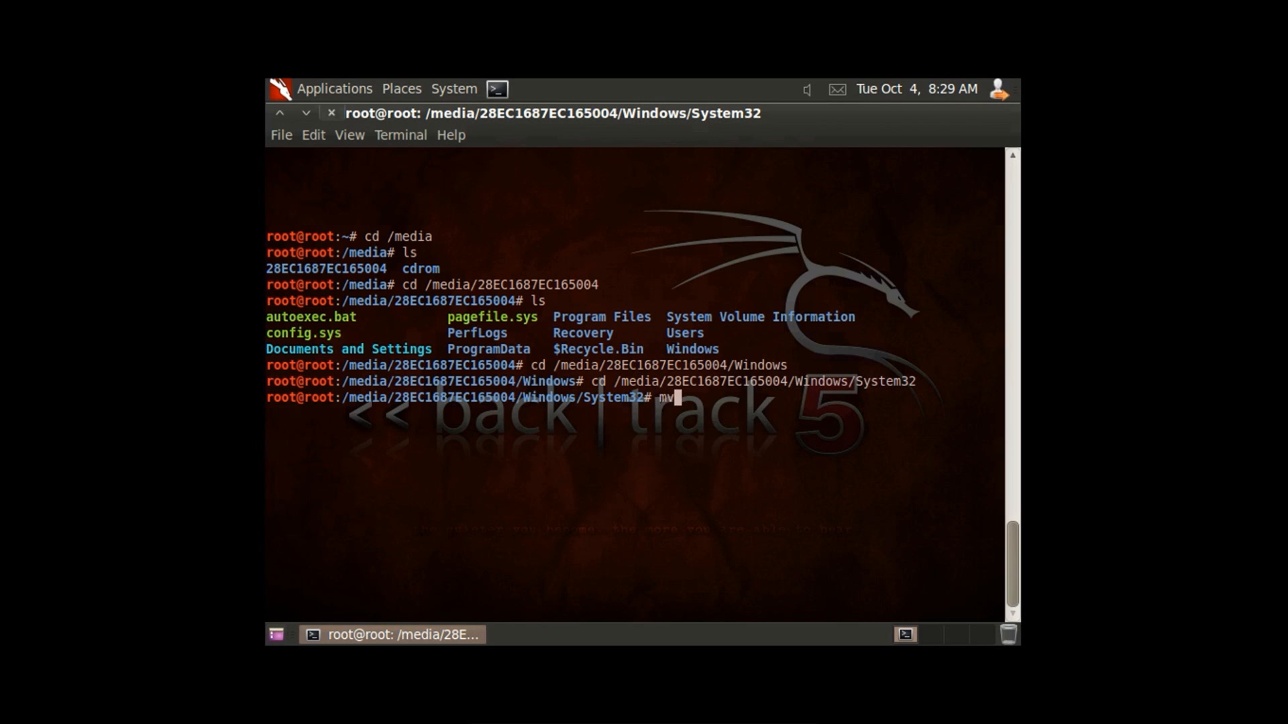
{"action": "type", "text": "U"}
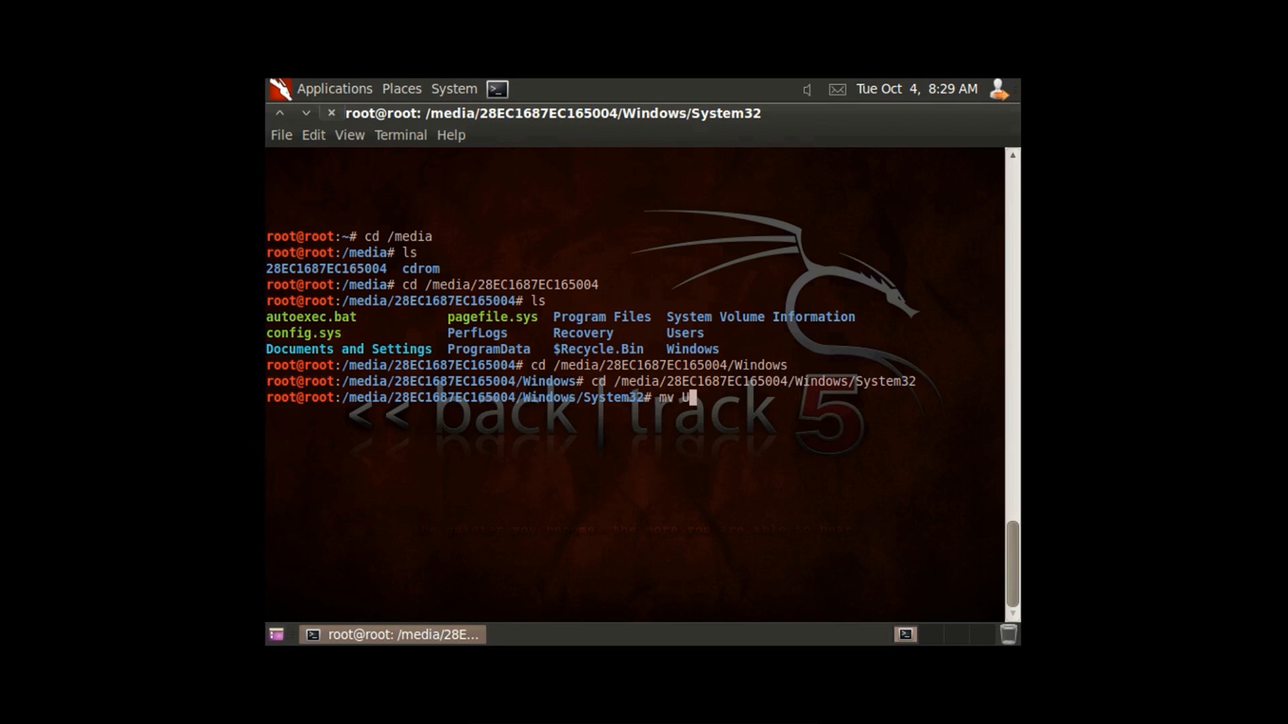
{"action": "type", "text": "tilman."}
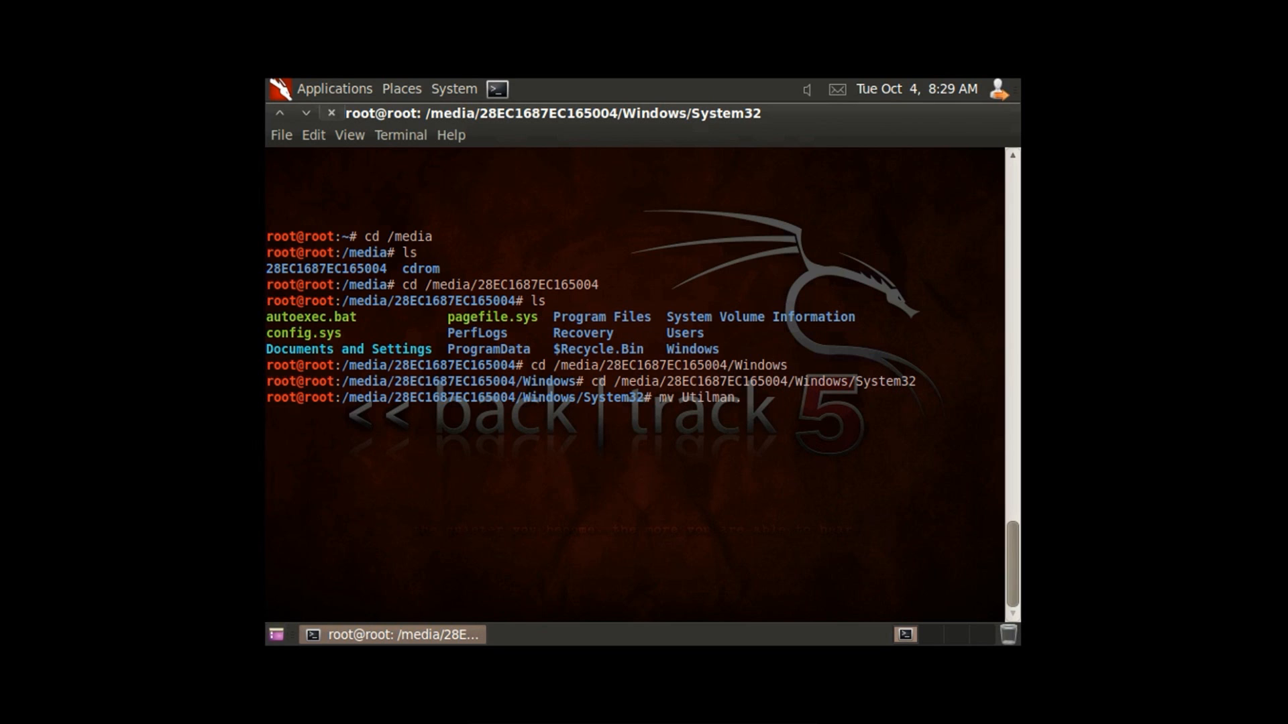
{"action": "type", "text": "exe"}
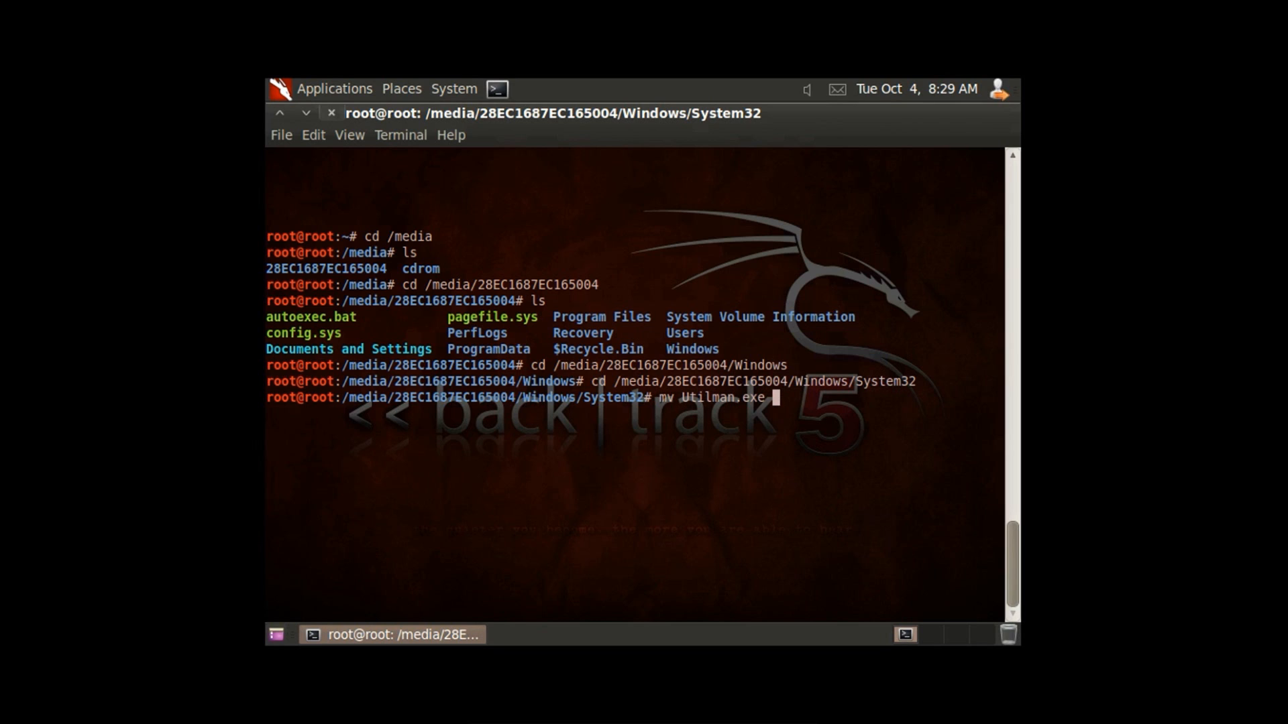
{"action": "type", "text": "Utilm"}
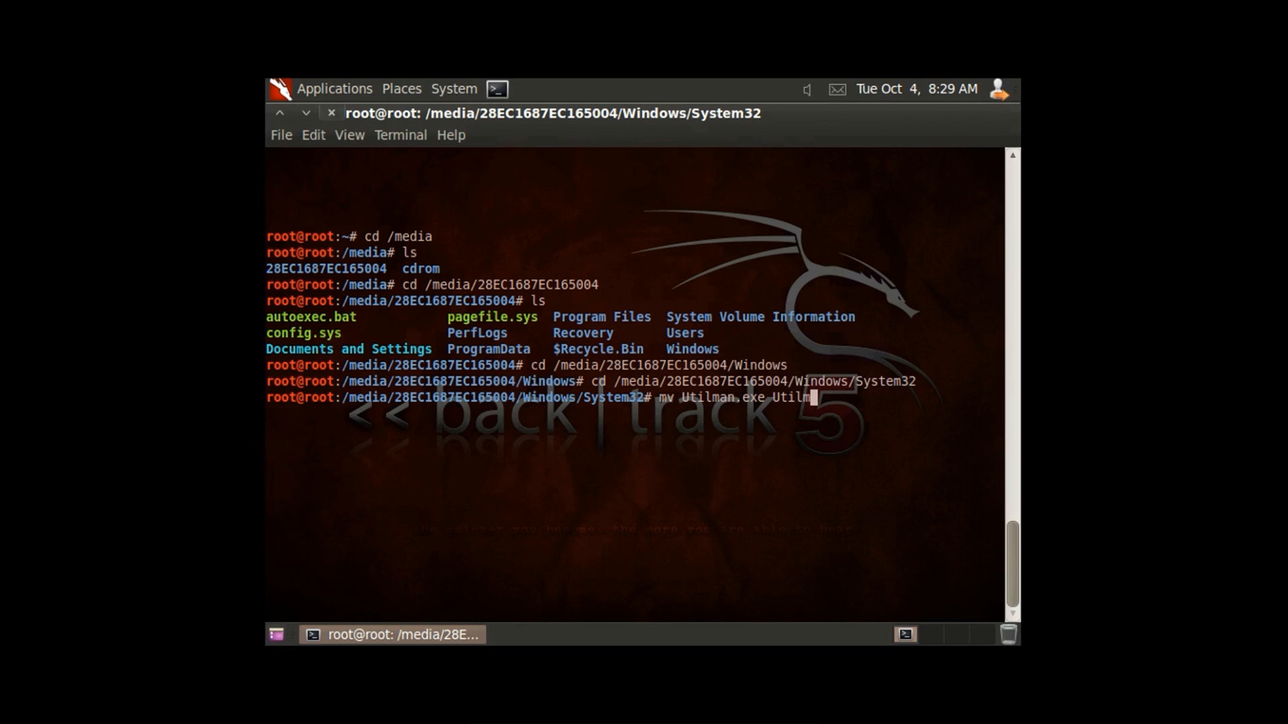
{"action": "type", "text": "an.old"}
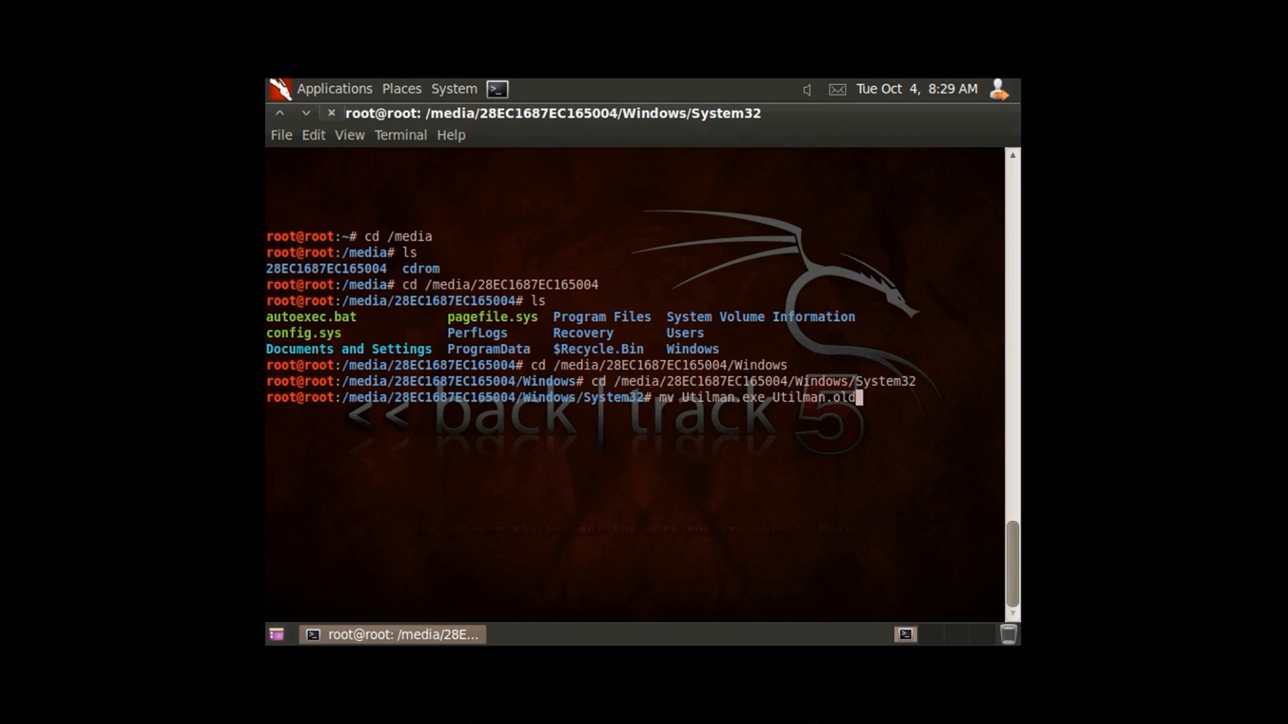
{"action": "key", "text": "Return"}
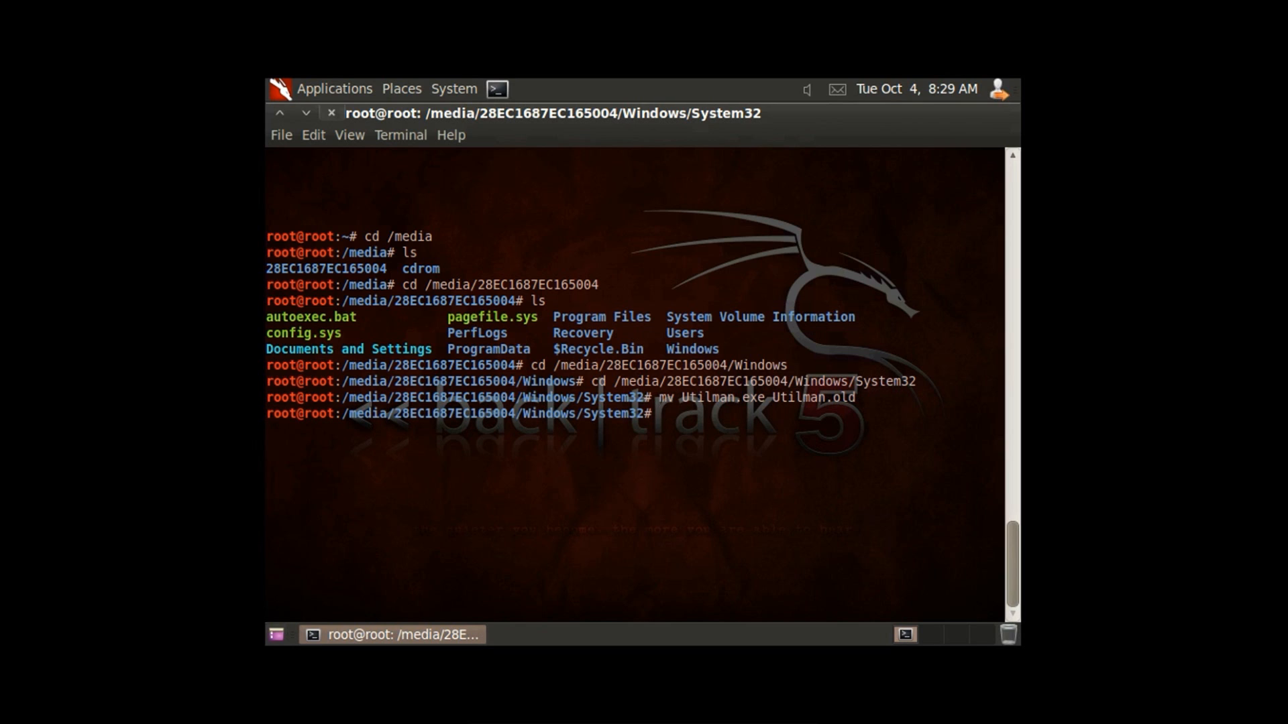
Copy cmd.exe as Utilman.exe, then start a file listing and interrupt it.
{"action": "type", "text": "cp"}
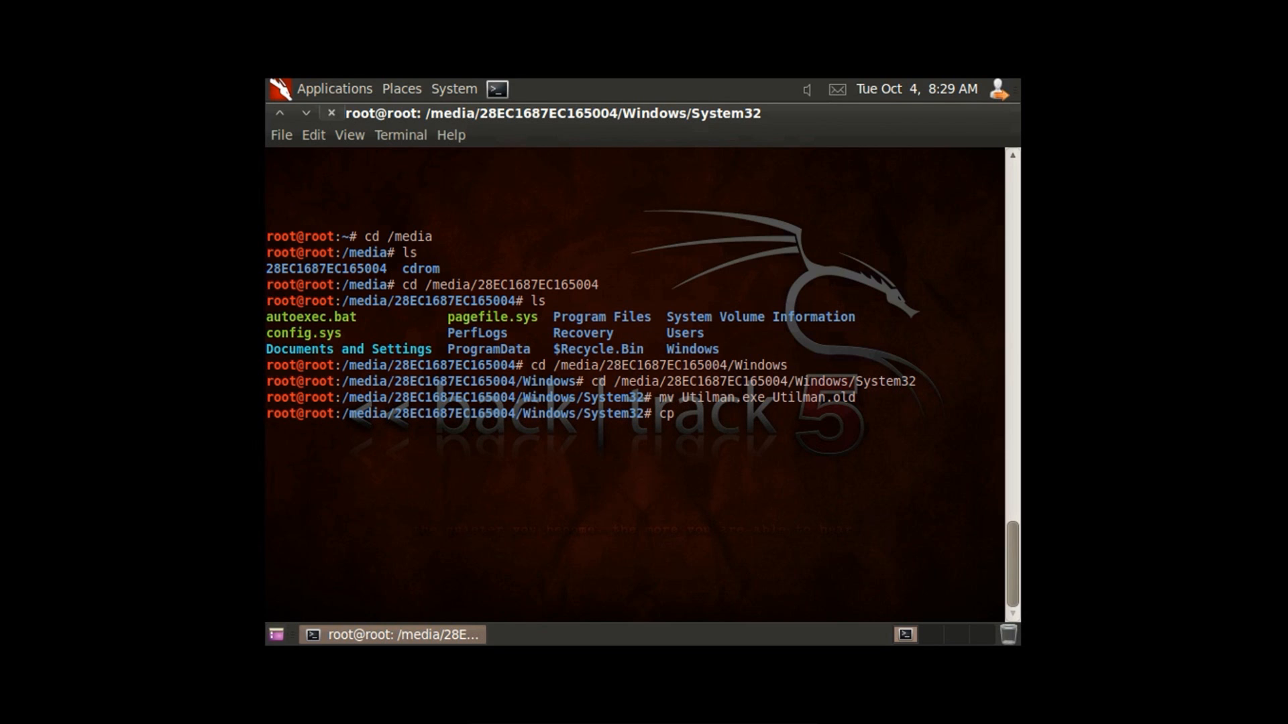
{"action": "type", "text": "cmd.exe Util"}
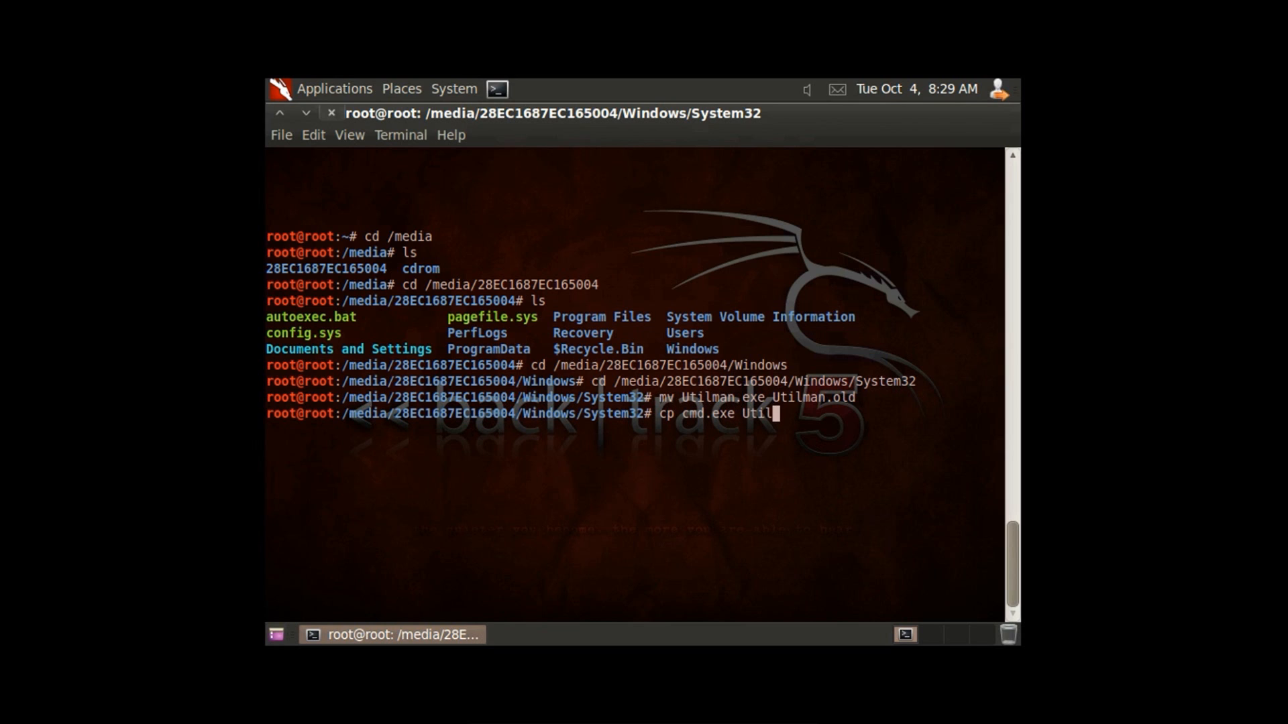
{"action": "type", "text": "man.exe"}
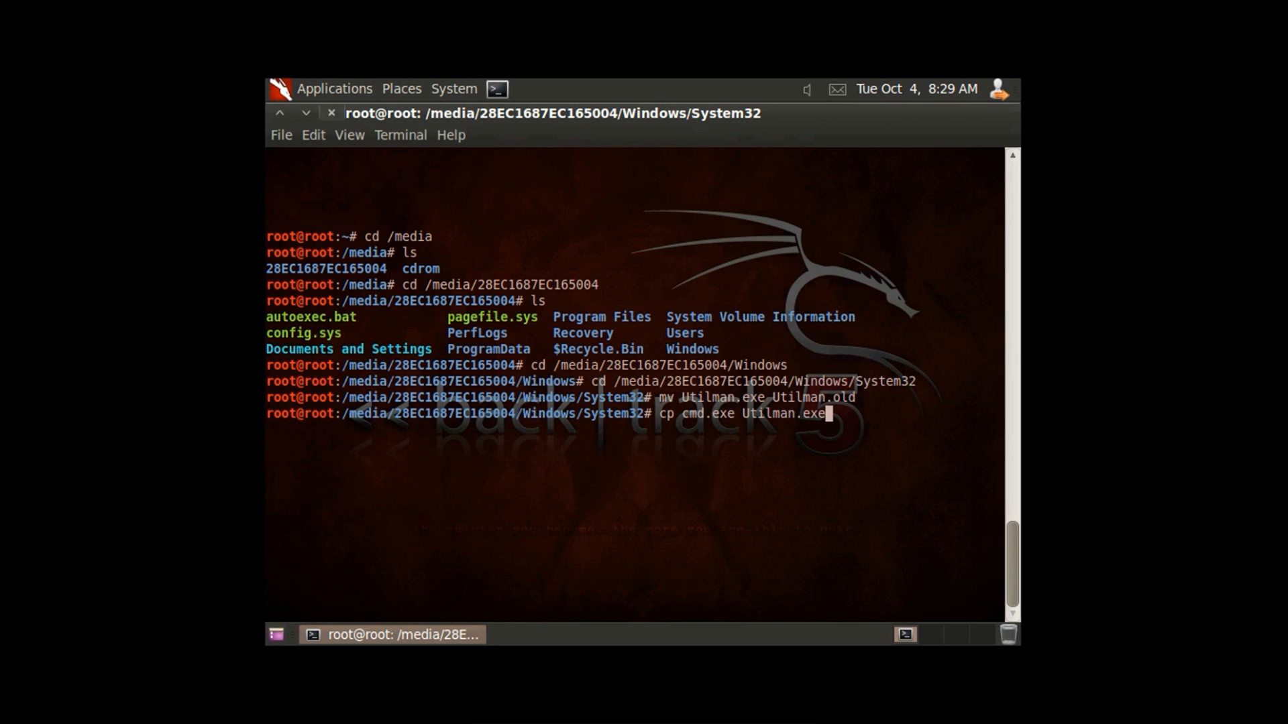
{"action": "key", "text": "Return"}
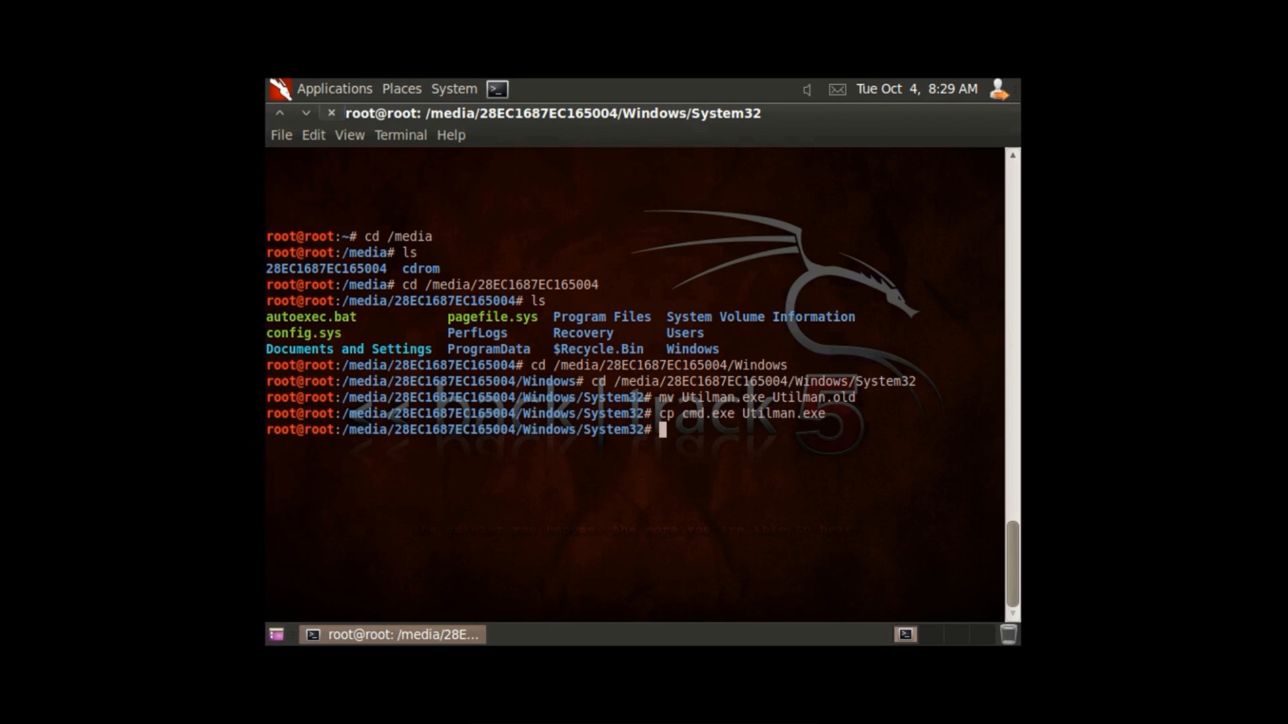
{"action": "type", "text": "ls"}
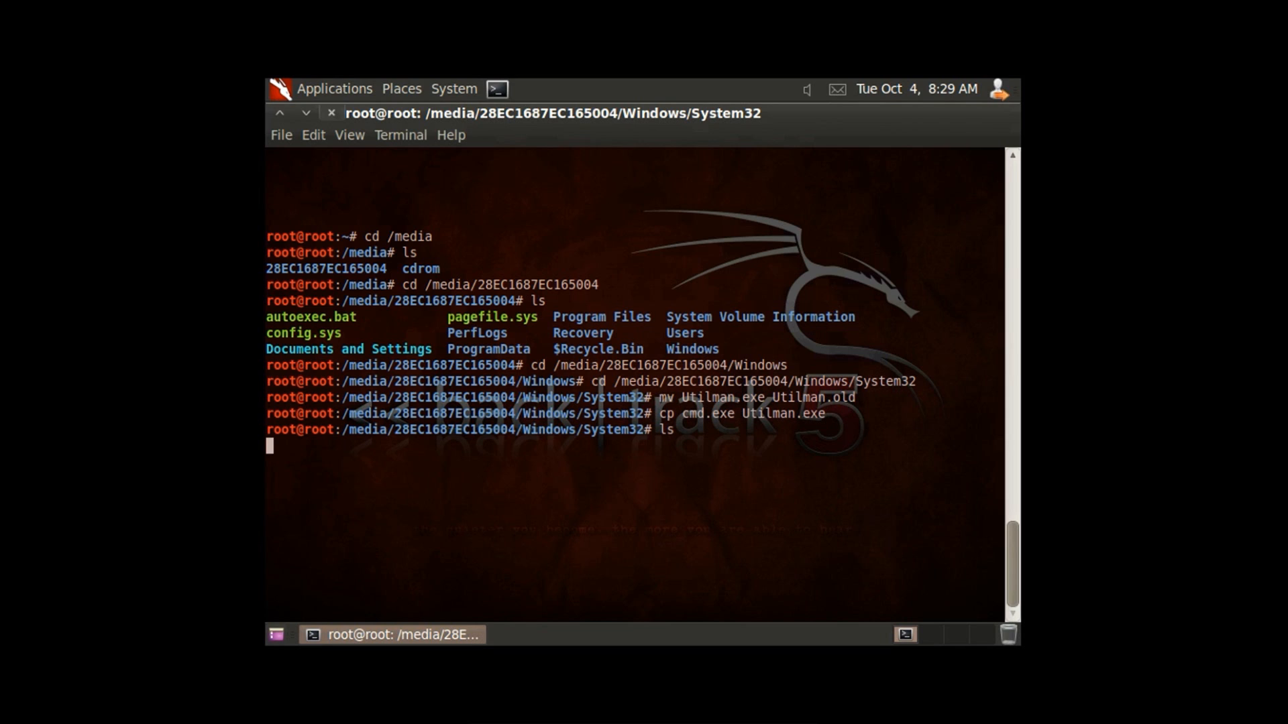
{"action": "mouse_move", "coordinate": [666, 440]}
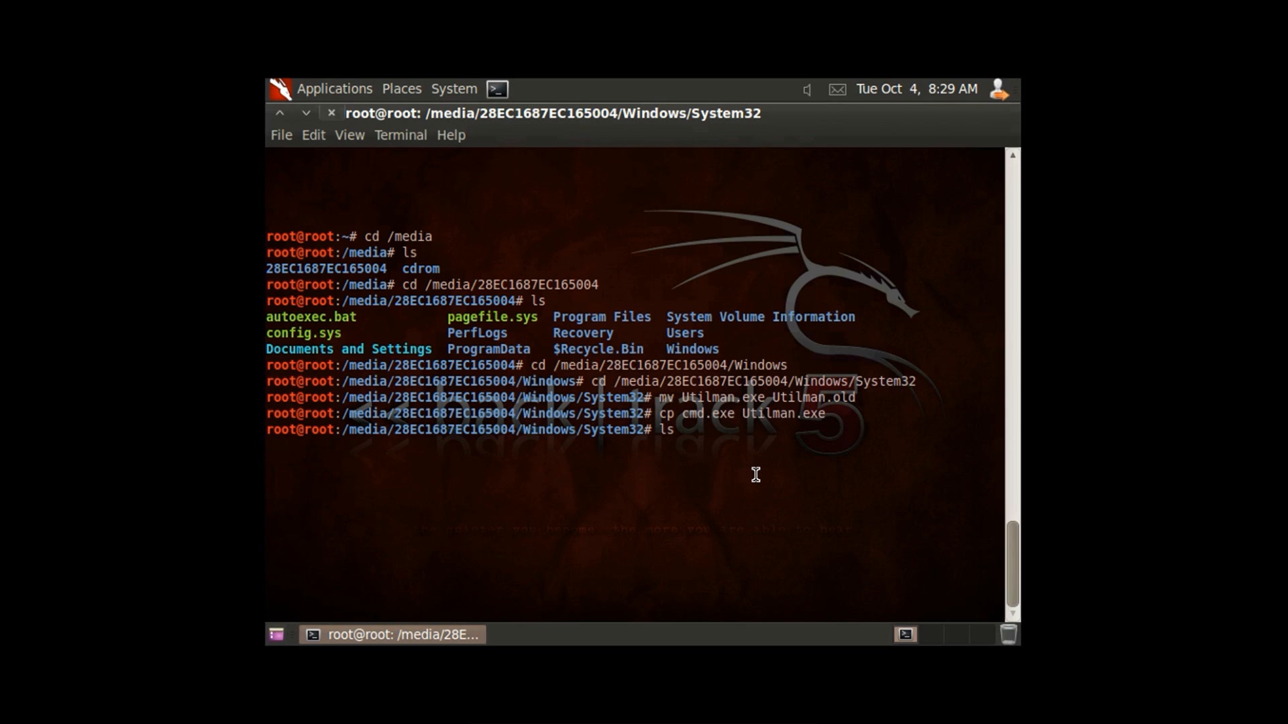
{"action": "key", "text": "Return"}
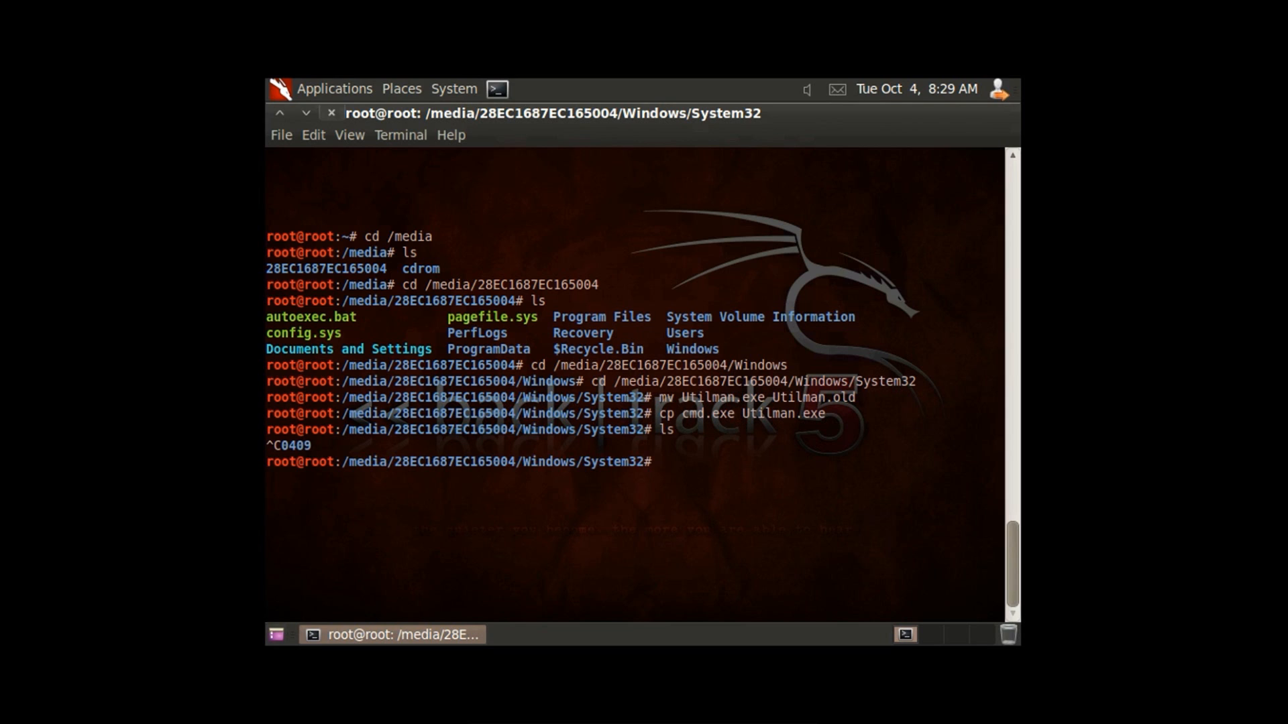
{"action": "mouse_move", "coordinate": [700, 486]}
{"action": "type", "text": "reb"}
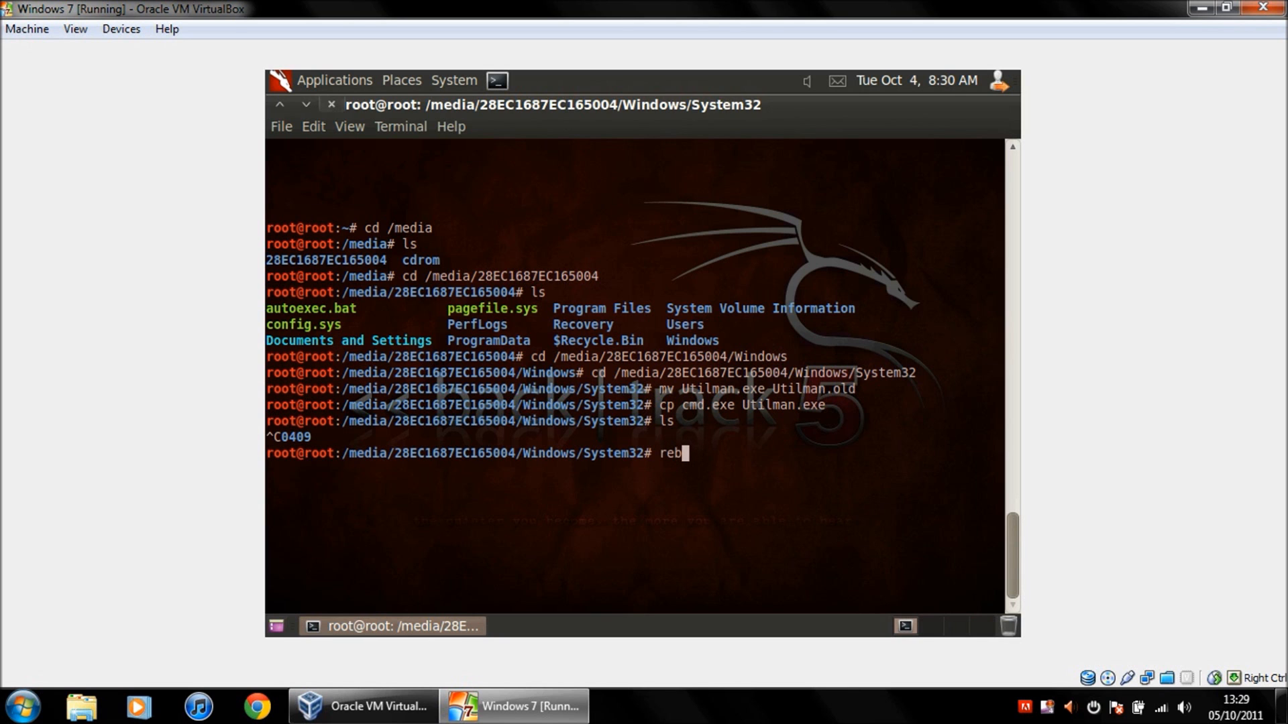
Force-unmount the BackTrack disc from the VM's virtual CD/DVD drive.
{"action": "left_click", "coordinate": [121, 29]}
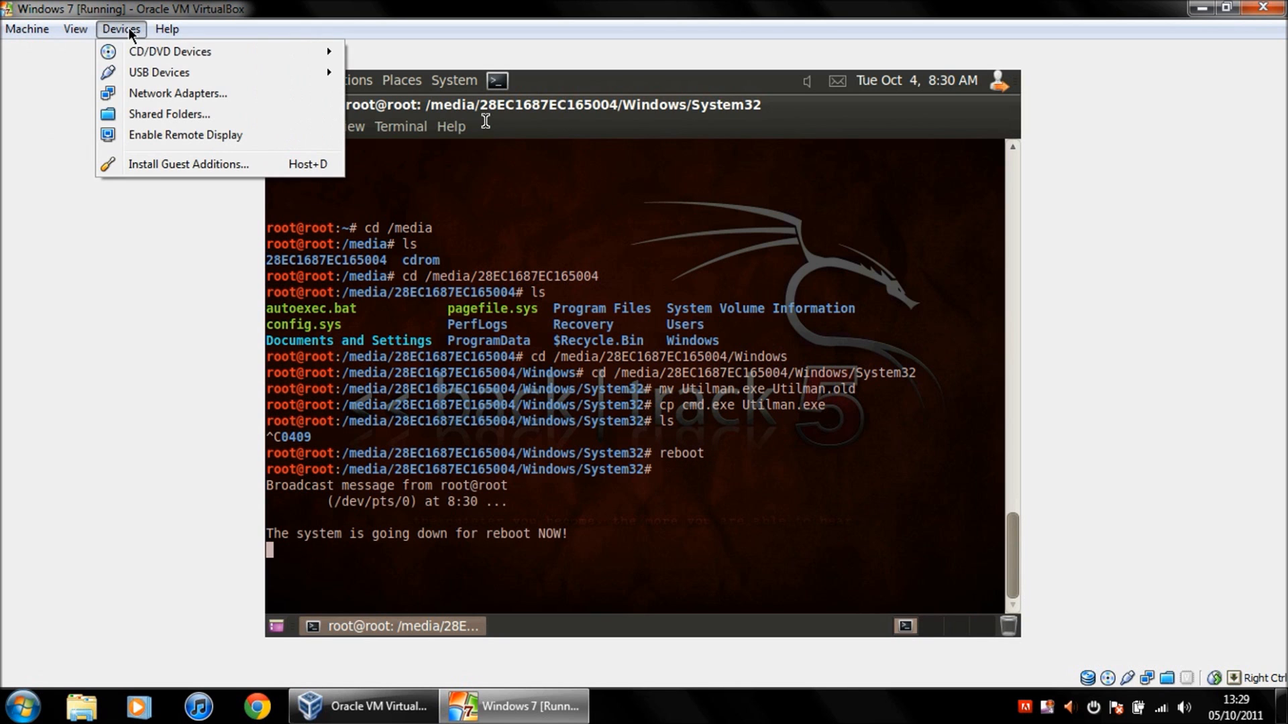
{"action": "left_click", "coordinate": [170, 51]}
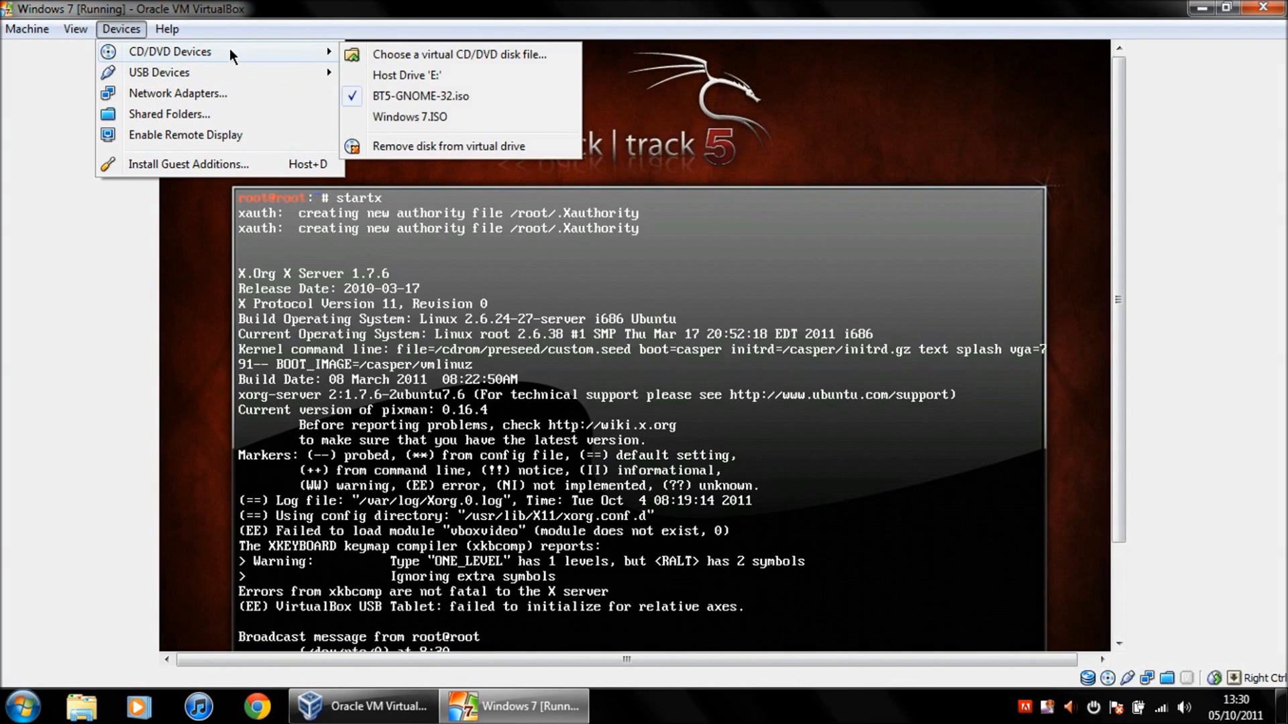
{"action": "mouse_move", "coordinate": [172, 73]}
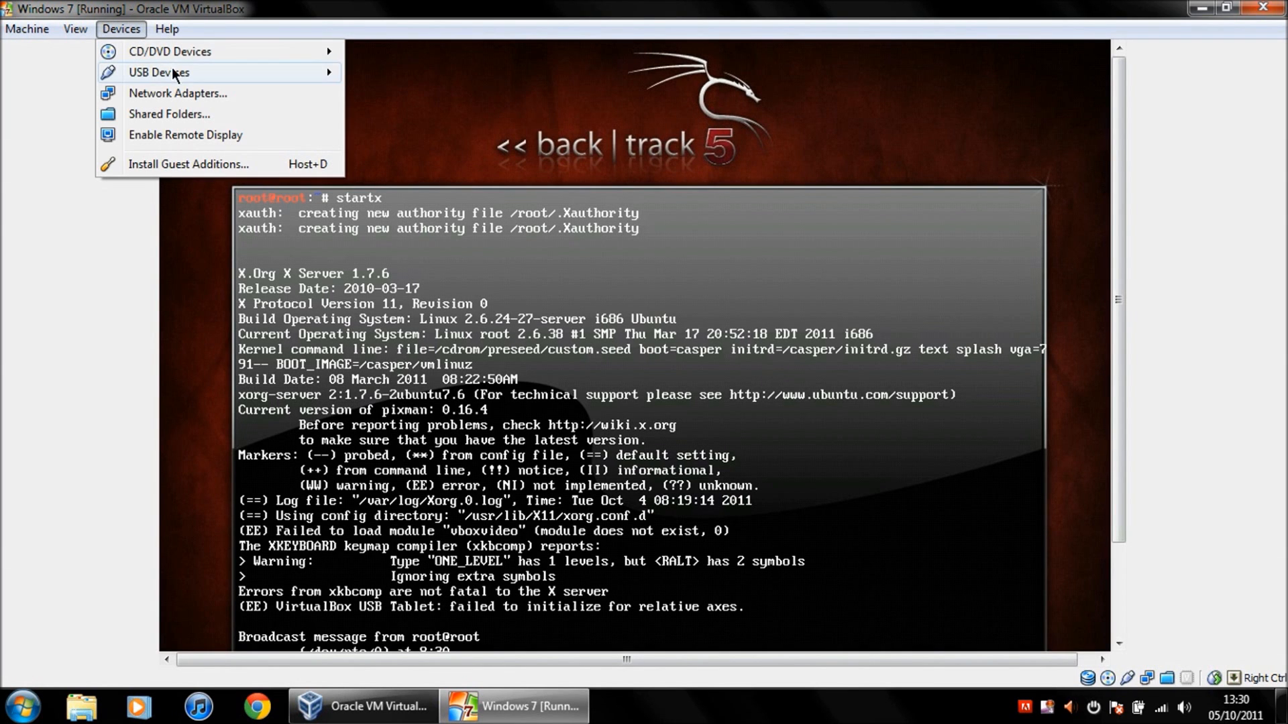
{"action": "mouse_move", "coordinate": [170, 51]}
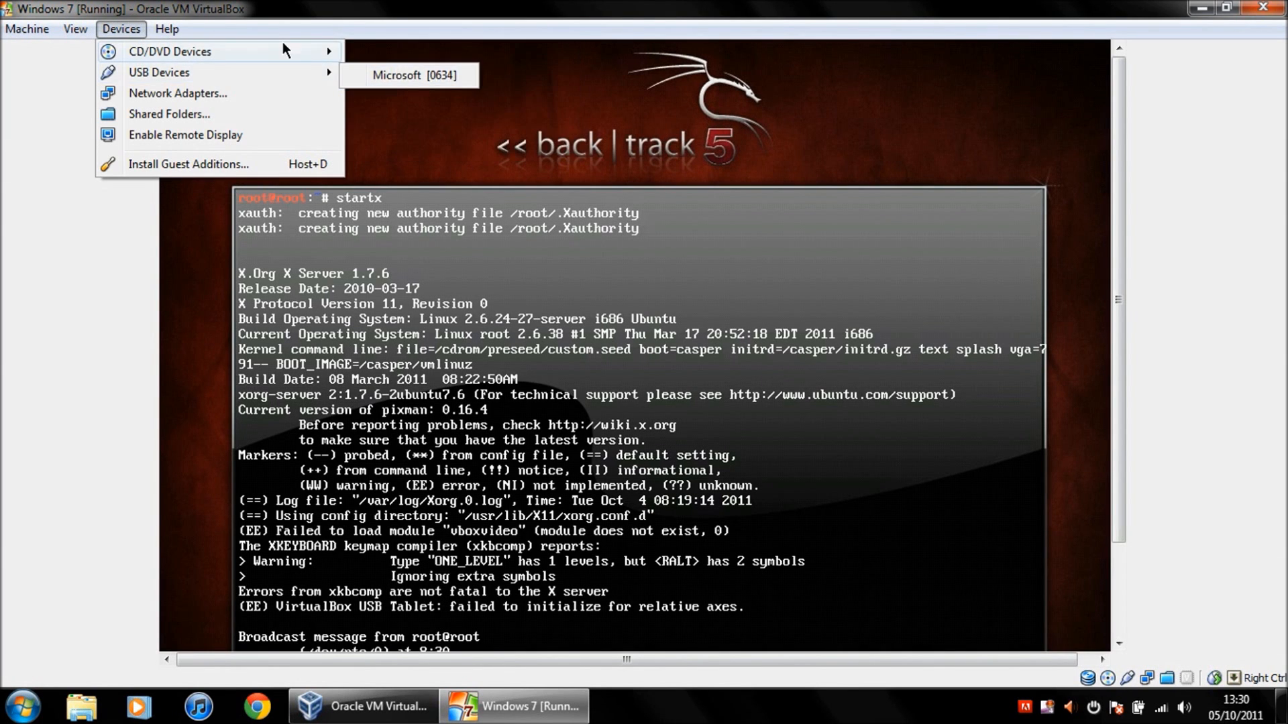
{"action": "left_click", "coordinate": [417, 74]}
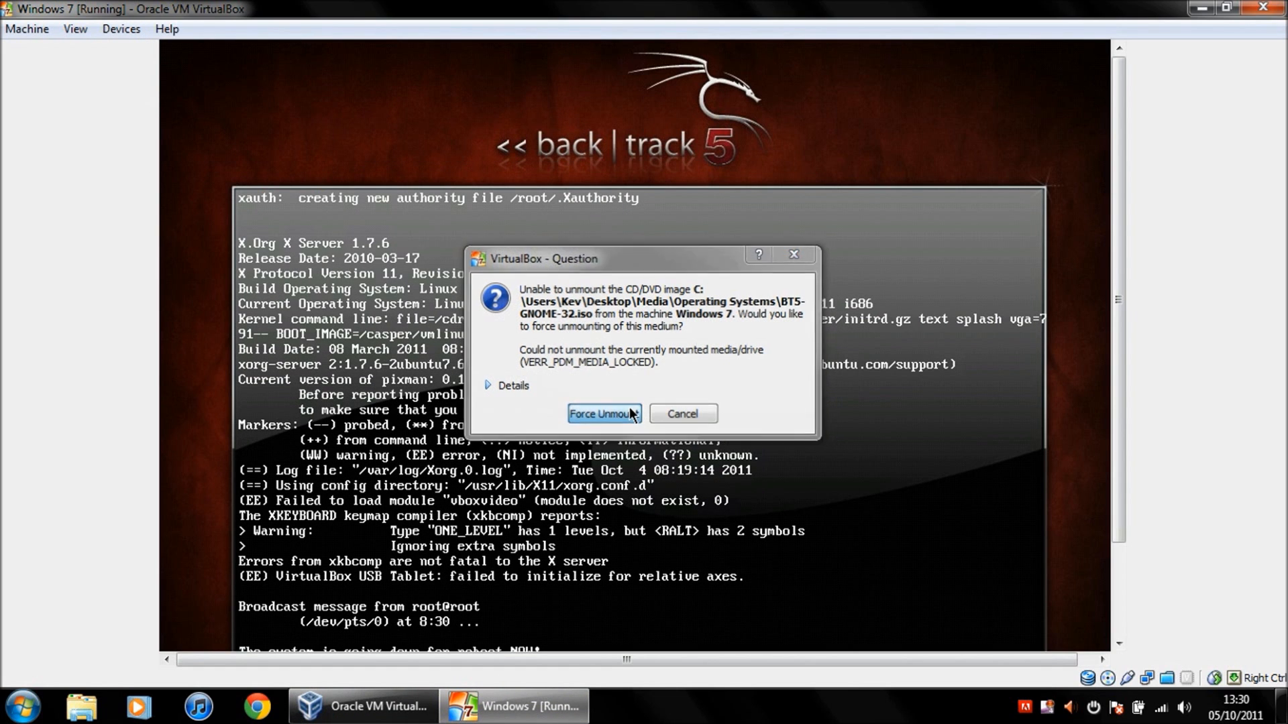
{"action": "left_click", "coordinate": [602, 413]}
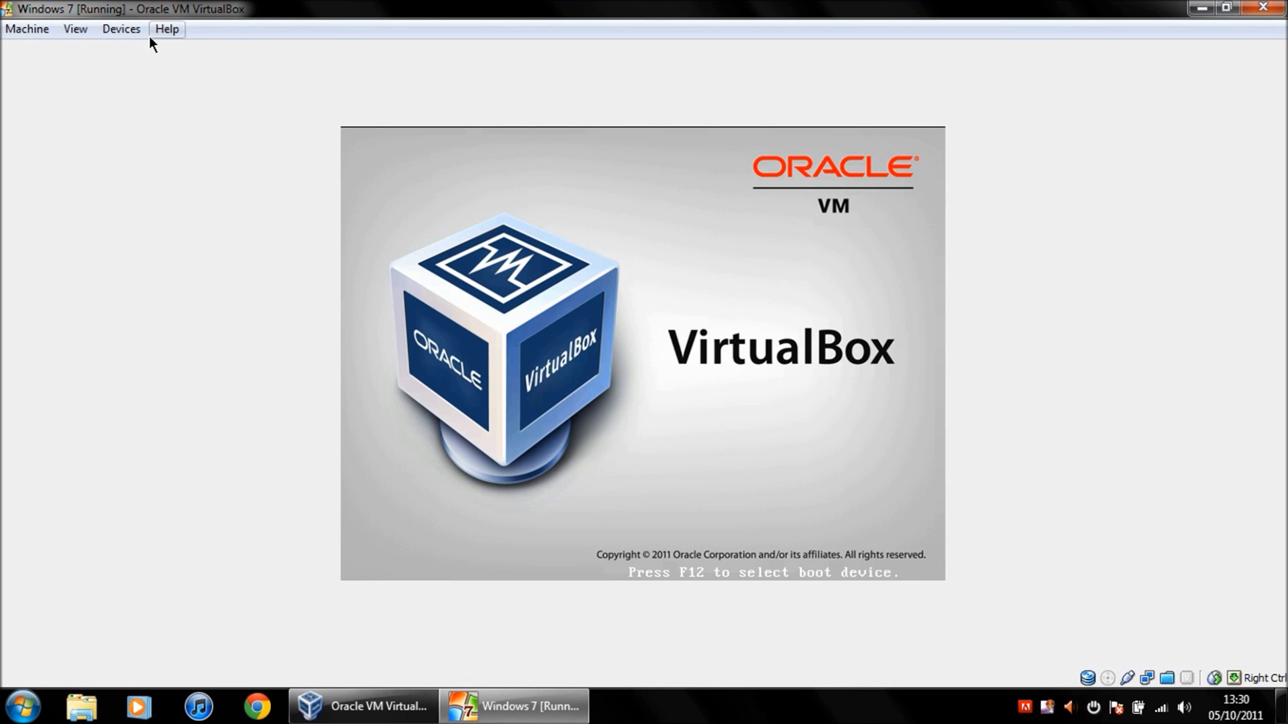
{"action": "left_click", "coordinate": [121, 29]}
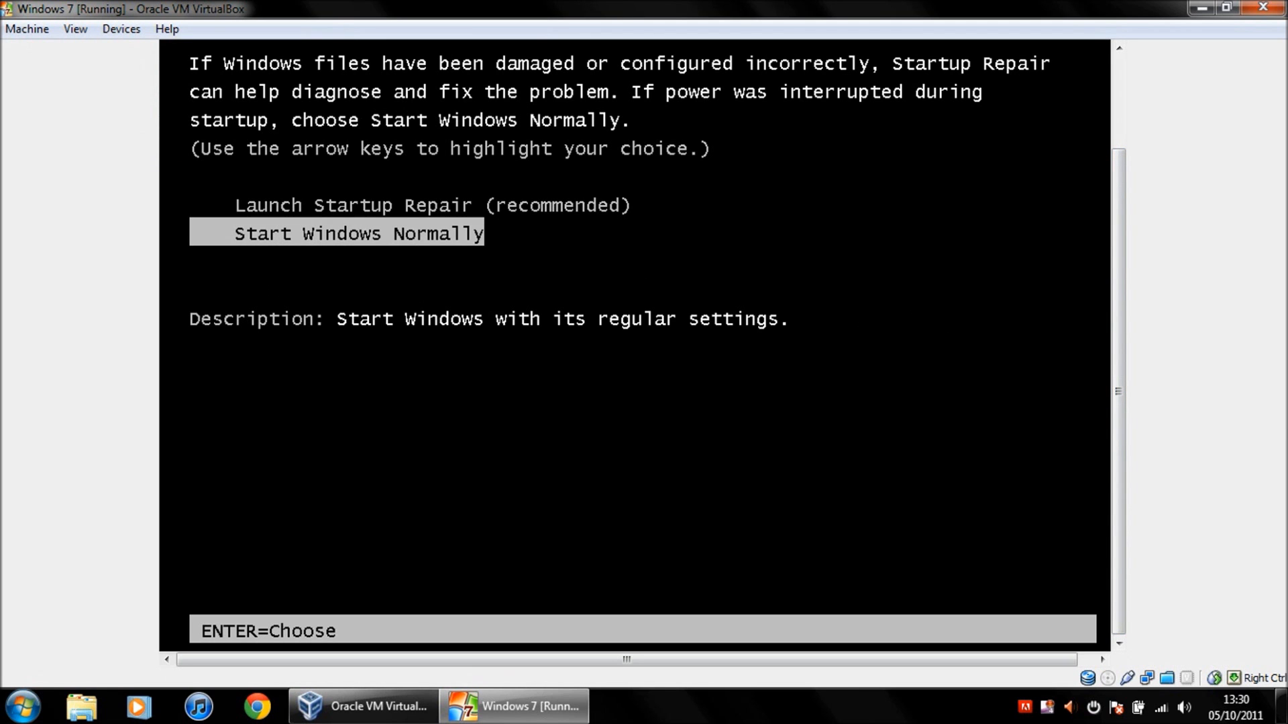
Choose Start Windows Normally from the Windows 7 boot menu.
{"action": "key", "text": "Return"}
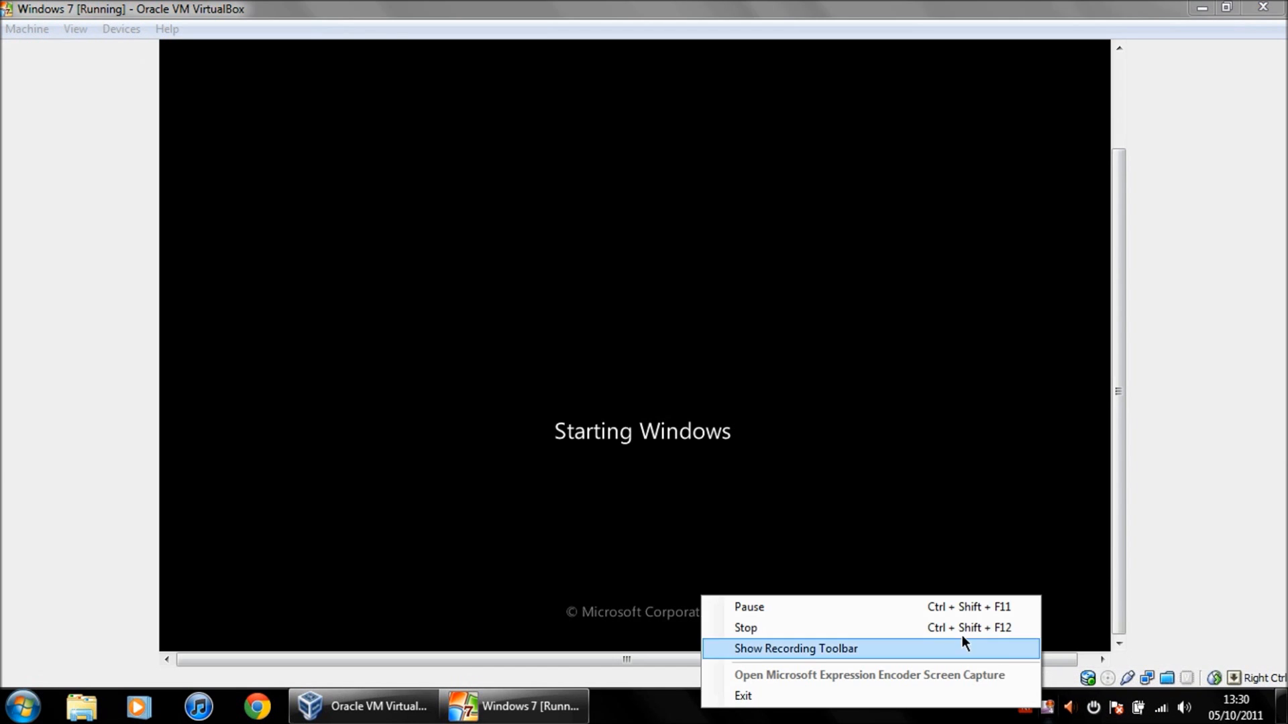
{"action": "mouse_move", "coordinate": [917, 621]}
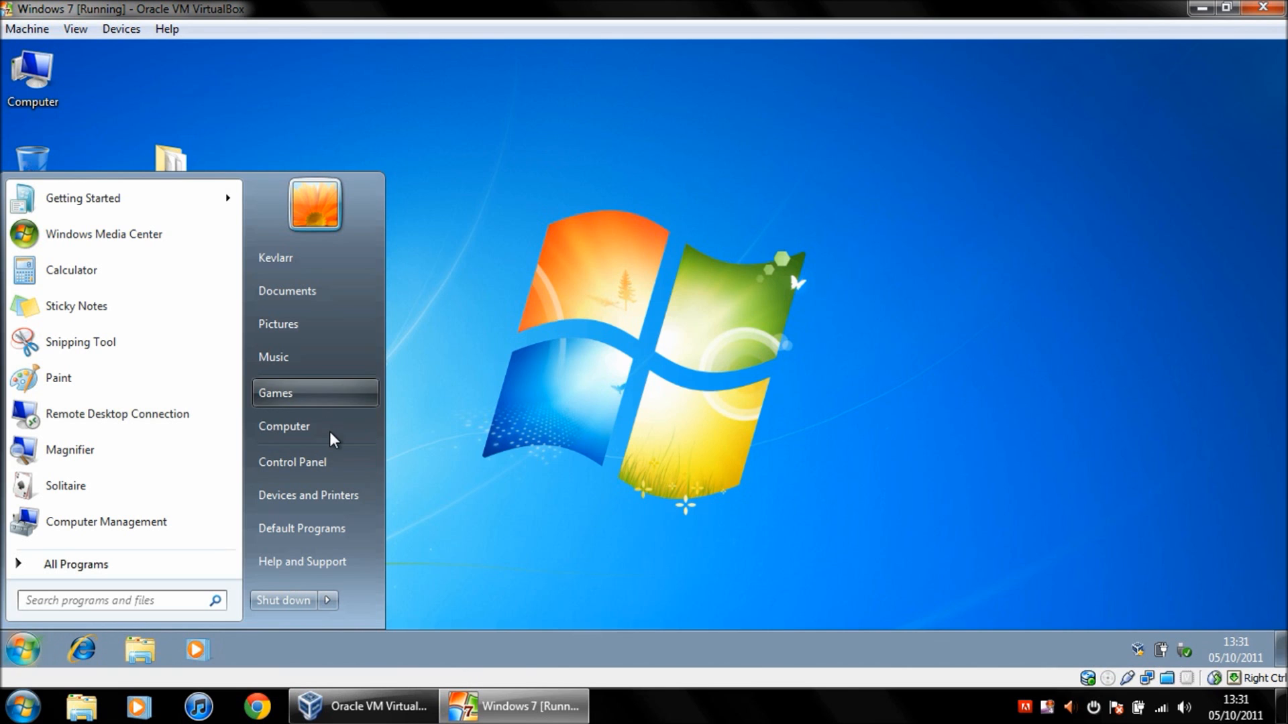
Open Control Panel from the Start menu and go to User Accounts.
{"action": "left_click", "coordinate": [403, 337]}
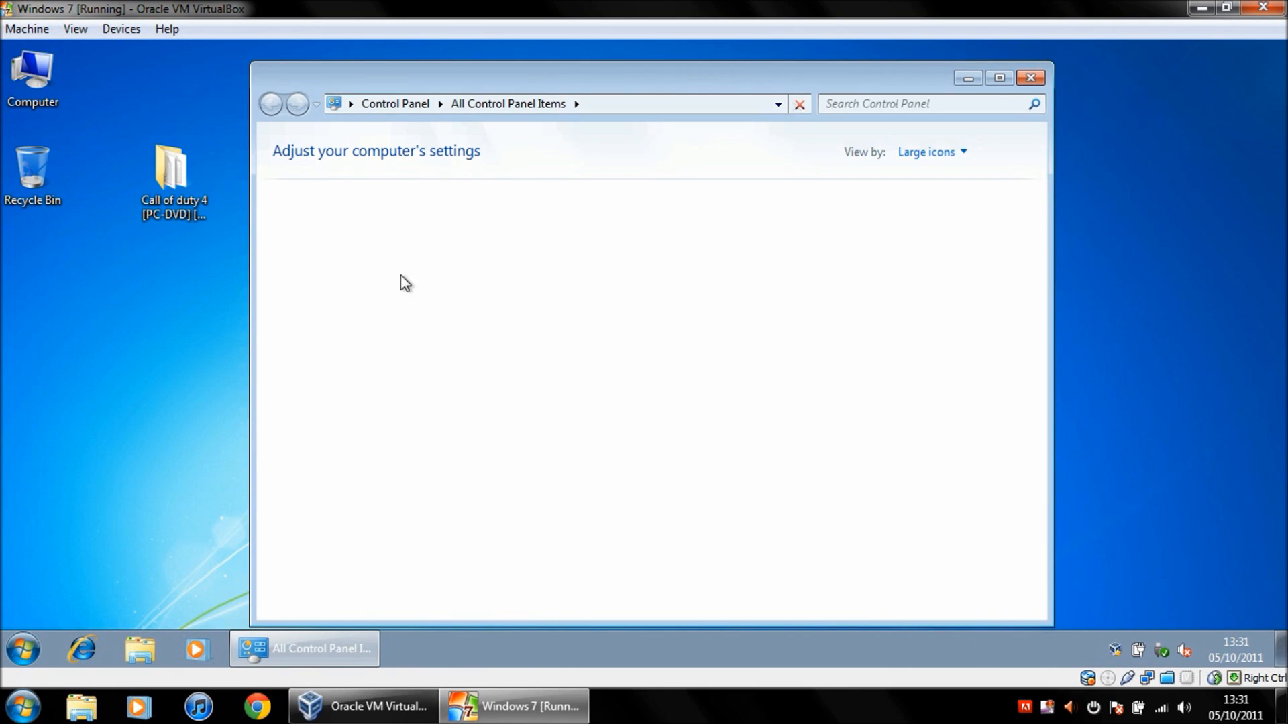
{"action": "mouse_move", "coordinate": [618, 483]}
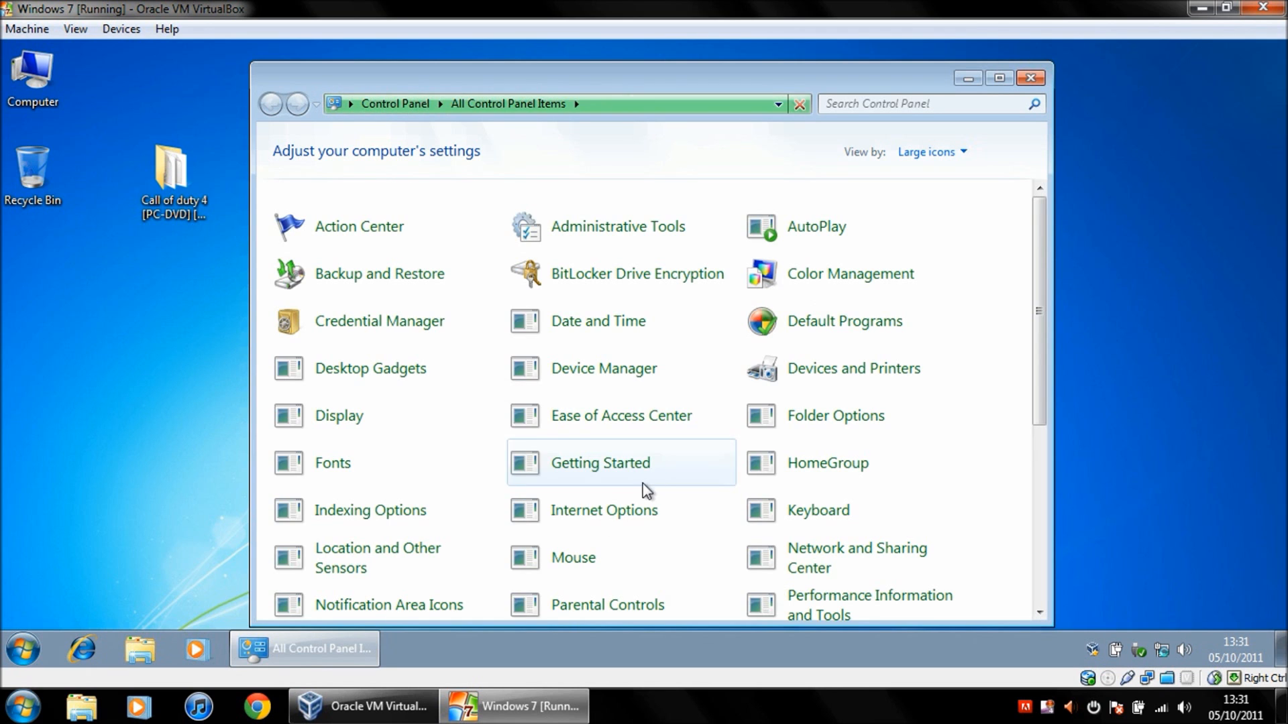
{"action": "scroll", "scroll_direction": "down", "scroll_amount": 3}
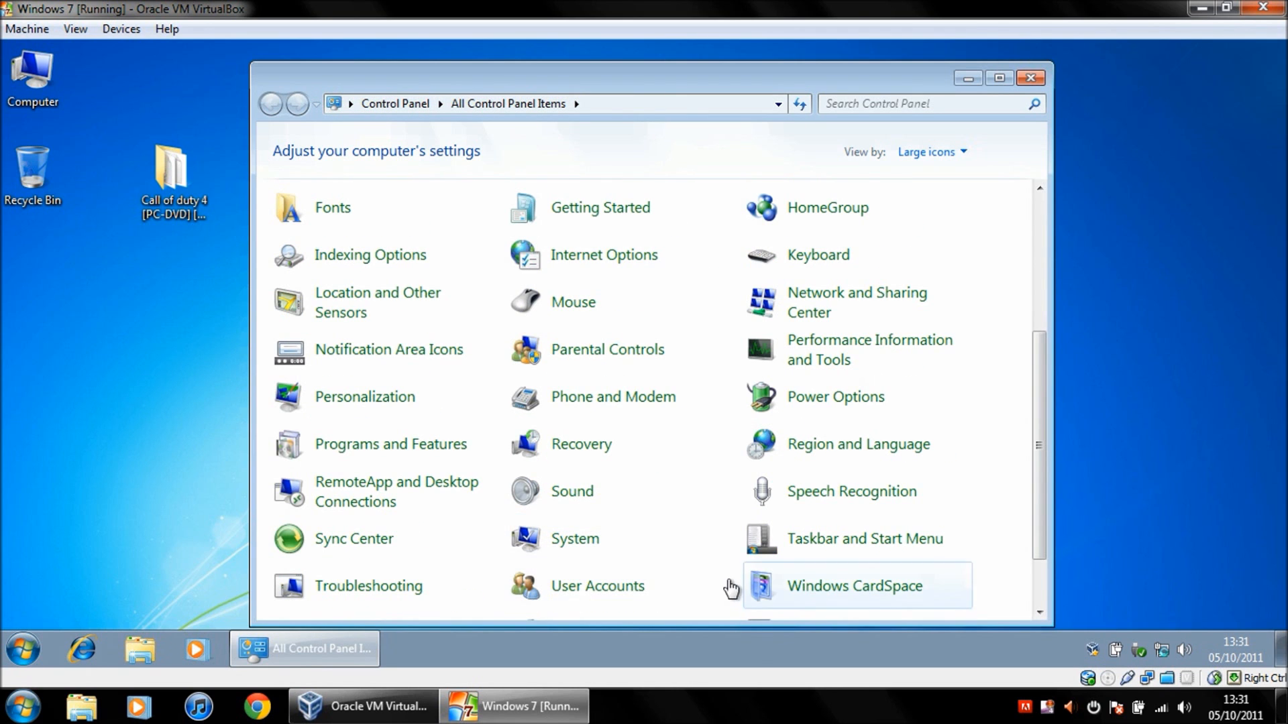
{"action": "scroll", "scroll_direction": "down", "scroll_amount": 3}
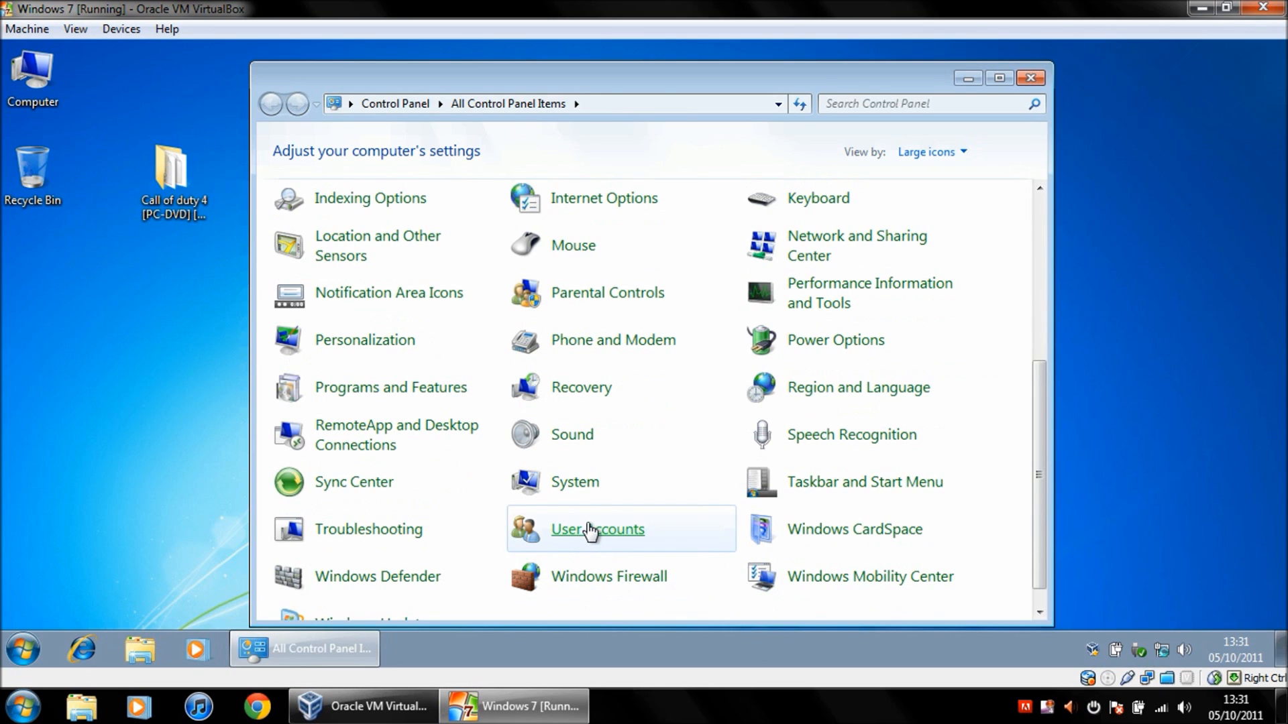
{"action": "left_click", "coordinate": [597, 529]}
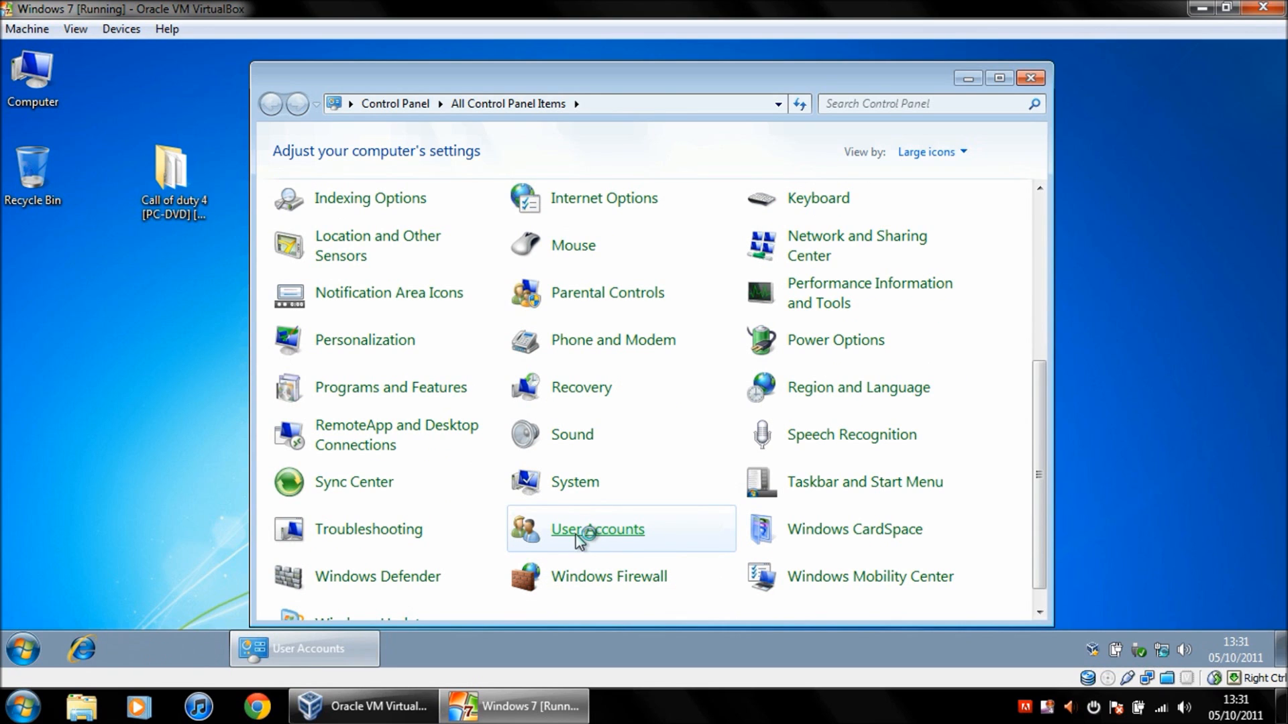
{"action": "left_click", "coordinate": [597, 529]}
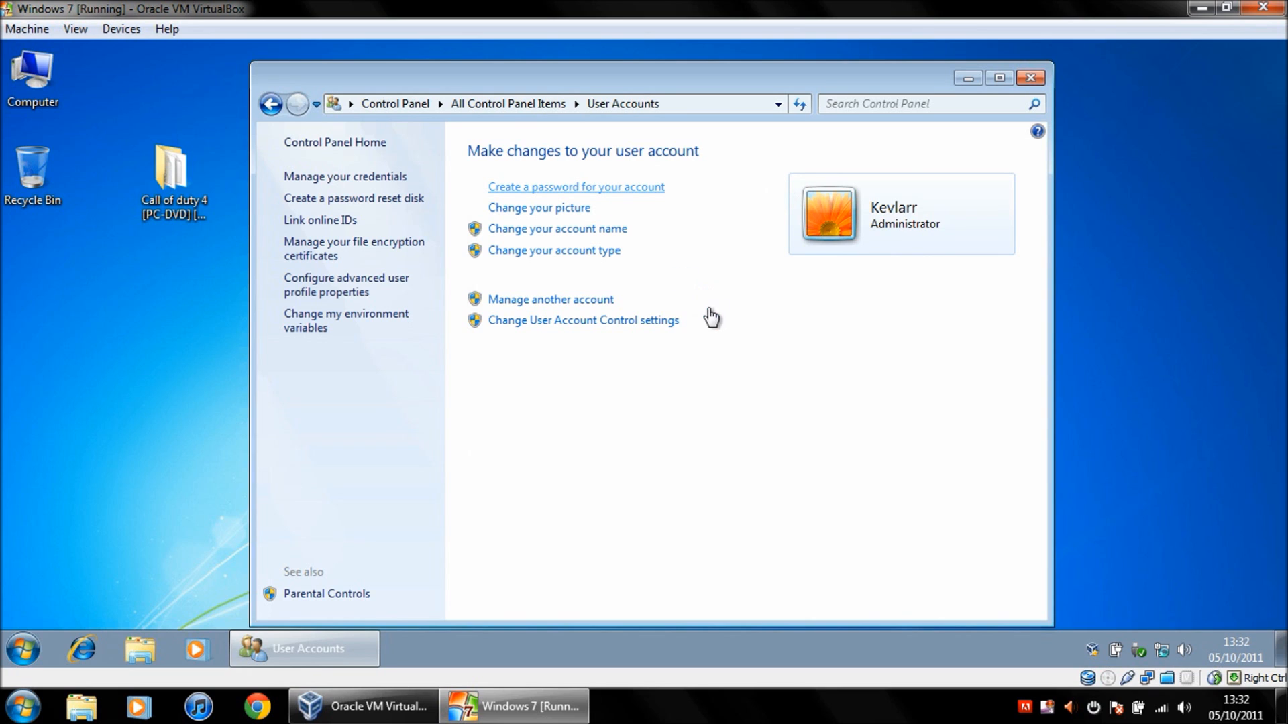
Enter Kevlarr's new password and the hint 'password', then create it.
{"action": "left_click", "coordinate": [575, 186]}
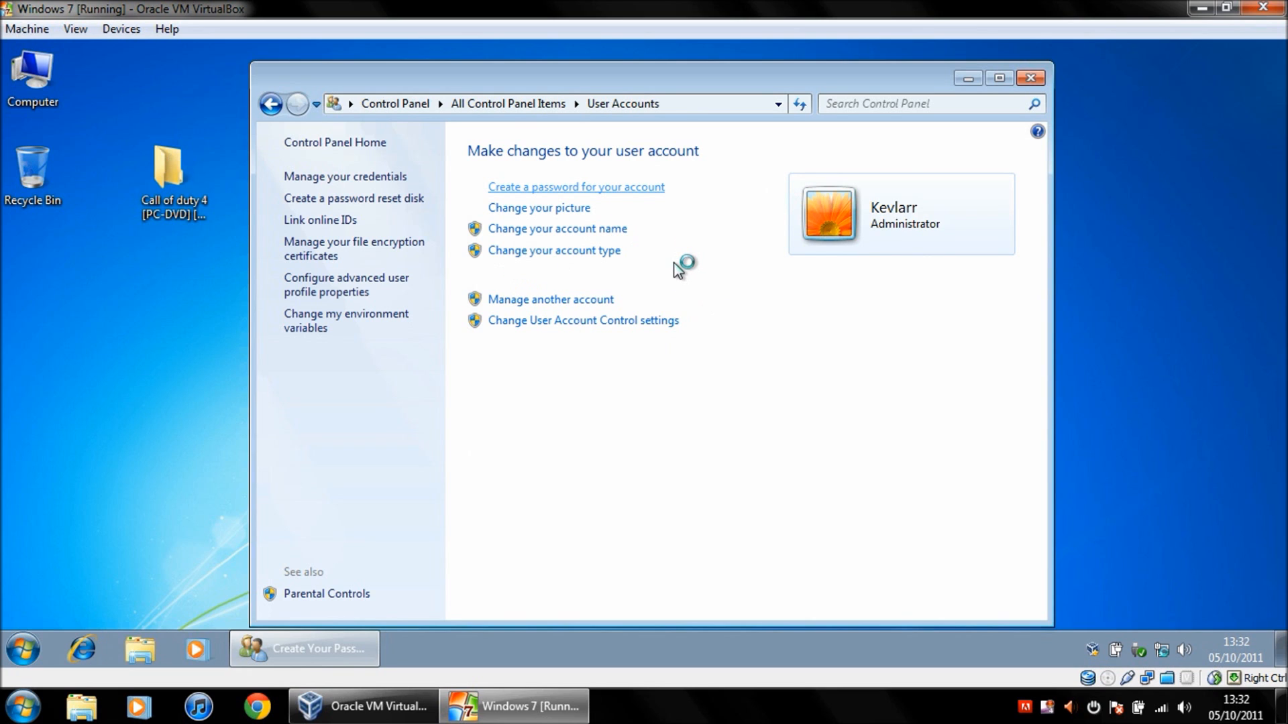
{"action": "left_click", "coordinate": [575, 186]}
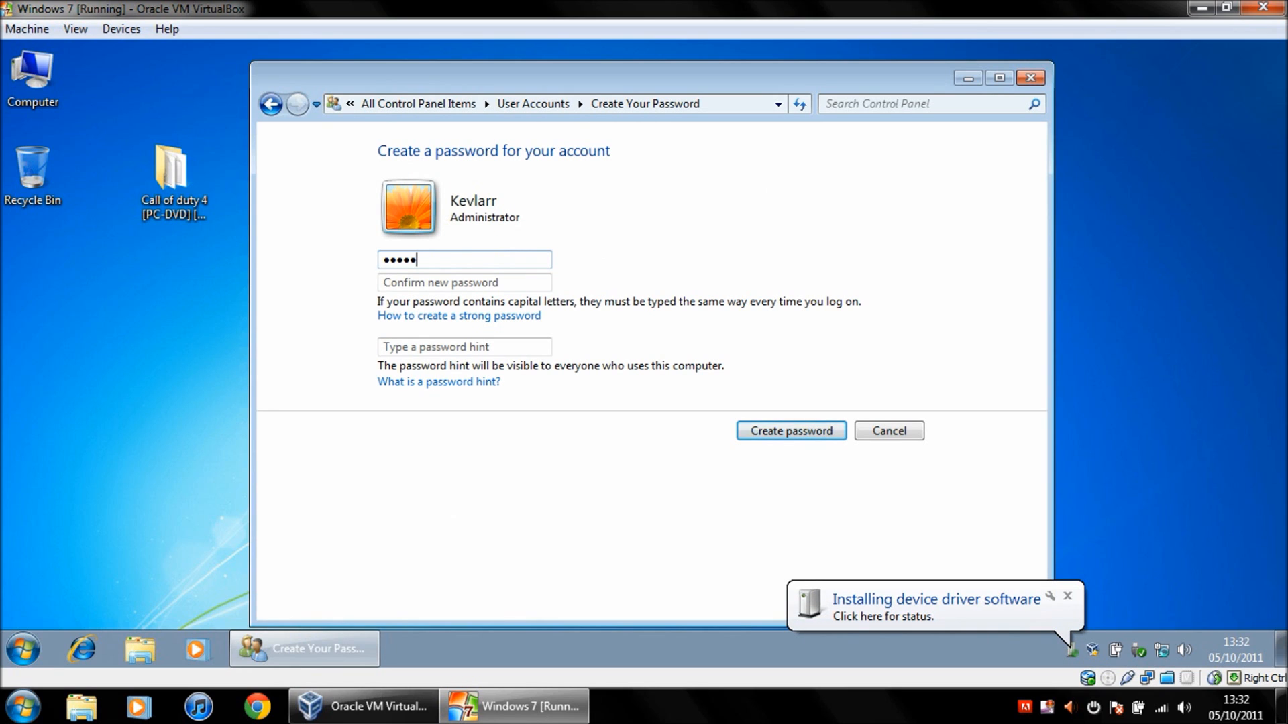
{"action": "key", "text": "Backspace"}
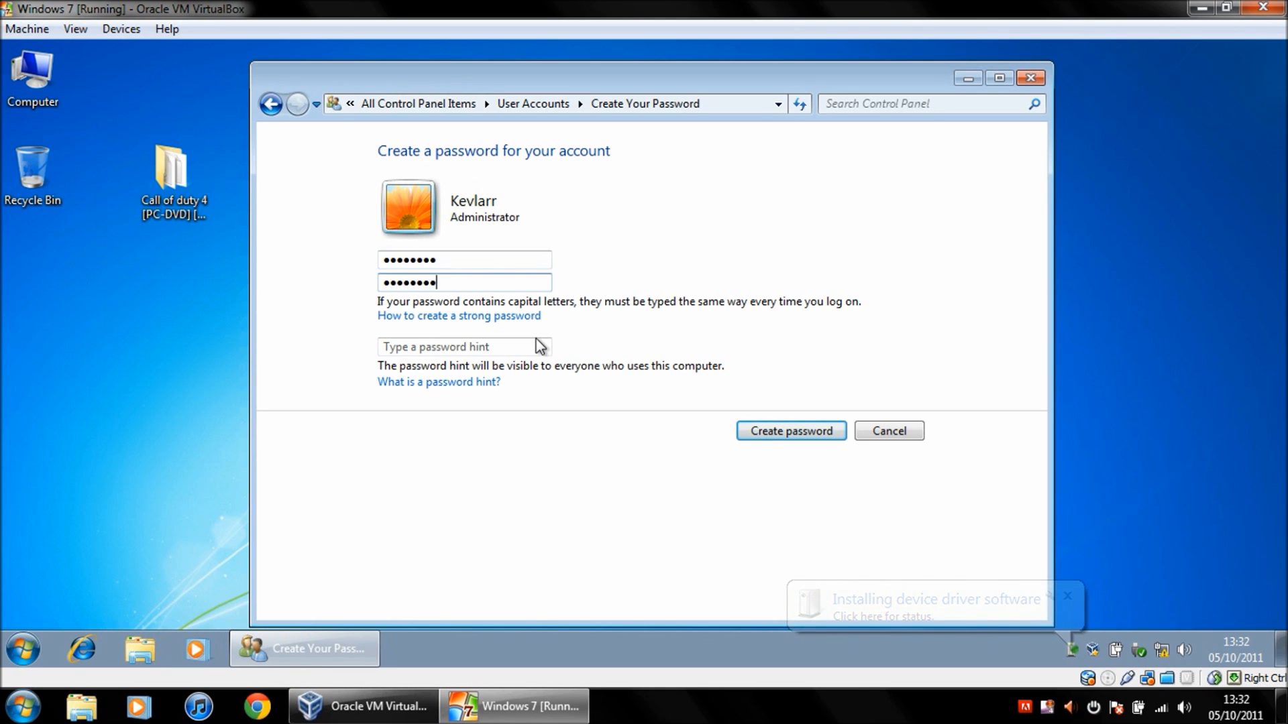
{"action": "type", "text": "passwor"}
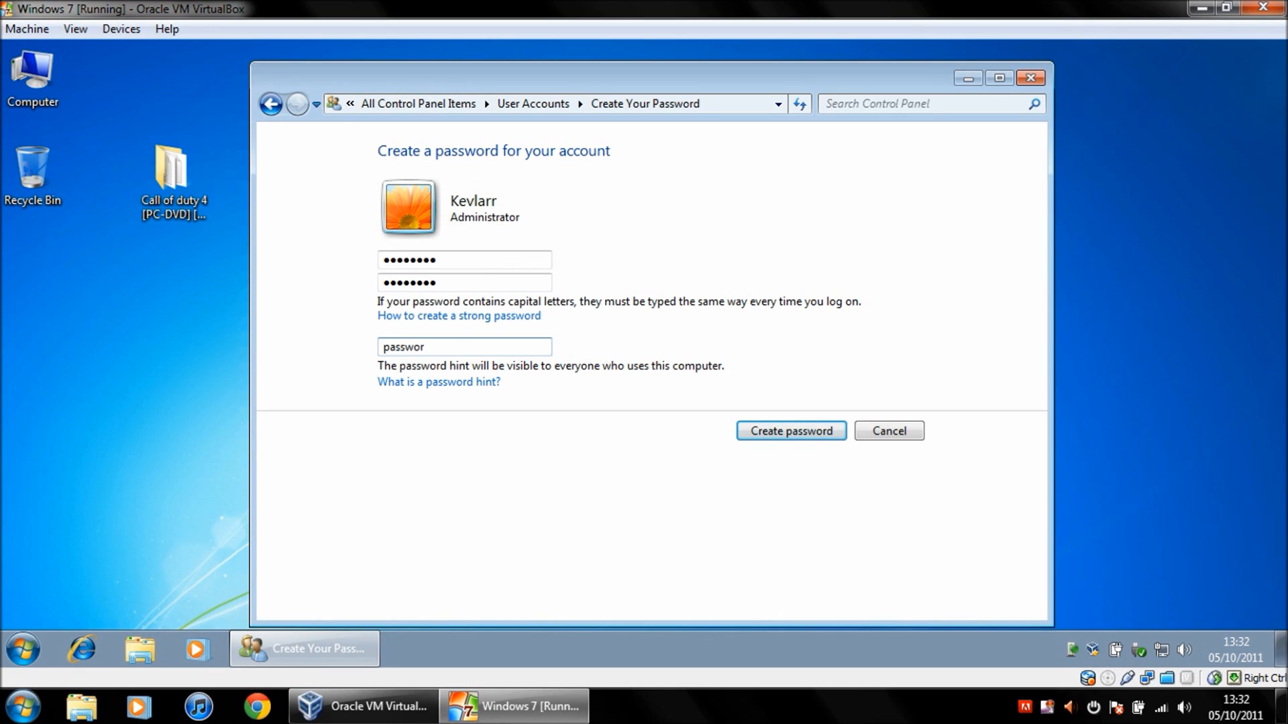
{"action": "type", "text": "d"}
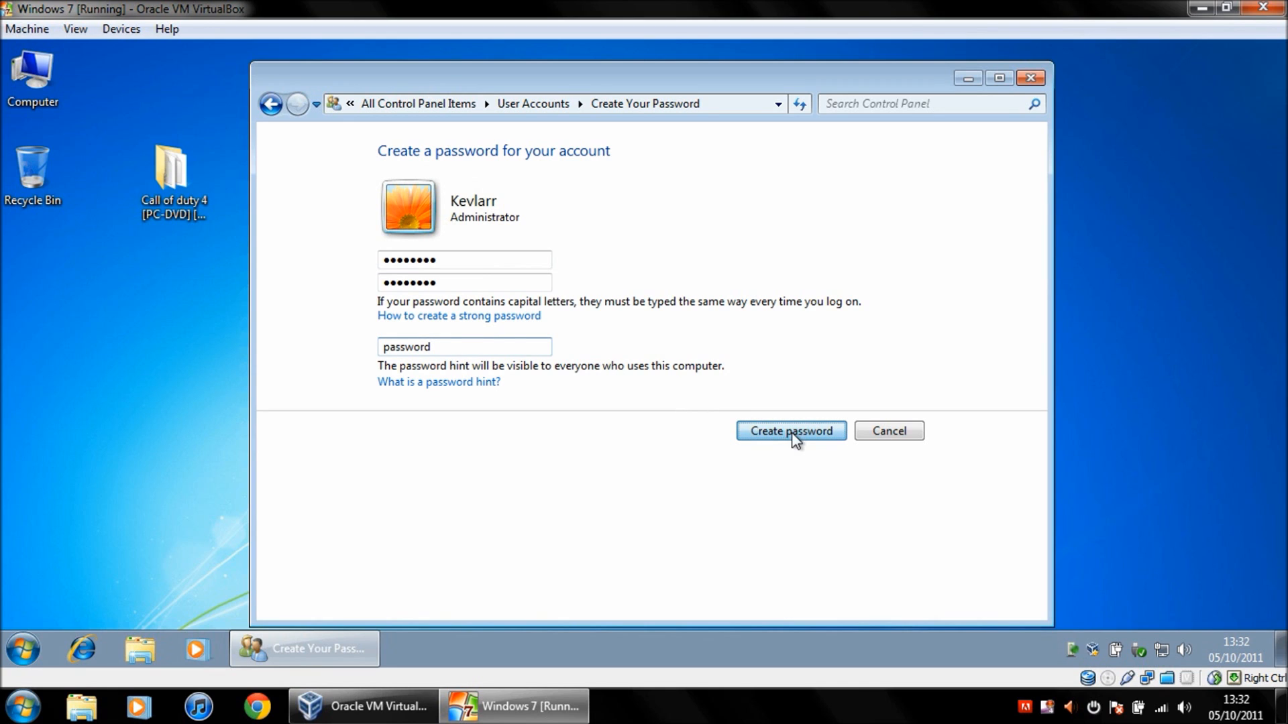
{"action": "left_click", "coordinate": [789, 430]}
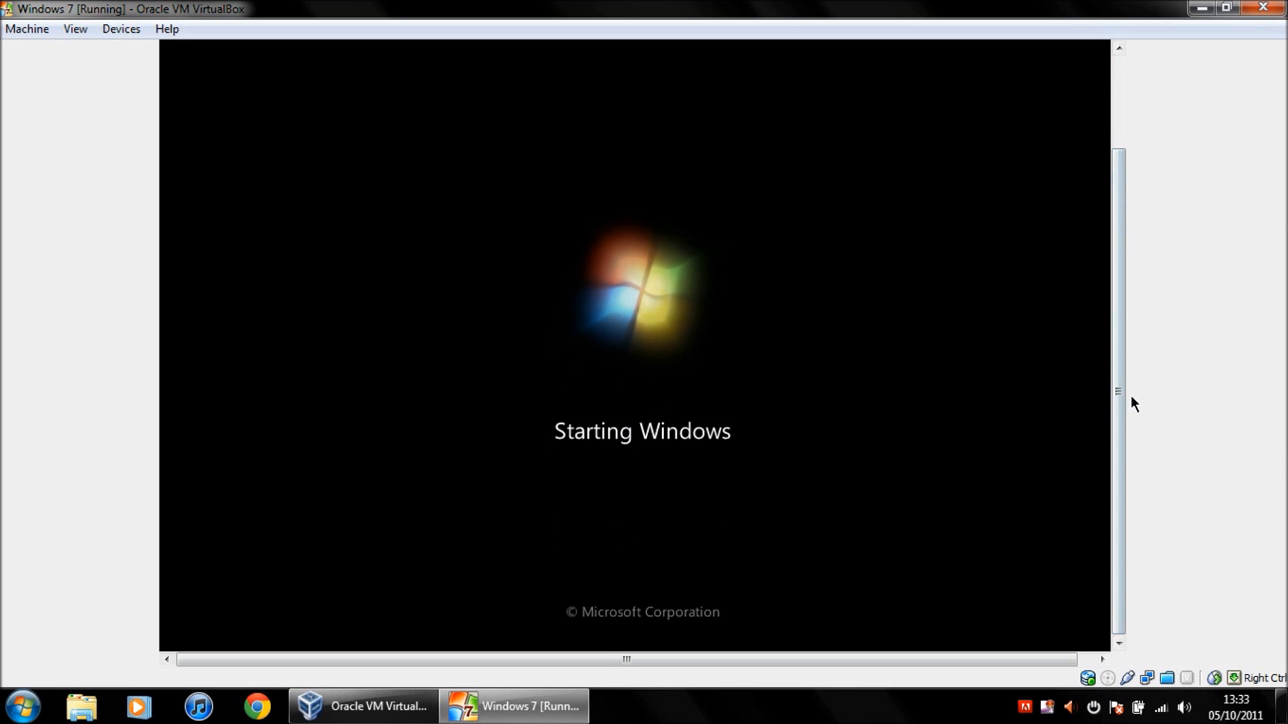
{"action": "mouse_move", "coordinate": [52, 59]}
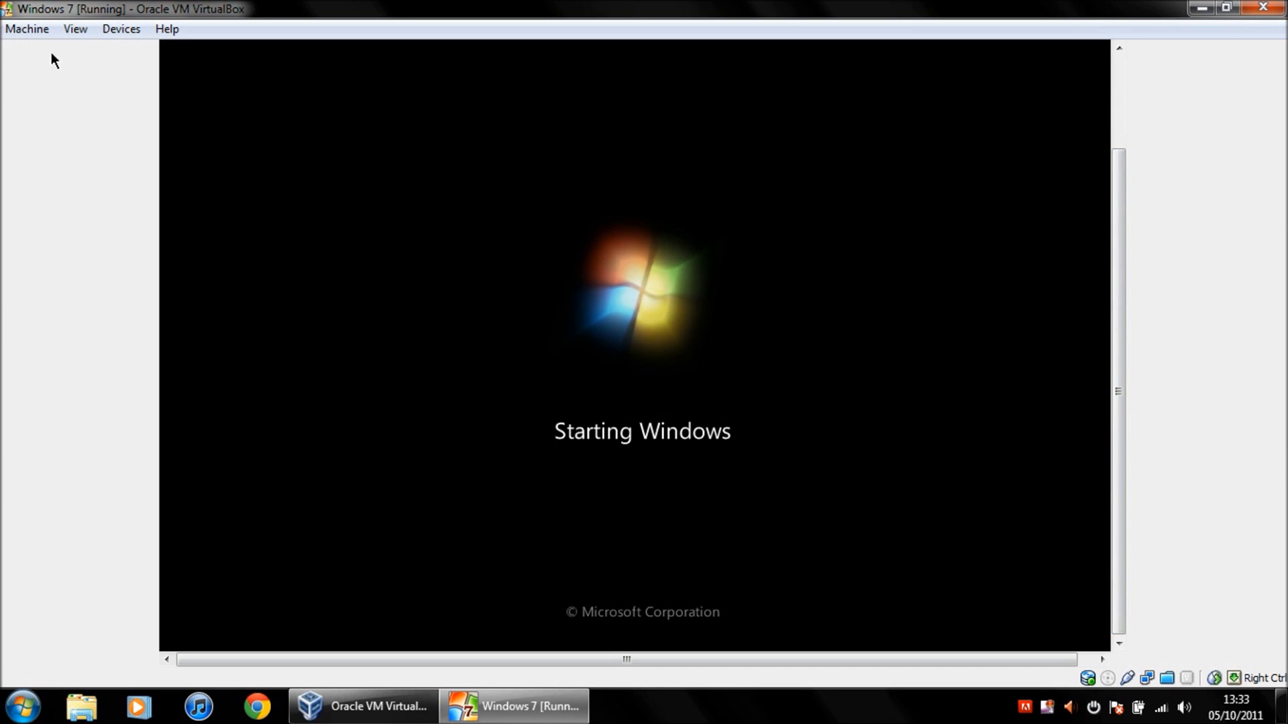
Switch the VirtualBox guest display to Scale Mode from the View menu.
{"action": "left_click", "coordinate": [74, 29]}
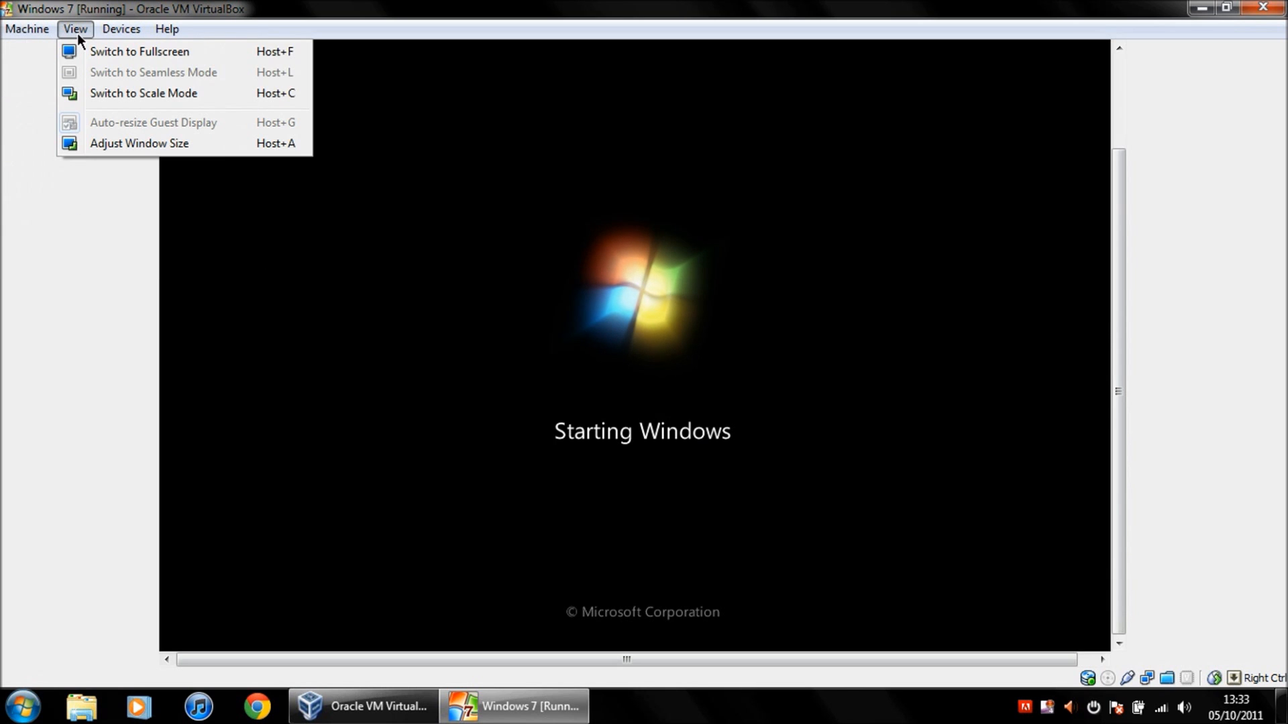
{"action": "left_click", "coordinate": [27, 29]}
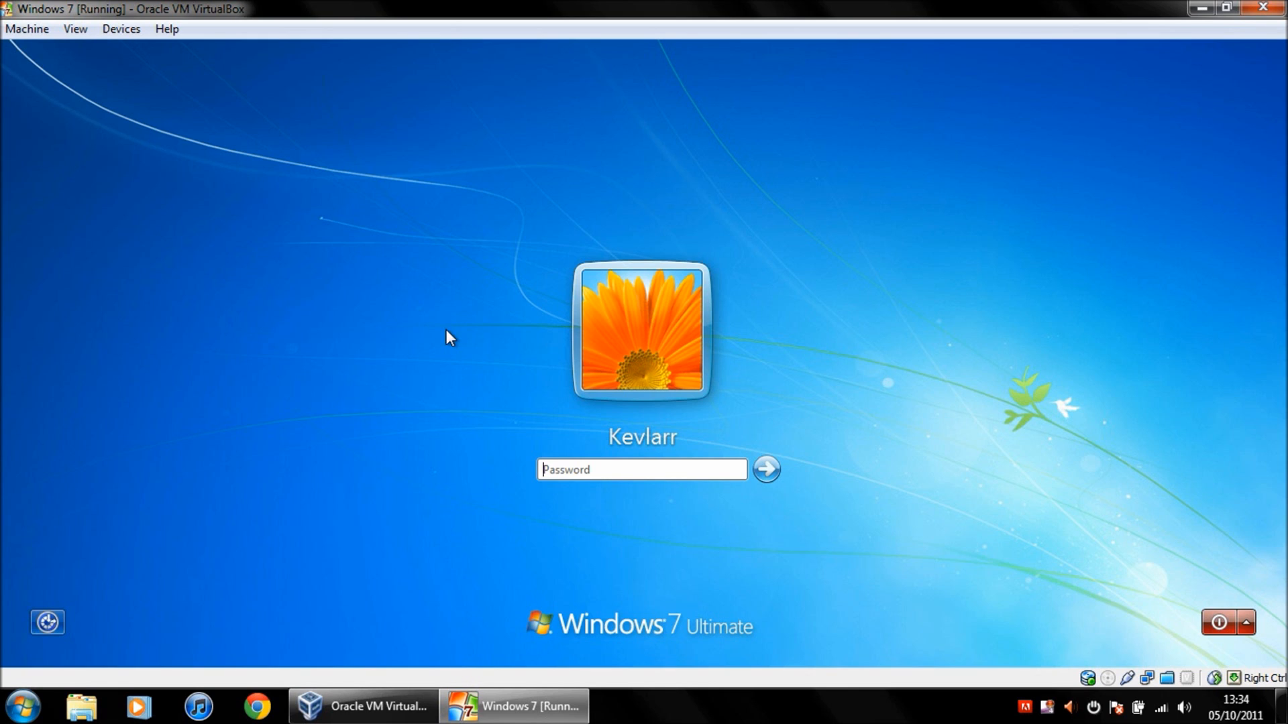
{"action": "mouse_move", "coordinate": [153, 548]}
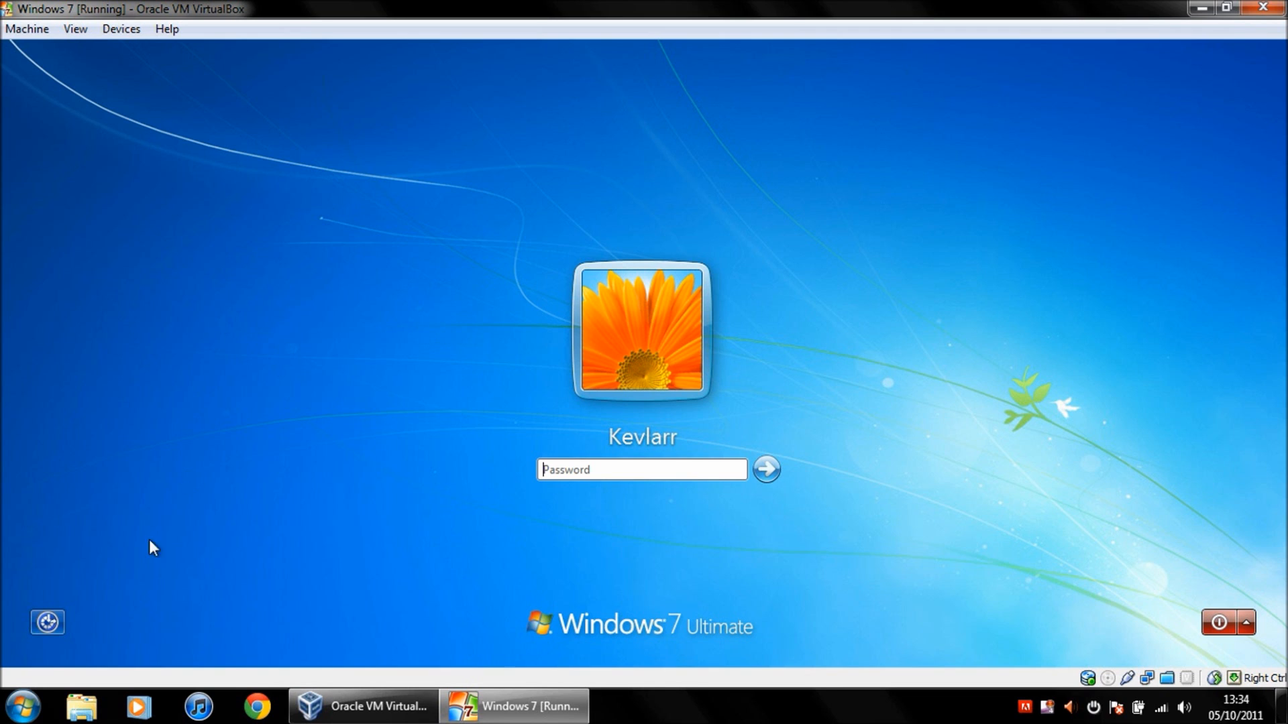
{"action": "mouse_move", "coordinate": [47, 622]}
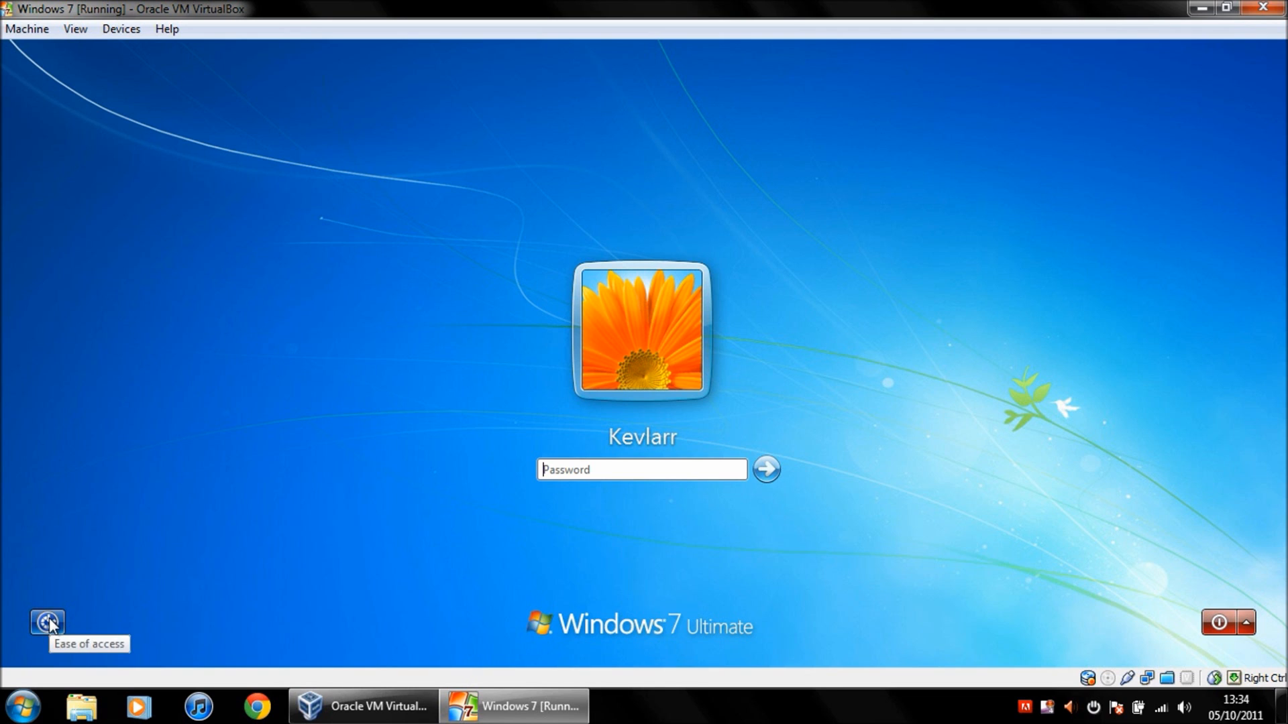
Open the utilman.exe Command Prompt via the logon screen's Ease of Access button.
{"action": "left_click", "coordinate": [47, 621]}
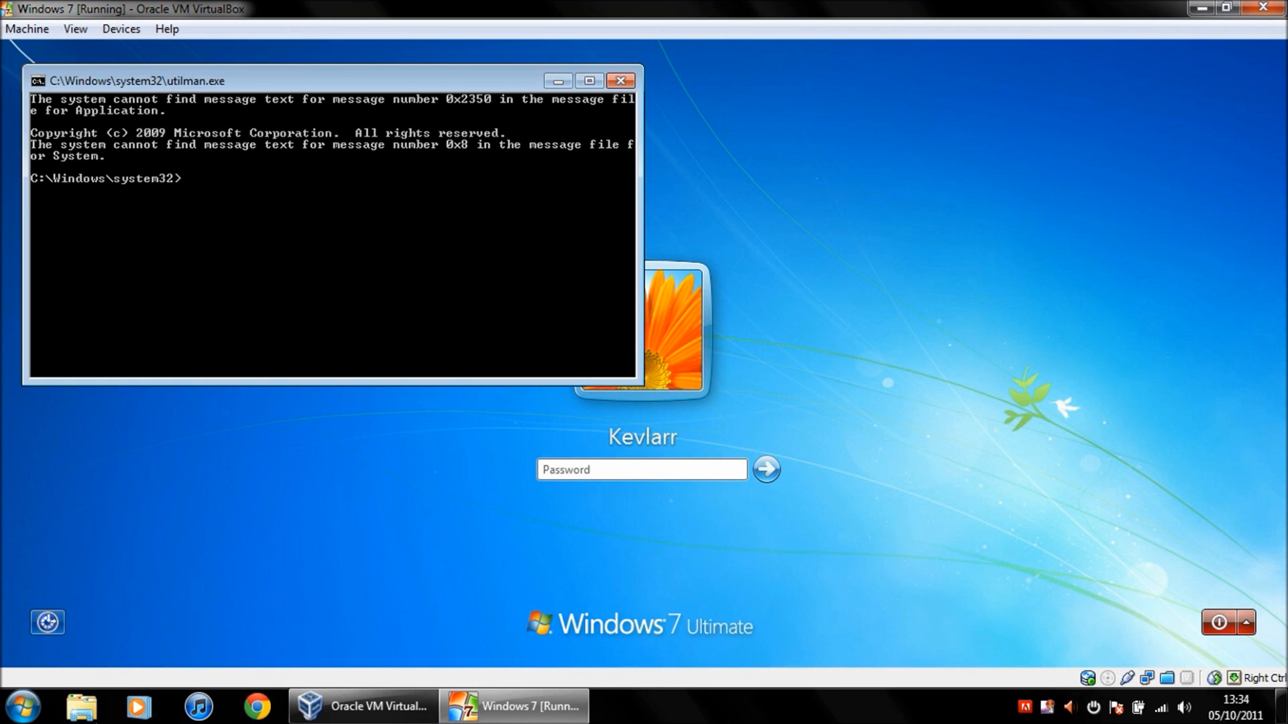
{"action": "mouse_move", "coordinate": [413, 275]}
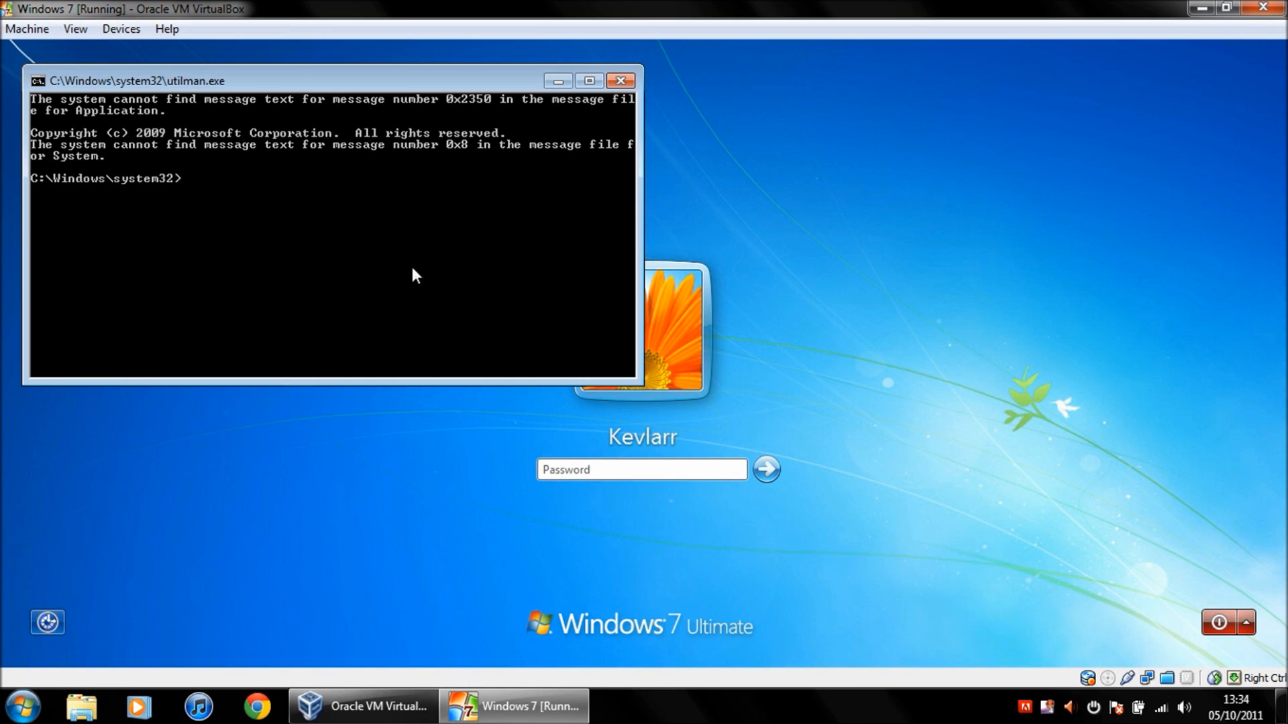
{"action": "left_click", "coordinate": [619, 80]}
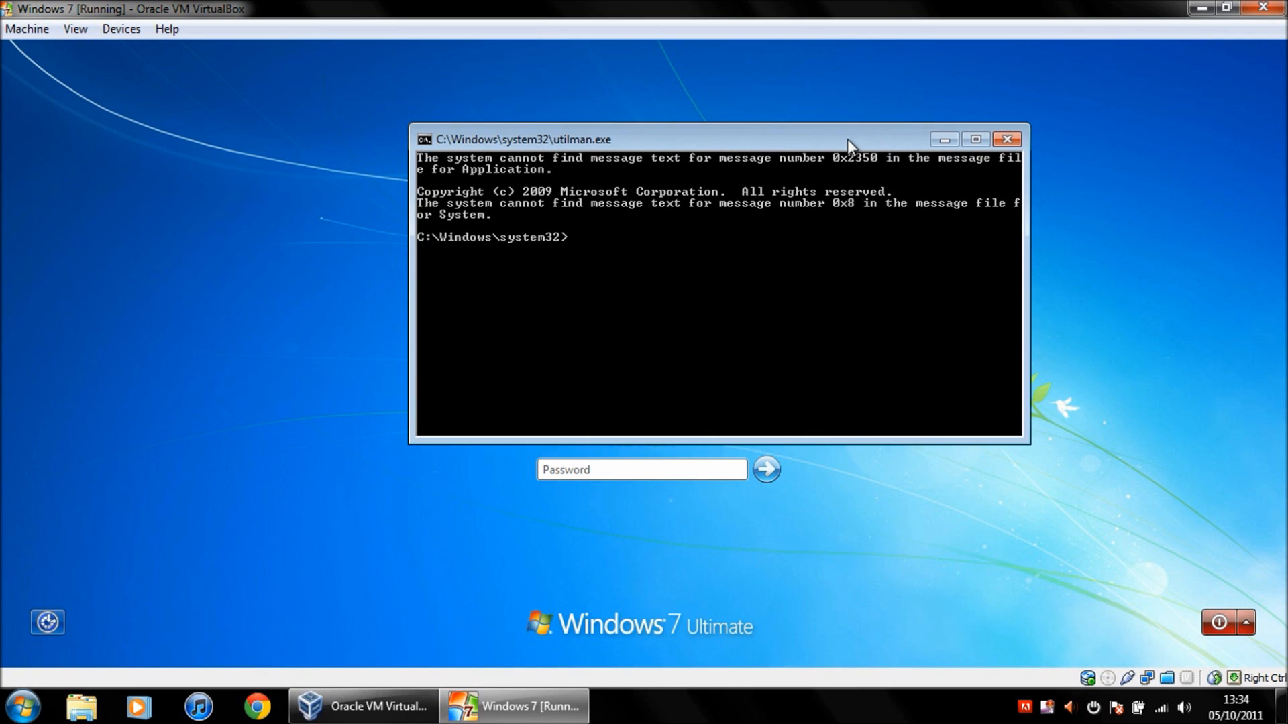
{"action": "mouse_move", "coordinate": [607, 151]}
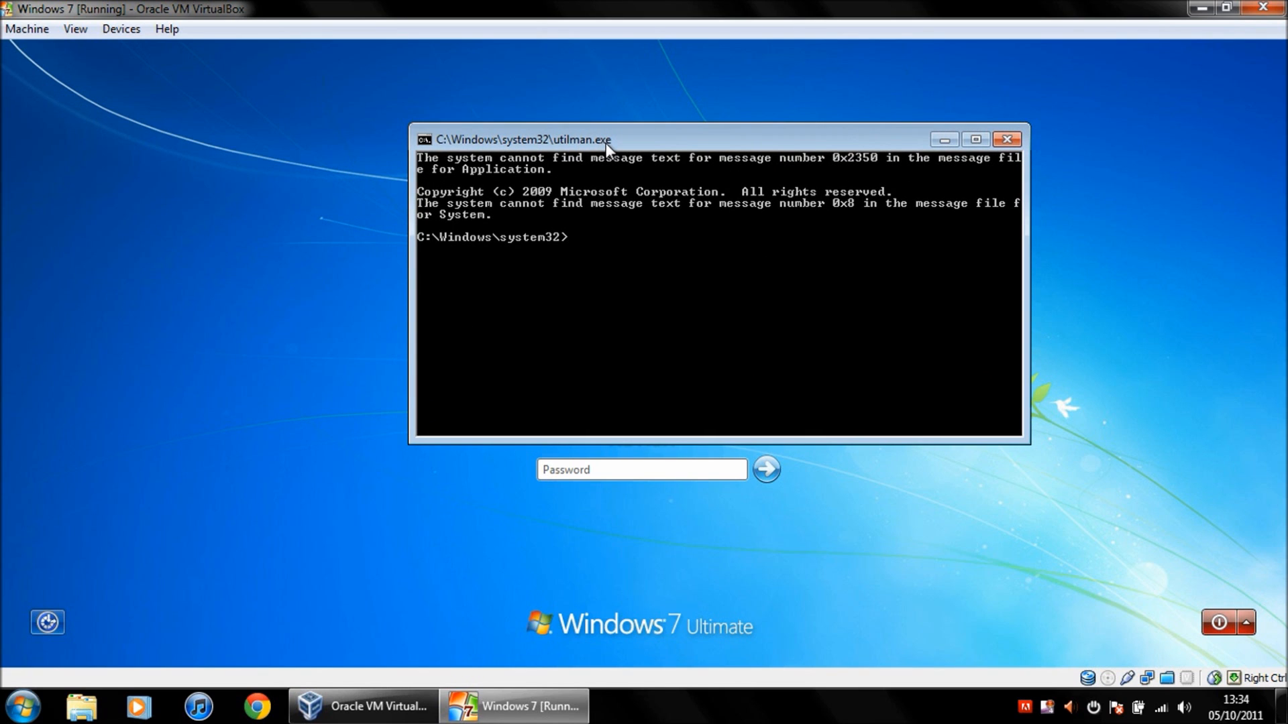
{"action": "mouse_move", "coordinate": [657, 261]}
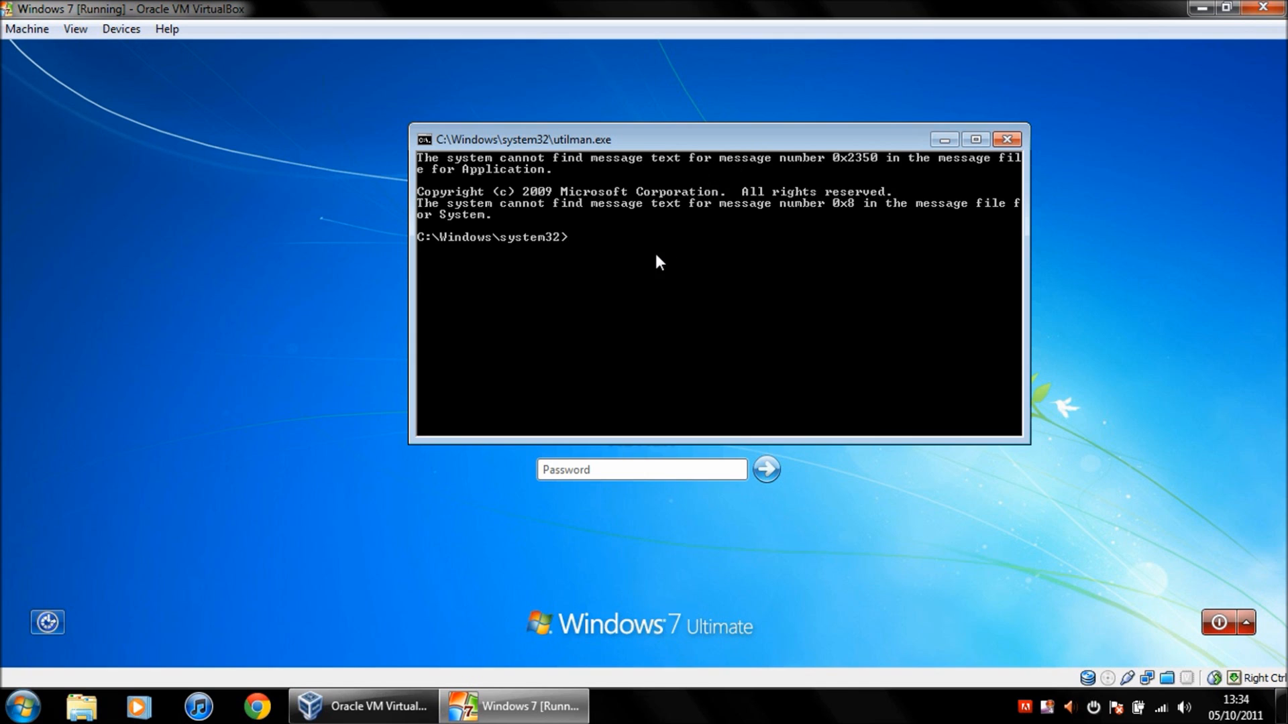
{"action": "mouse_move", "coordinate": [420, 376]}
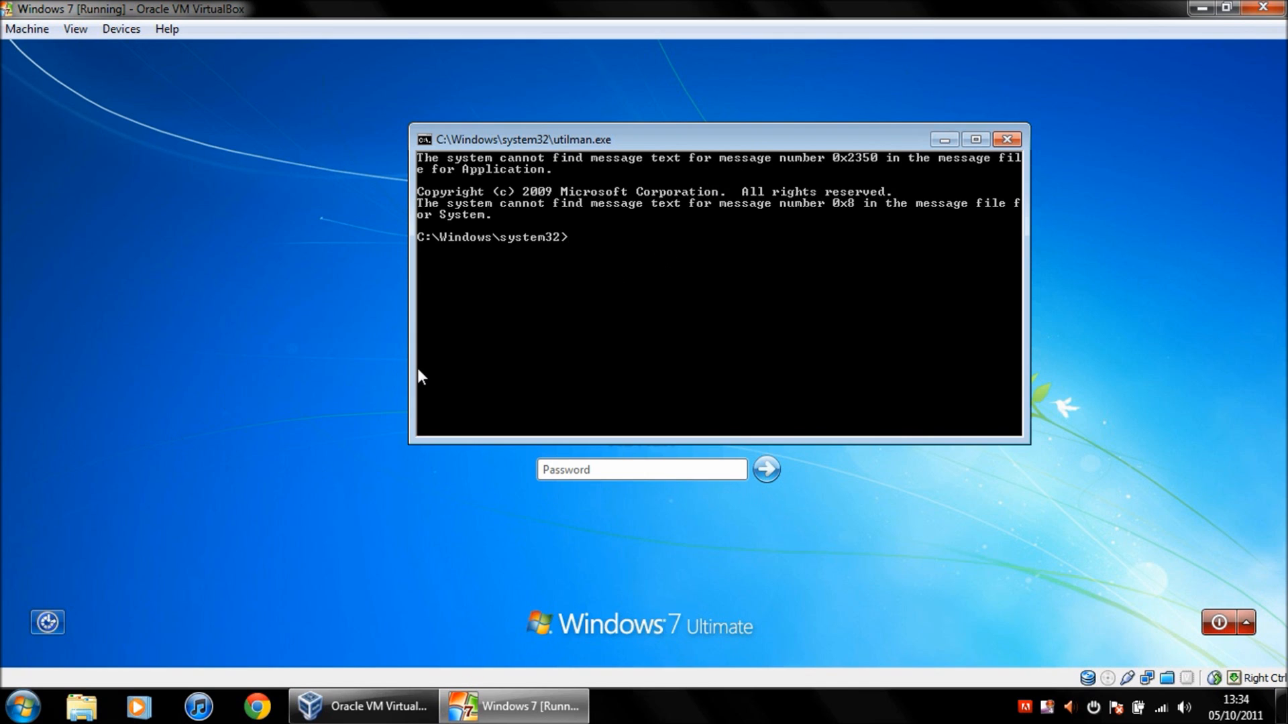
Launch explorer.exe from the logon-screen Command Prompt and let Personalized Settings finish.
{"action": "type", "text": "ex"}
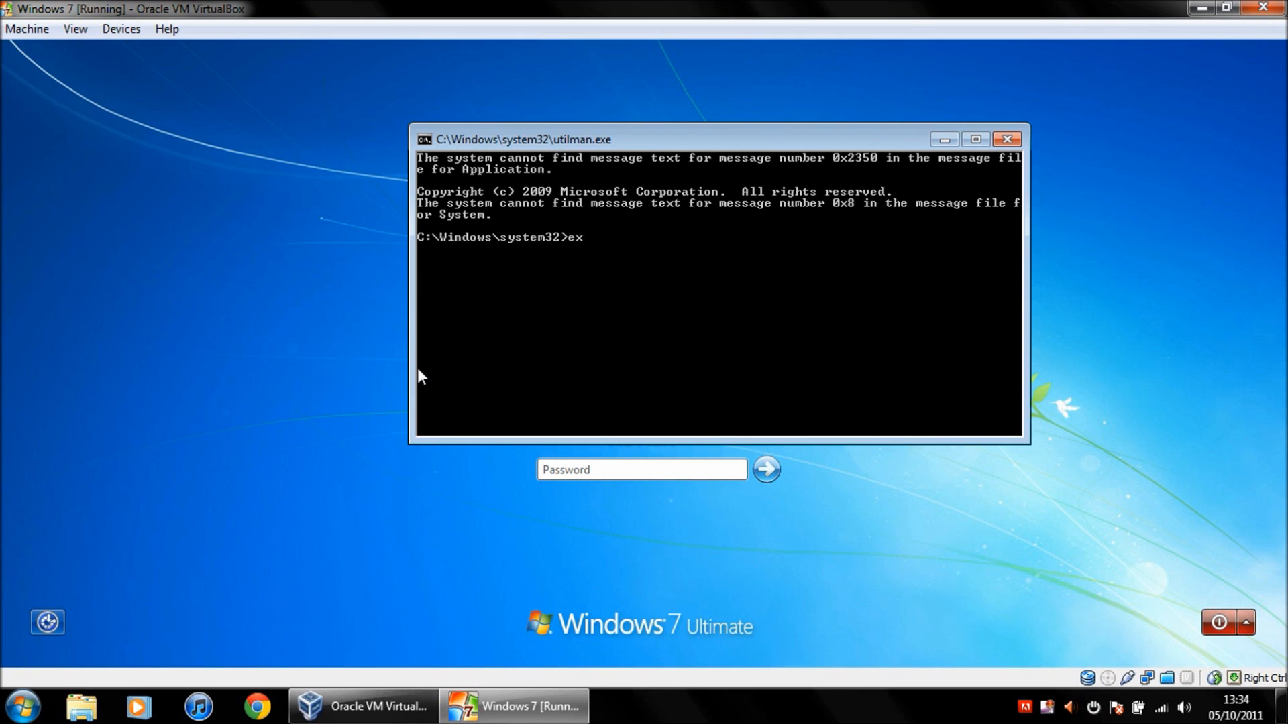
{"action": "type", "text": "plorer,"}
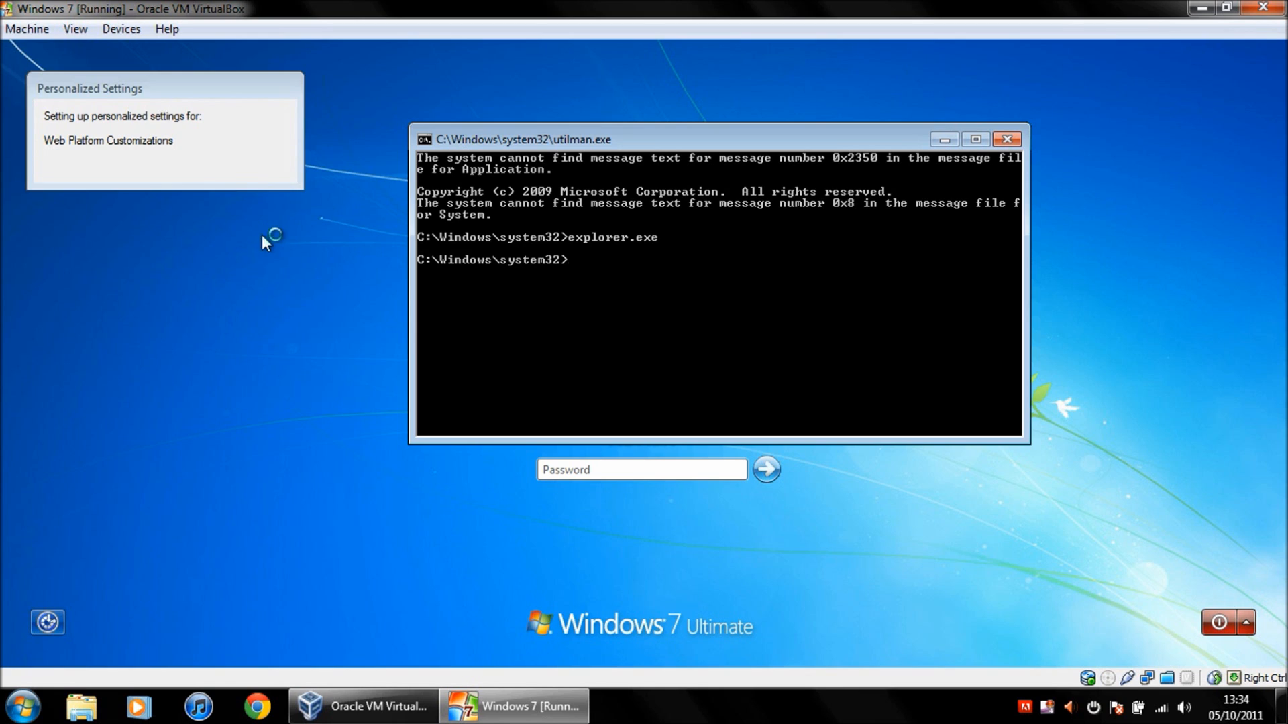
{"action": "mouse_move", "coordinate": [394, 588]}
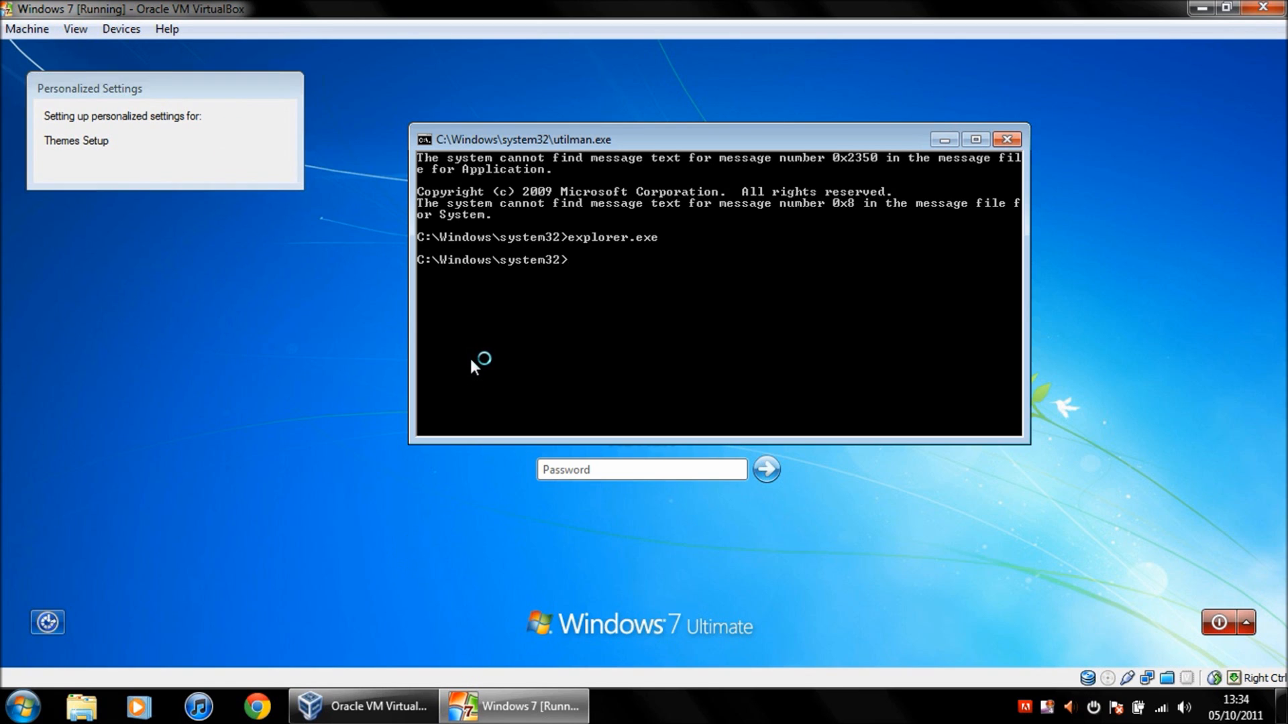
{"action": "mouse_move", "coordinate": [134, 297]}
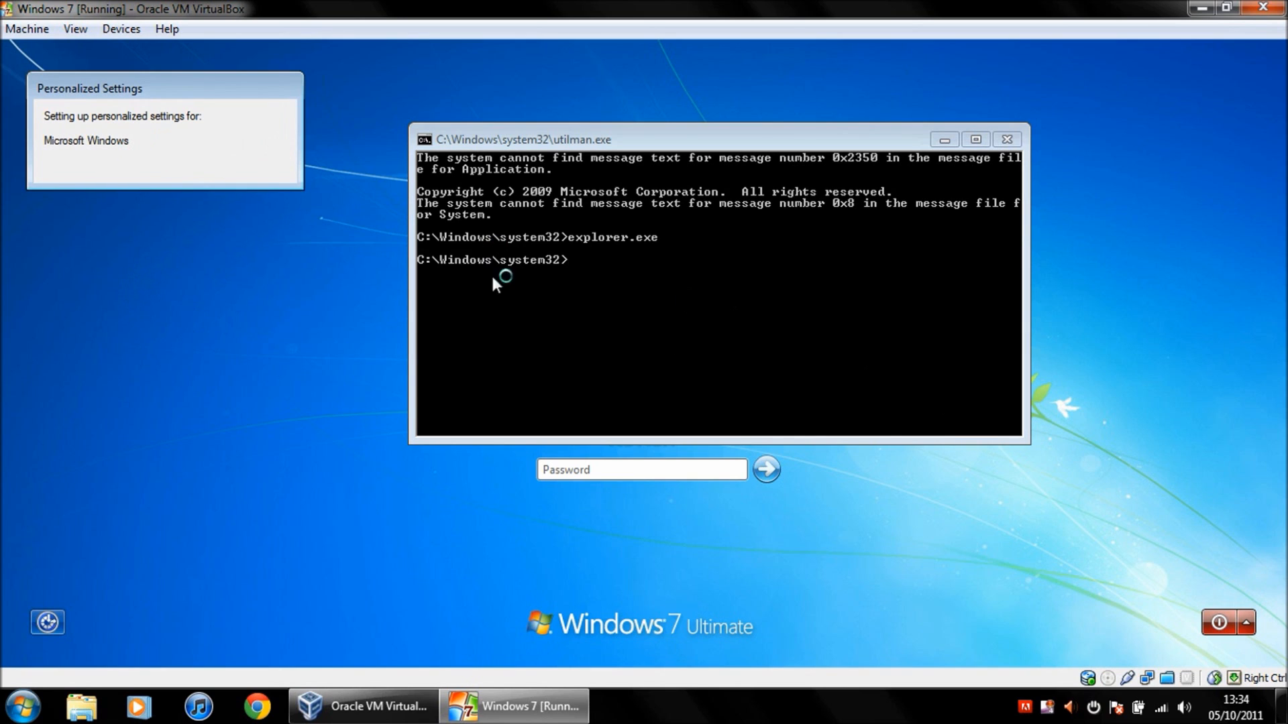
{"action": "mouse_move", "coordinate": [386, 152]}
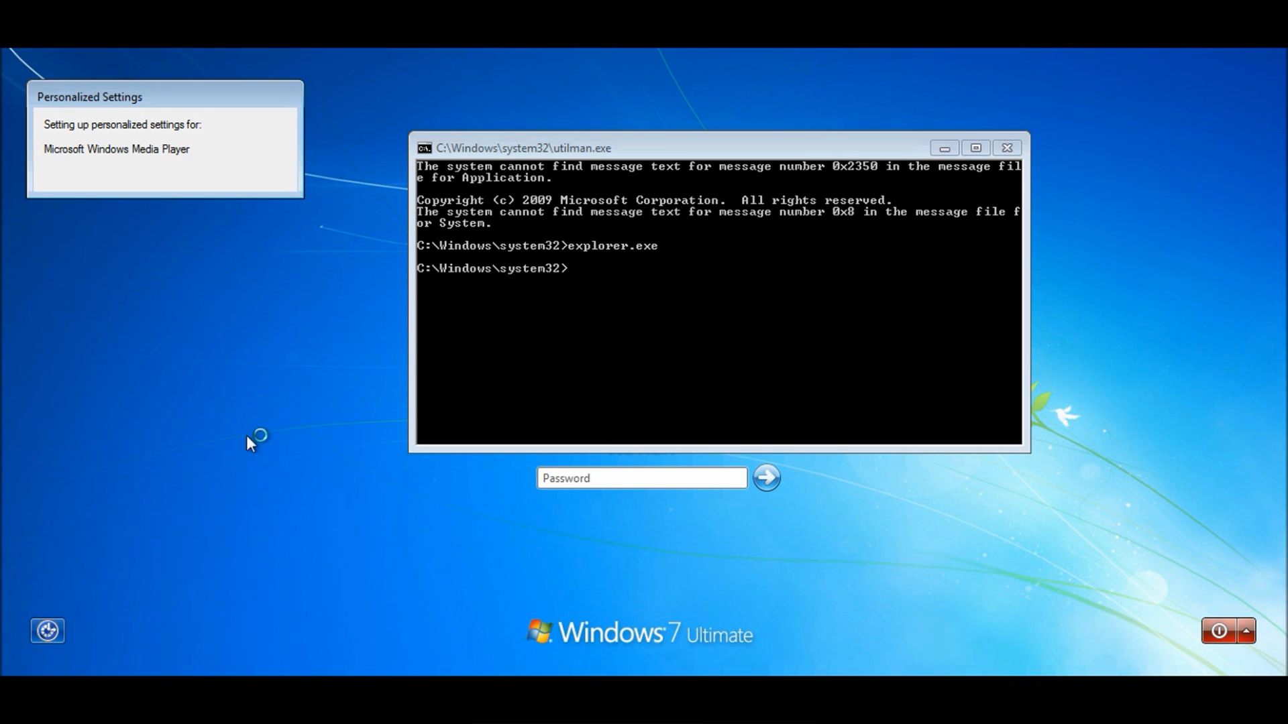
{"action": "mouse_move", "coordinate": [397, 371]}
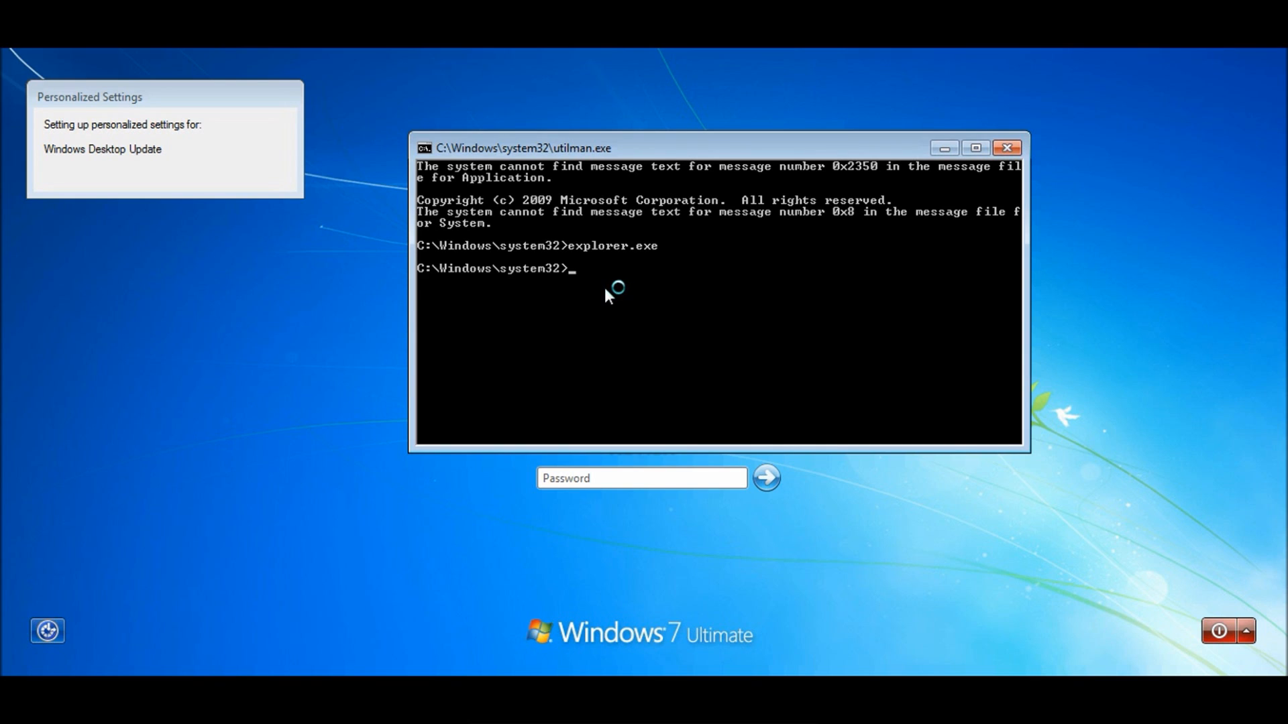
{"action": "mouse_move", "coordinate": [615, 289]}
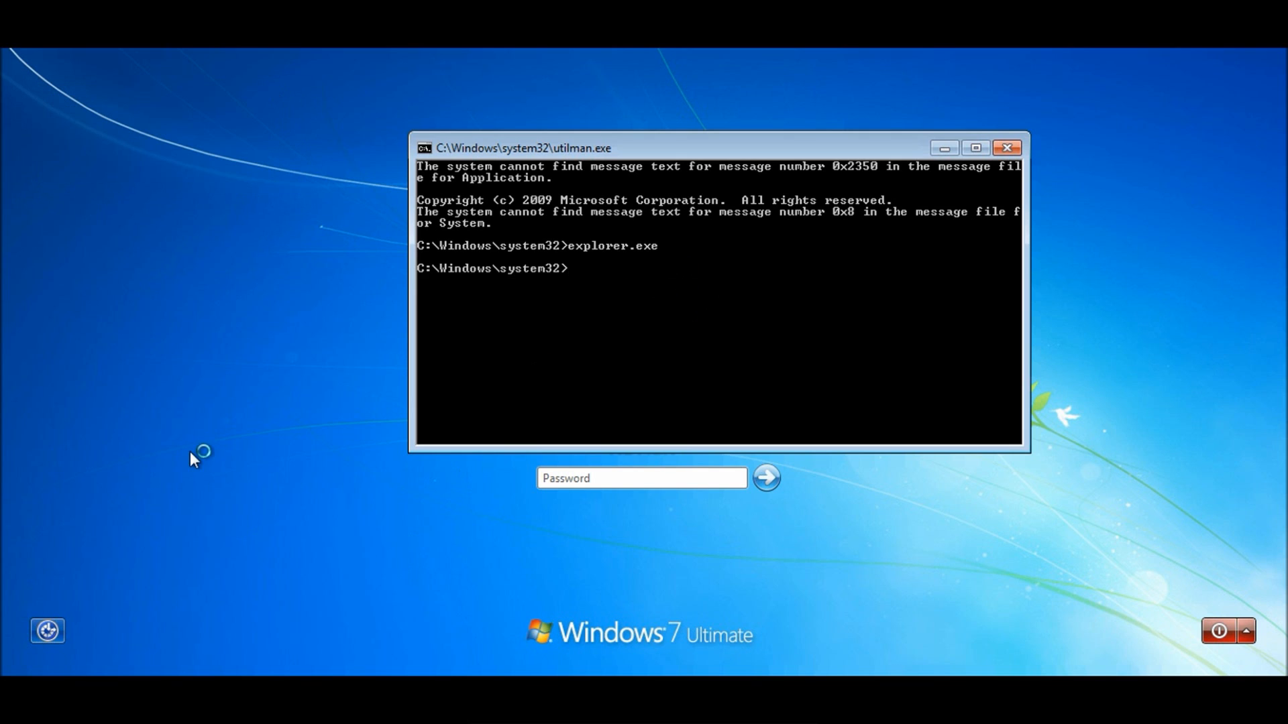
{"action": "left_click", "coordinate": [1007, 149]}
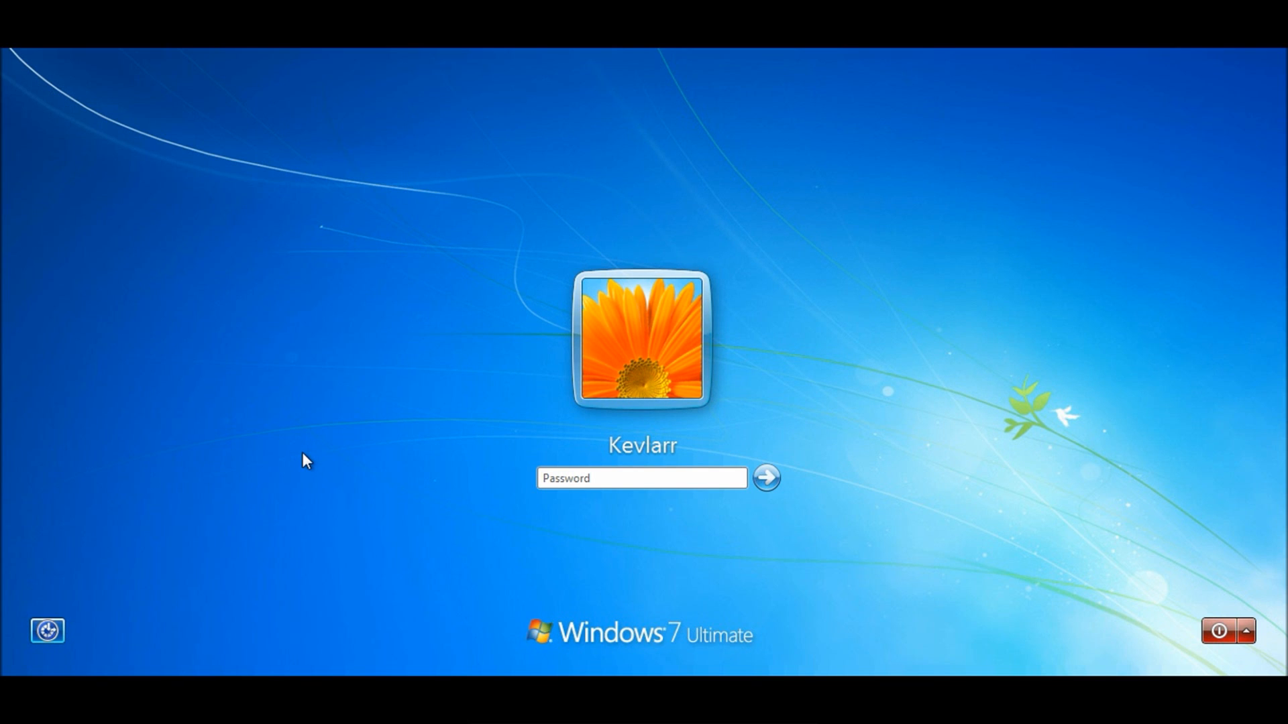
{"action": "mouse_move", "coordinate": [427, 533]}
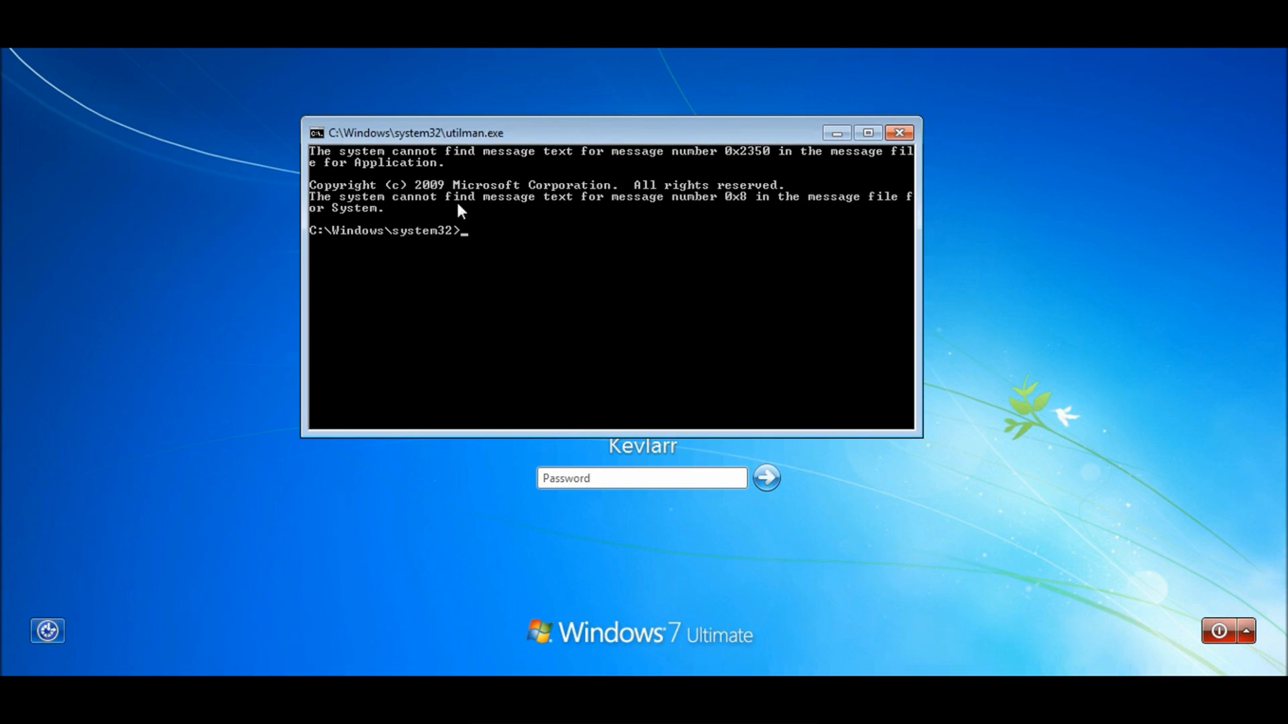
Run net user to show the Administrator, Guest and Kevlarr accounts.
{"action": "type", "text": "net us"}
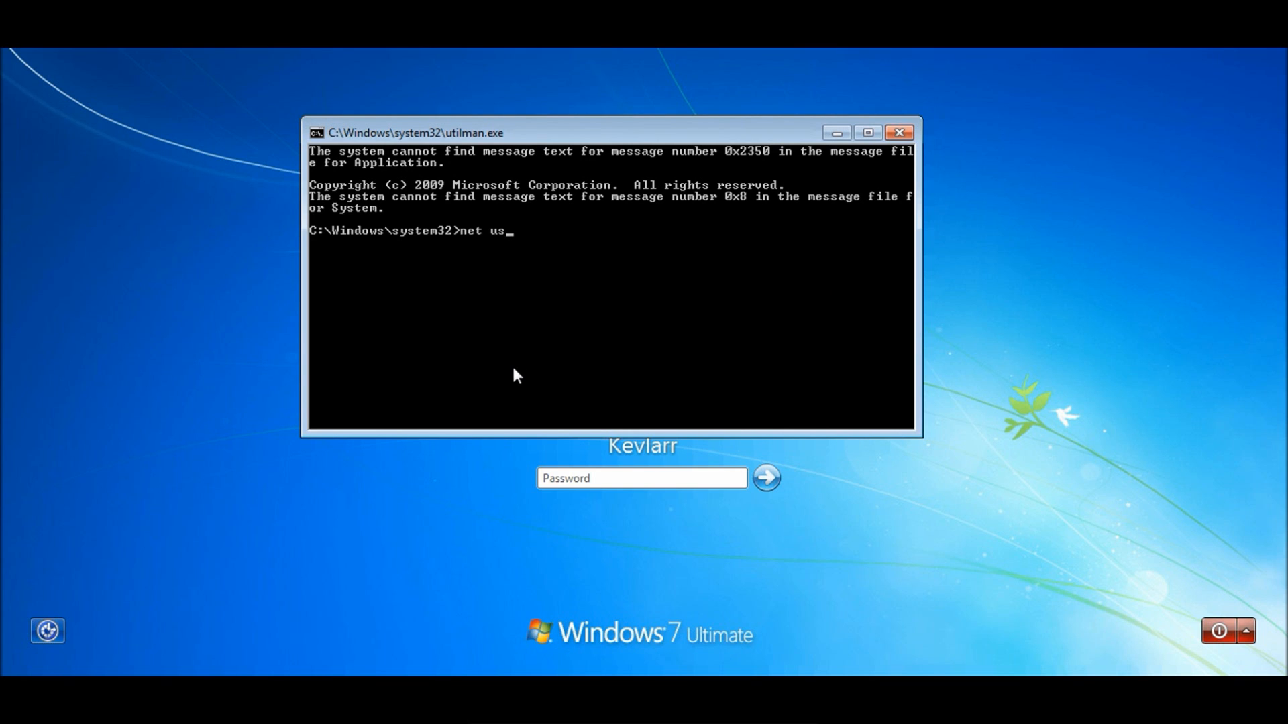
{"action": "type", "text": "er"}
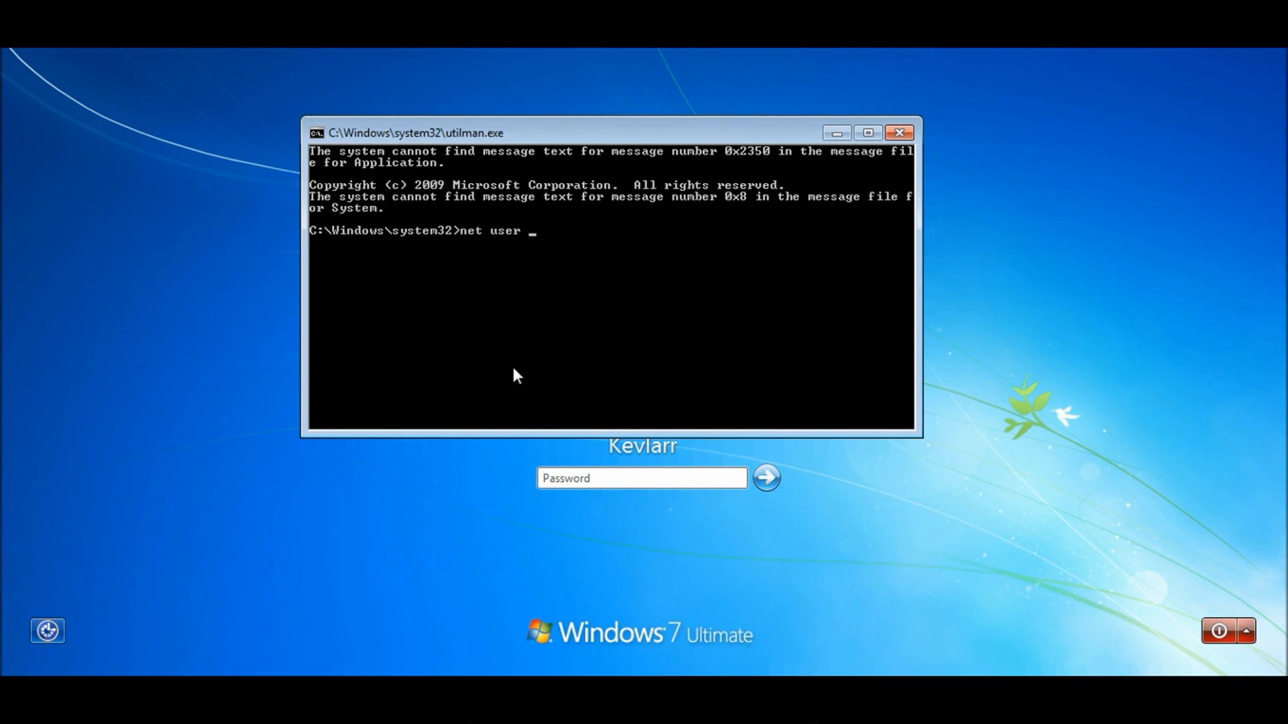
{"action": "key", "text": "Return"}
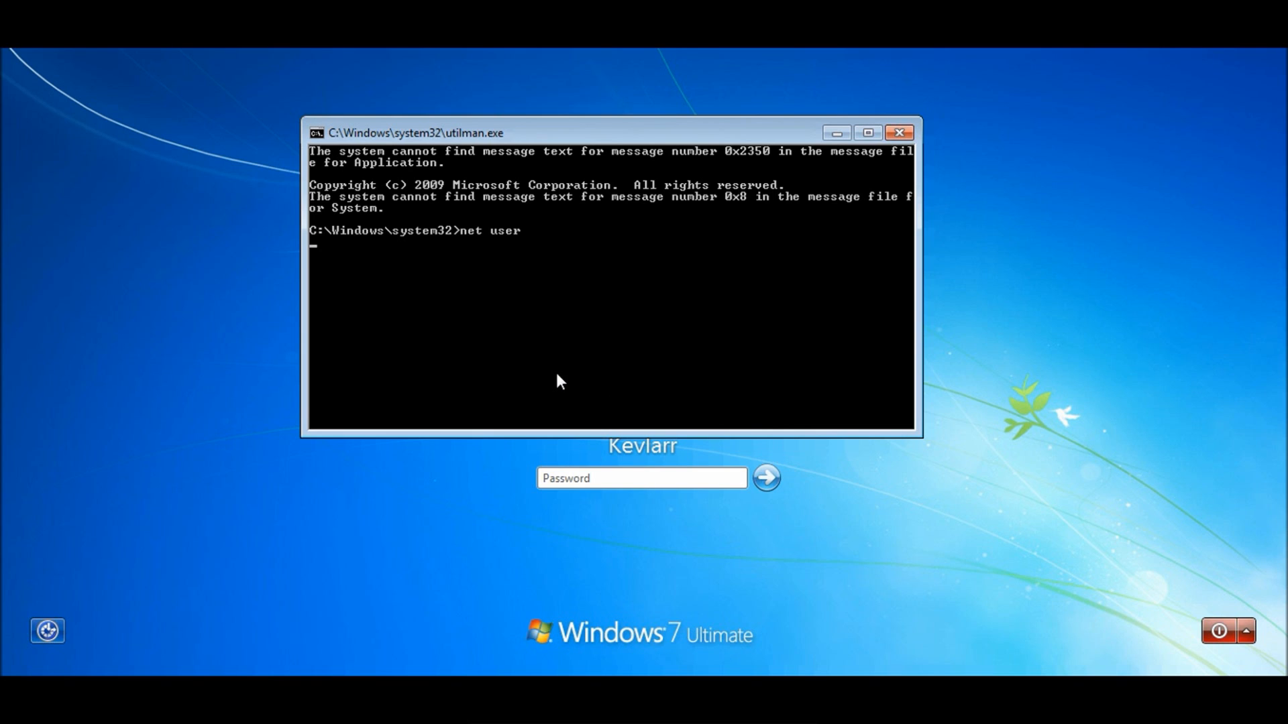
{"action": "key", "text": "Return"}
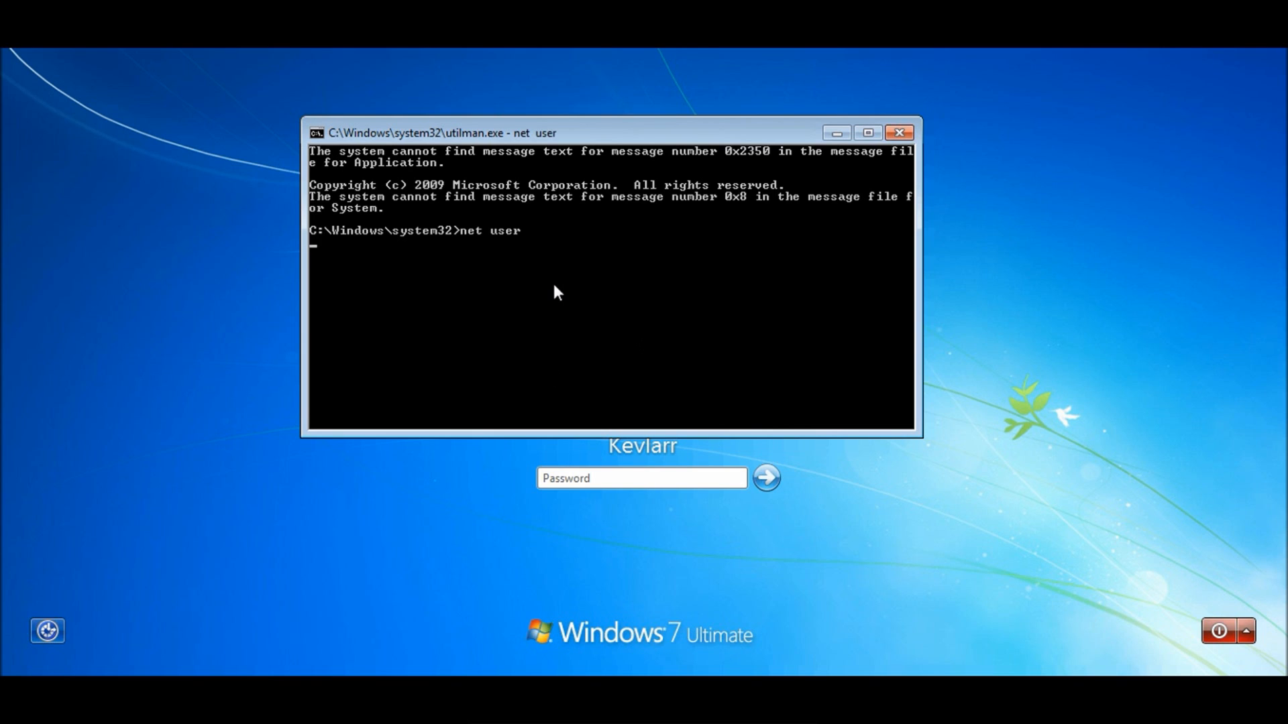
{"action": "mouse_move", "coordinate": [575, 253]}
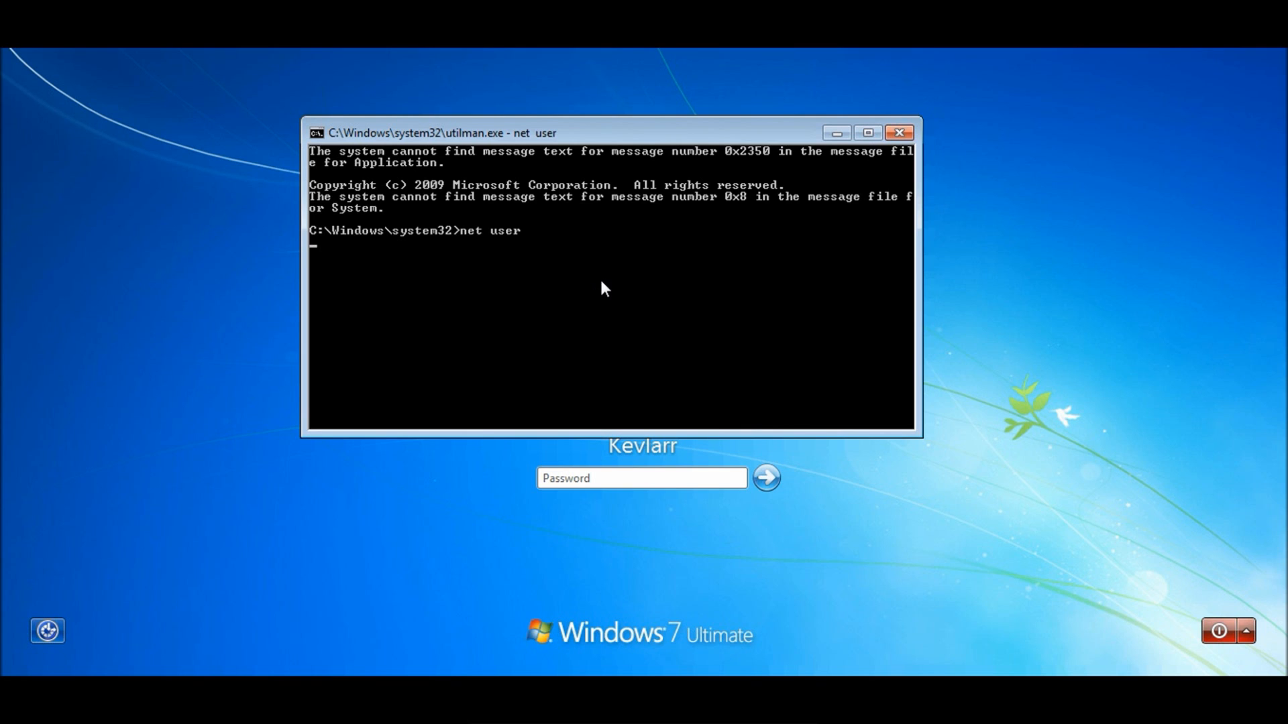
{"action": "key", "text": "Return"}
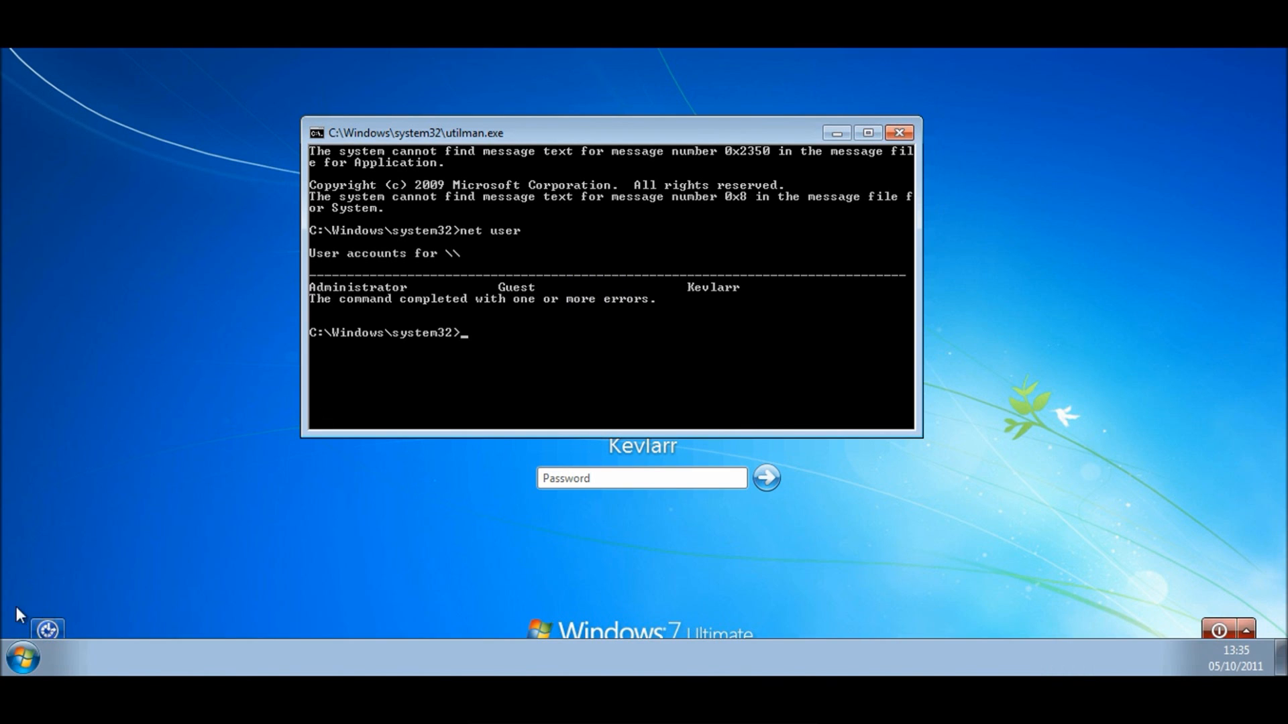
{"action": "mouse_move", "coordinate": [941, 461]}
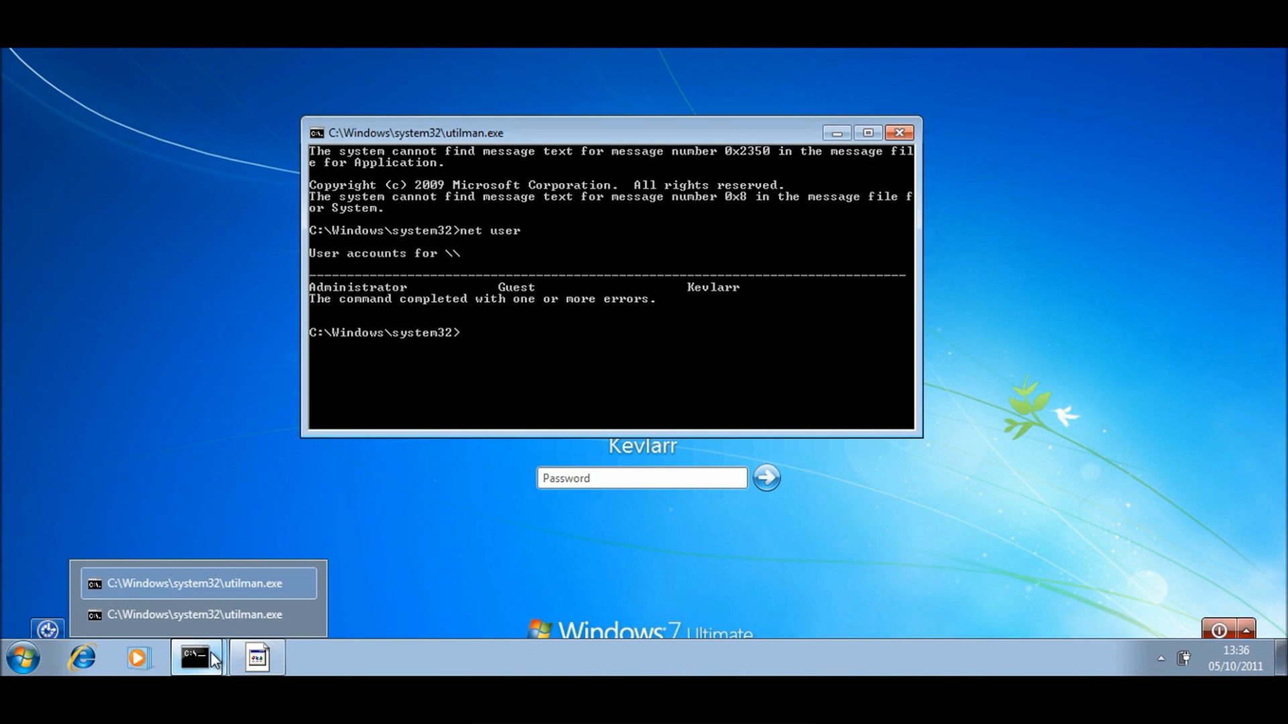
{"action": "mouse_move", "coordinate": [22, 659]}
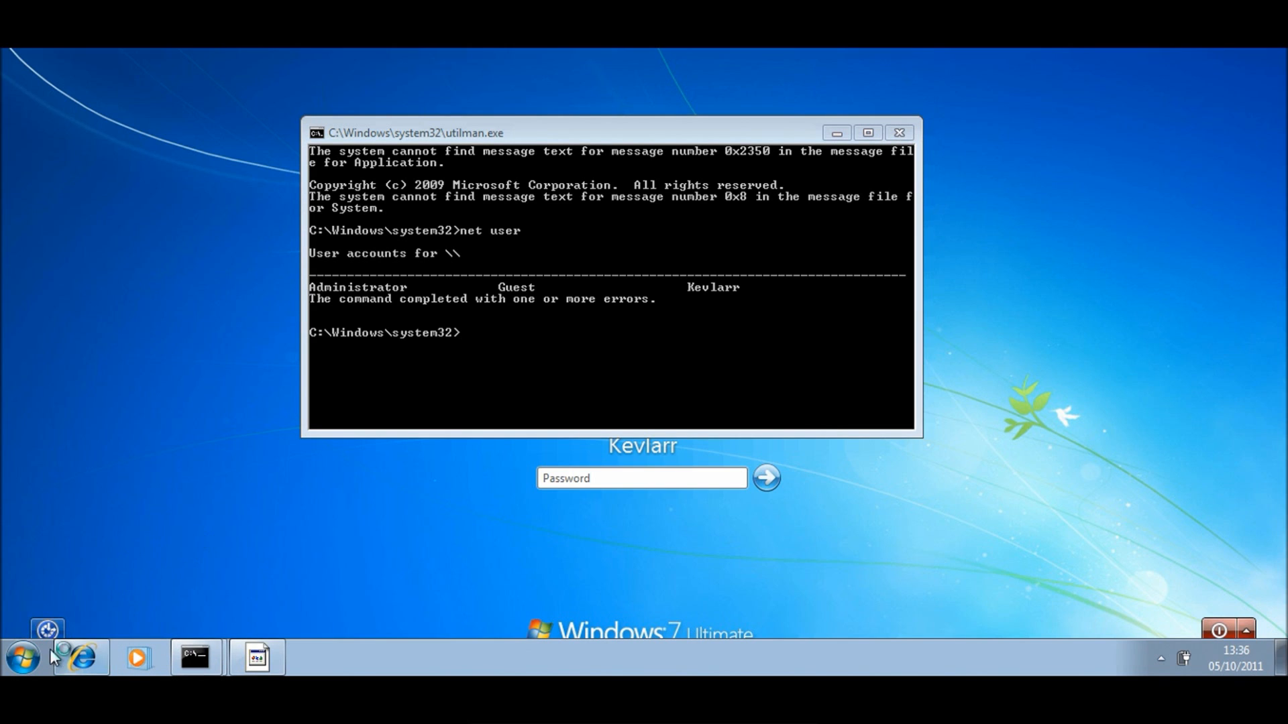
{"action": "mouse_move", "coordinate": [447, 567]}
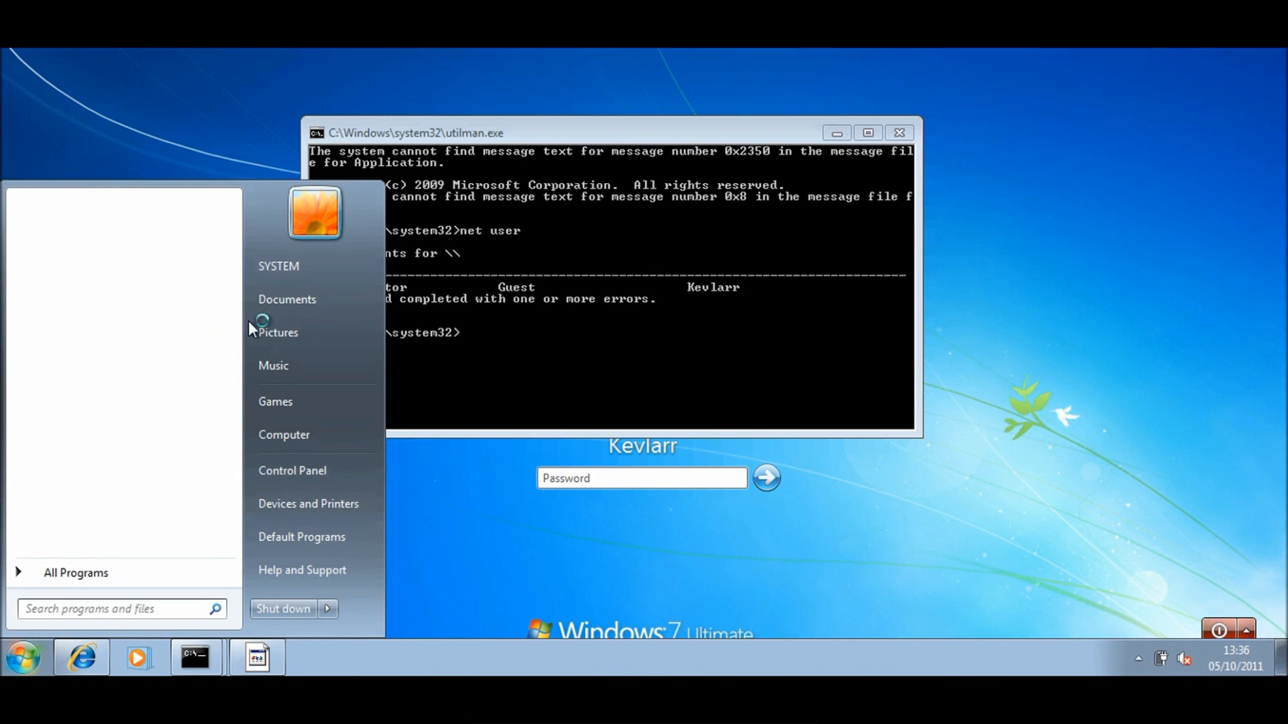
{"action": "mouse_move", "coordinate": [283, 270]}
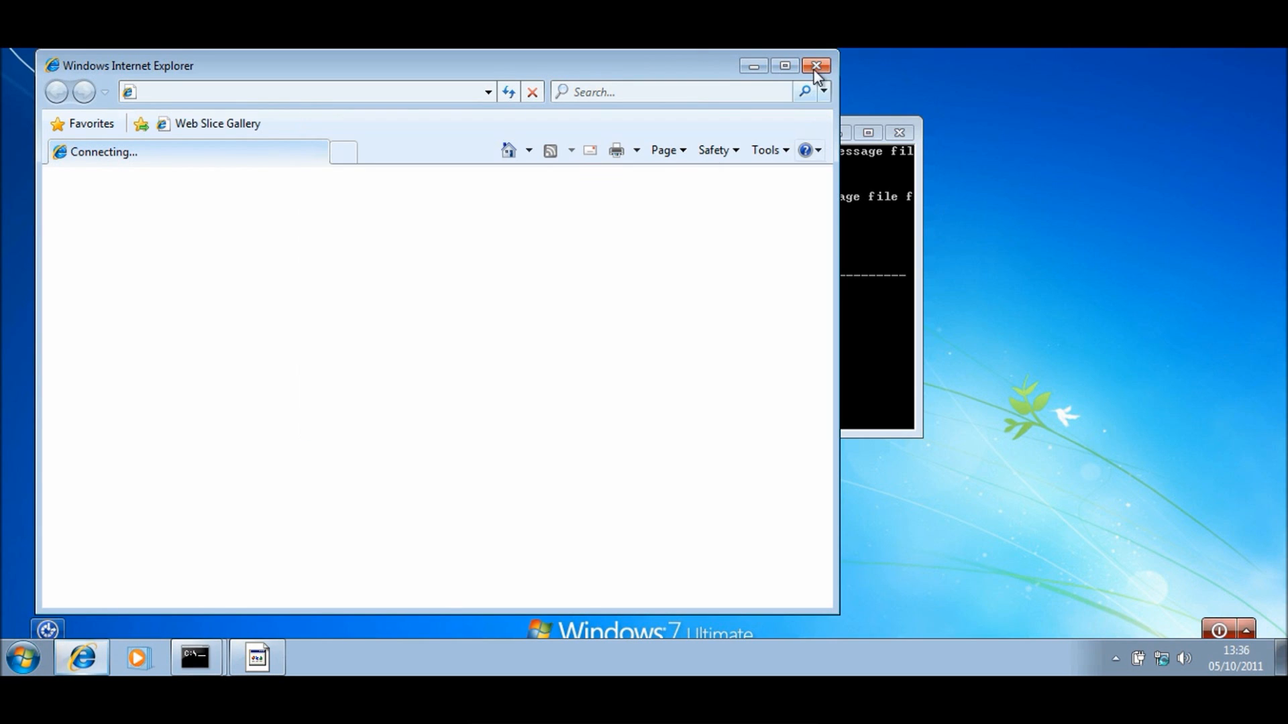
{"action": "mouse_move", "coordinate": [778, 283]}
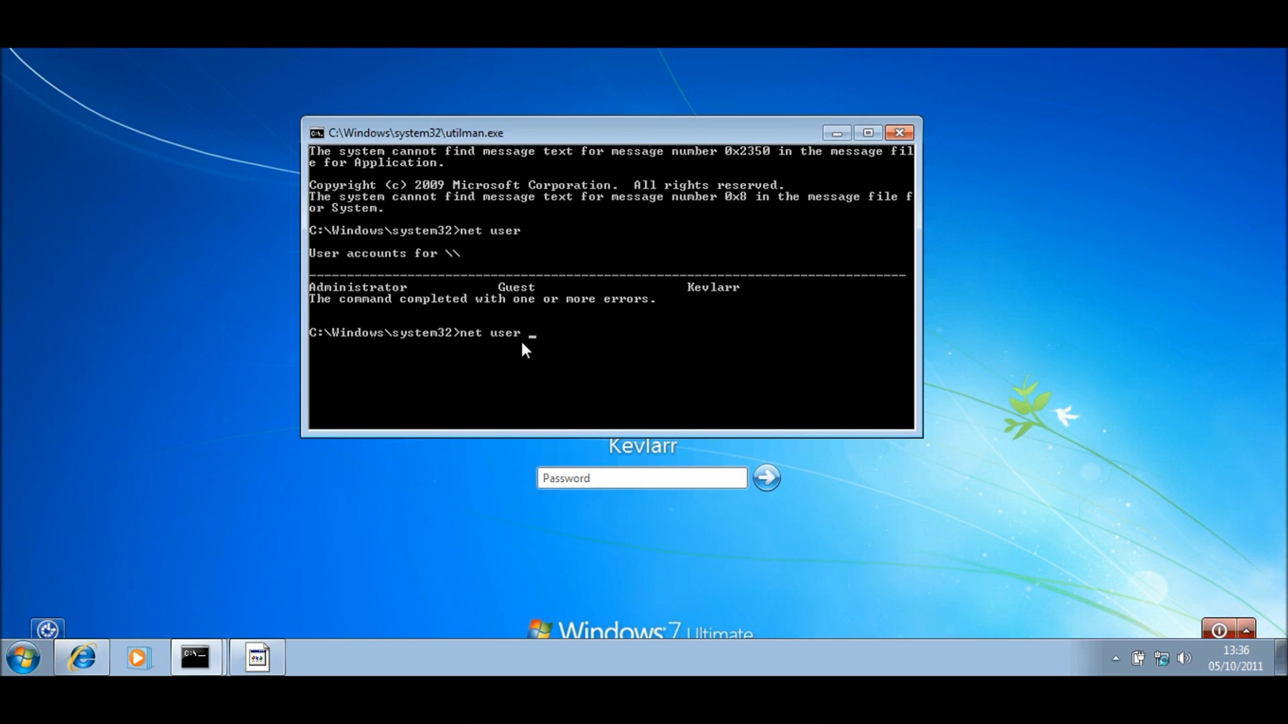
Reset the Administrator password via 'net user Administrator *', entering the new password twice.
{"action": "type", "text": "Adminis"}
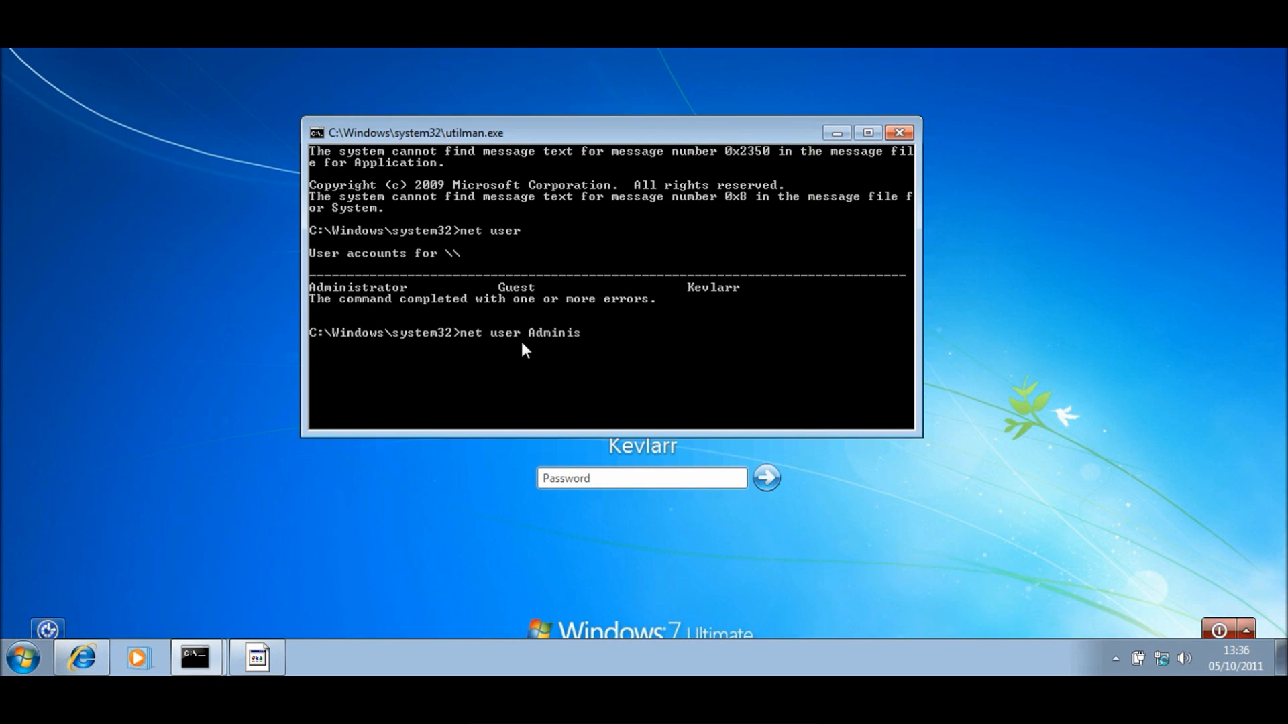
{"action": "type", "text": "trator *"}
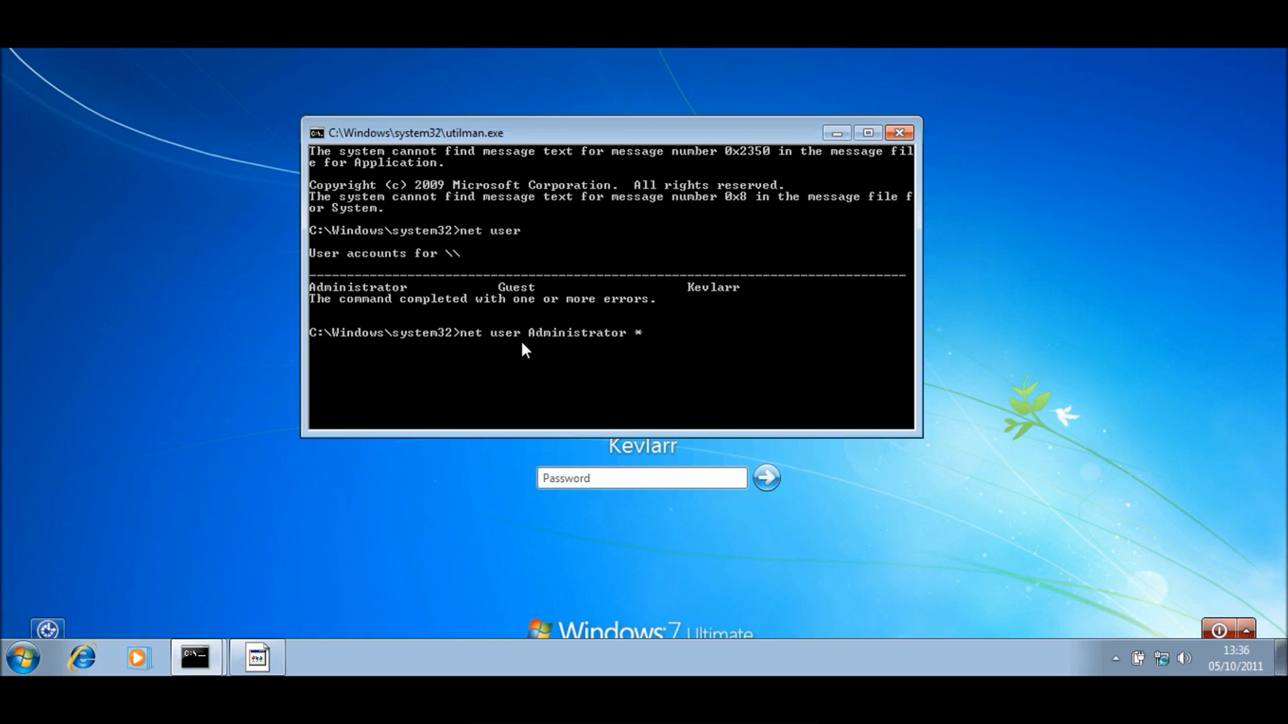
{"action": "key", "text": "Return"}
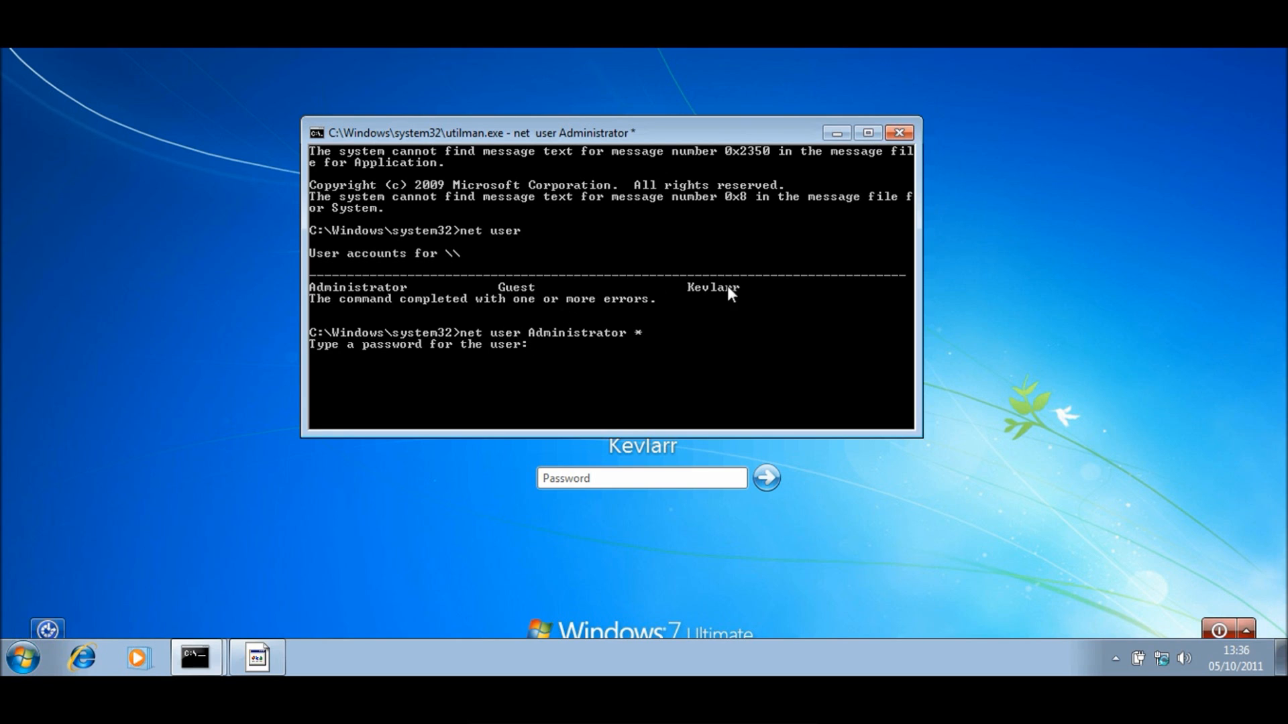
{"action": "mouse_move", "coordinate": [731, 318]}
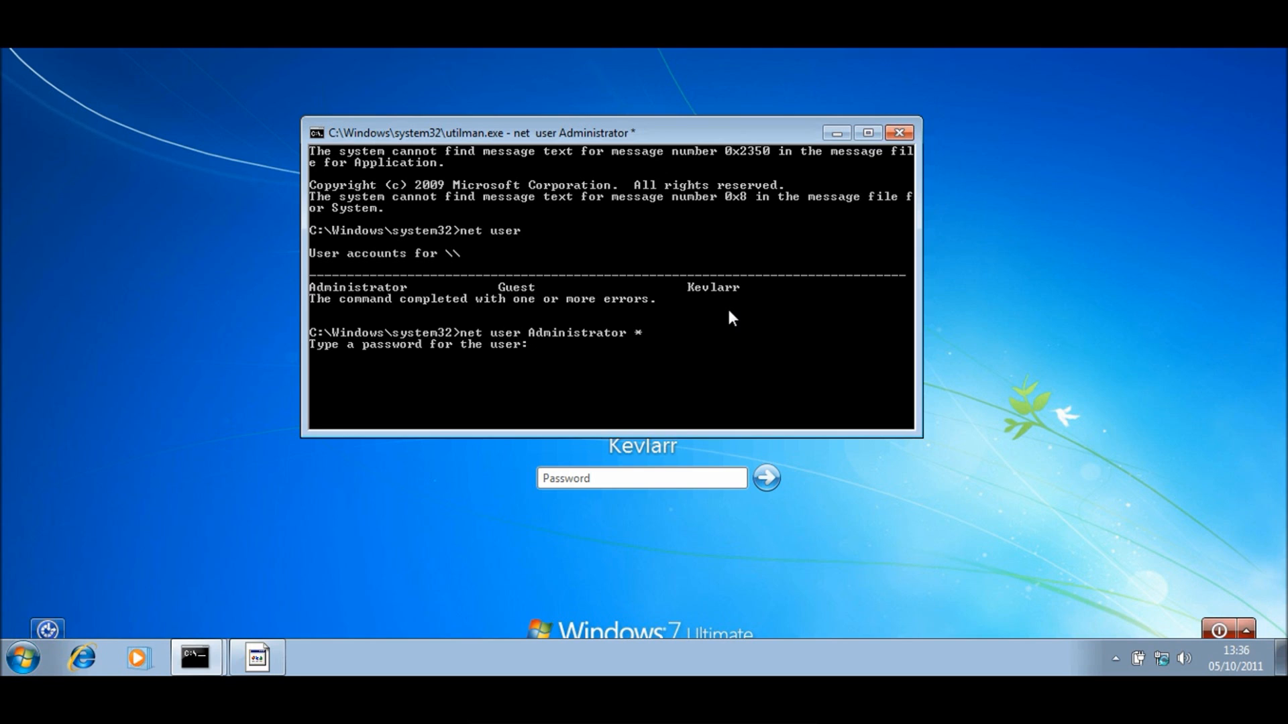
{"action": "key", "text": "Return"}
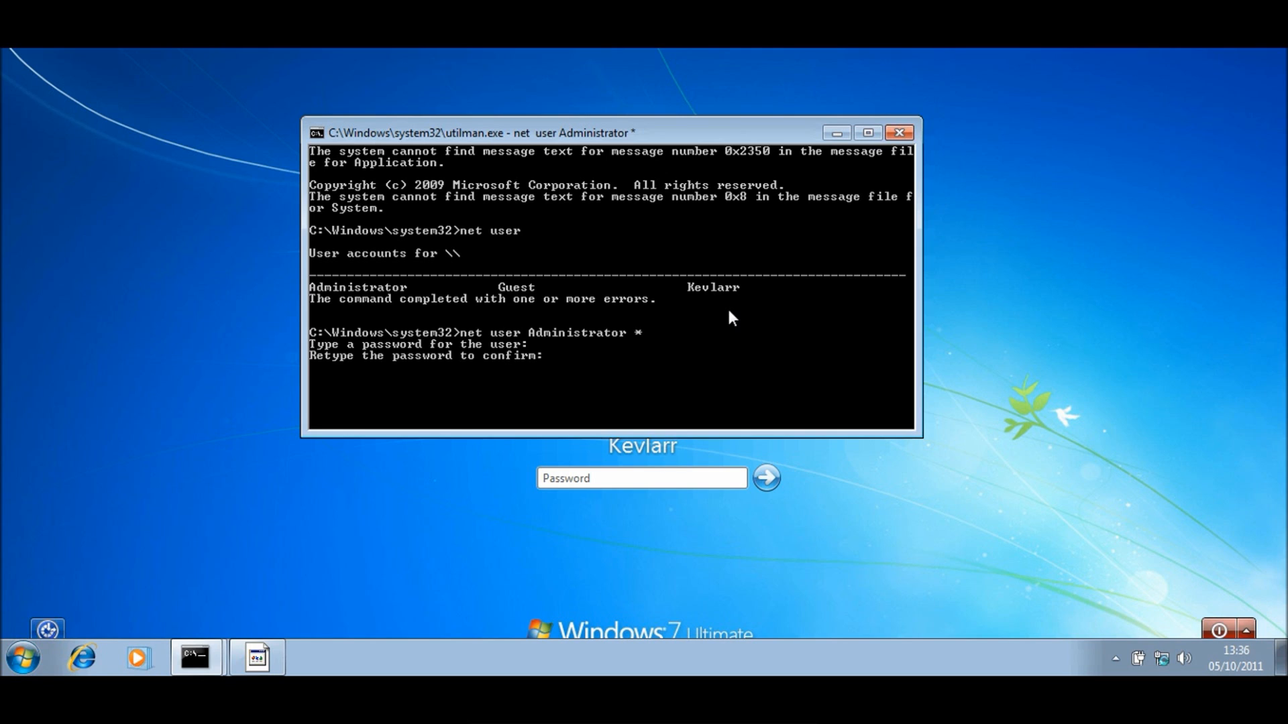
{"action": "key", "text": "Return"}
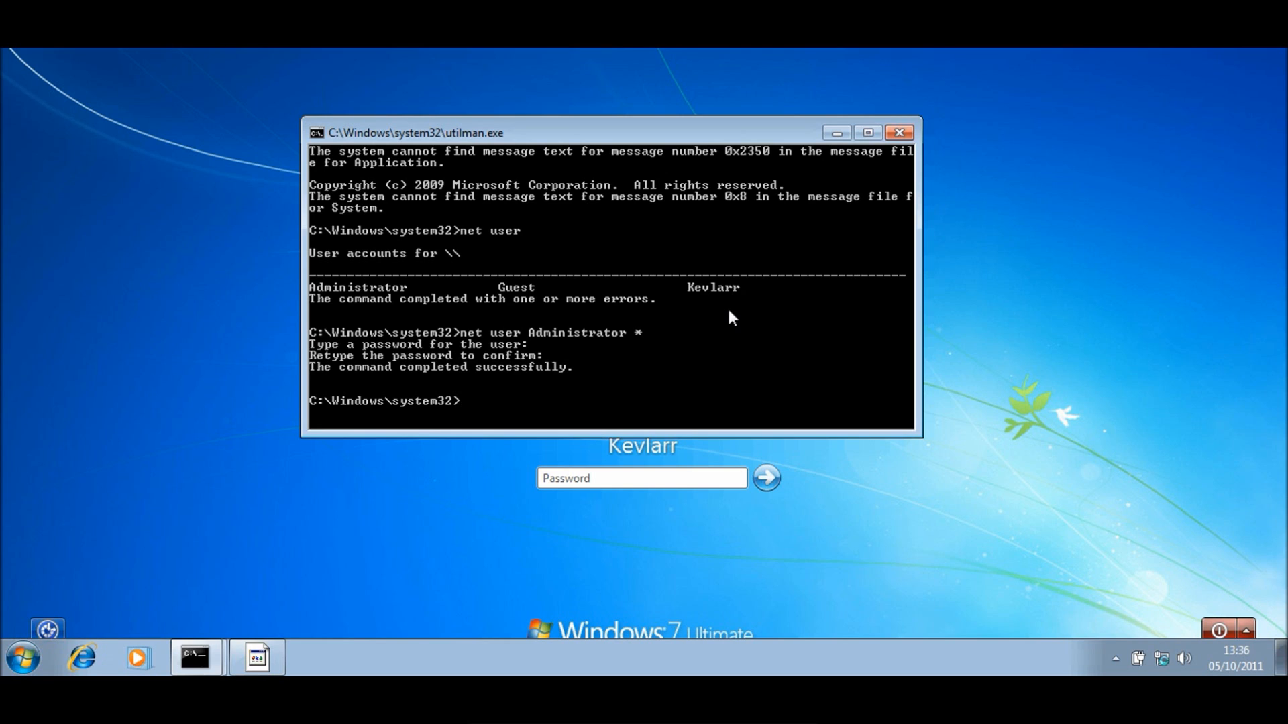
{"action": "type", "text": "net user Administrator"}
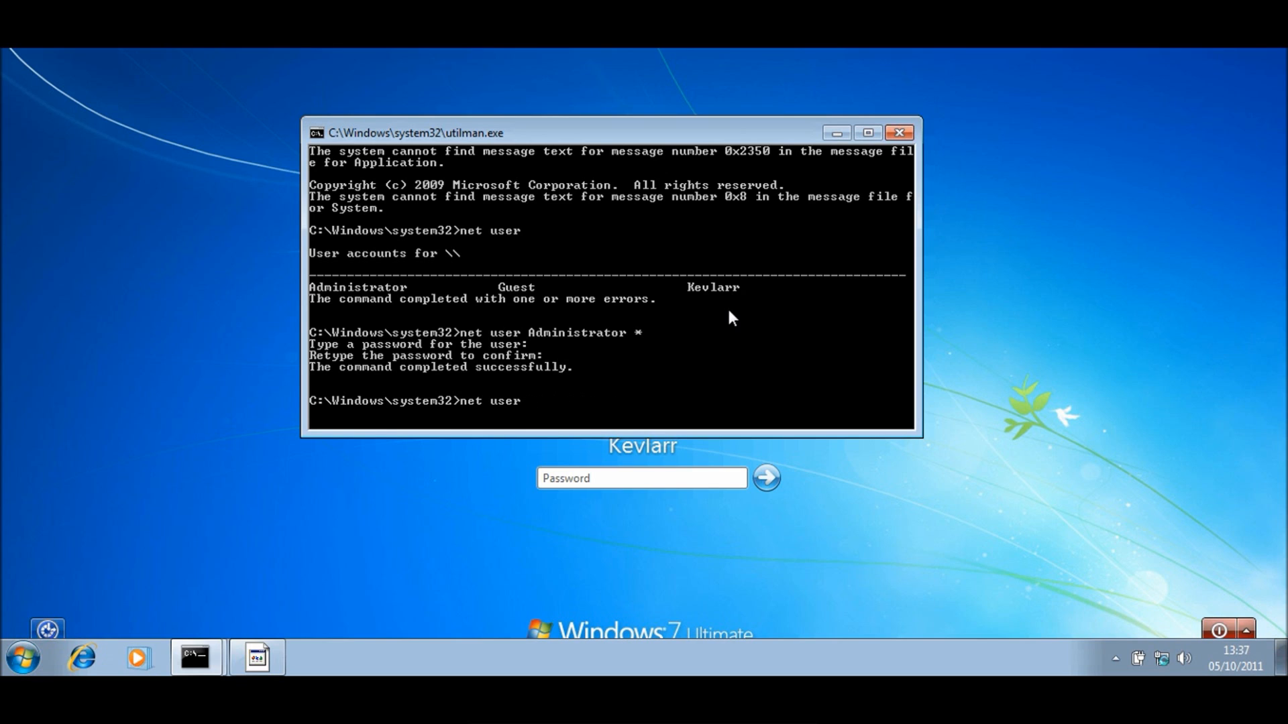
Reset the Kevlarr password via 'net user Kevlarr *', confirming the new password.
{"action": "type", "text": "Kevlarr"}
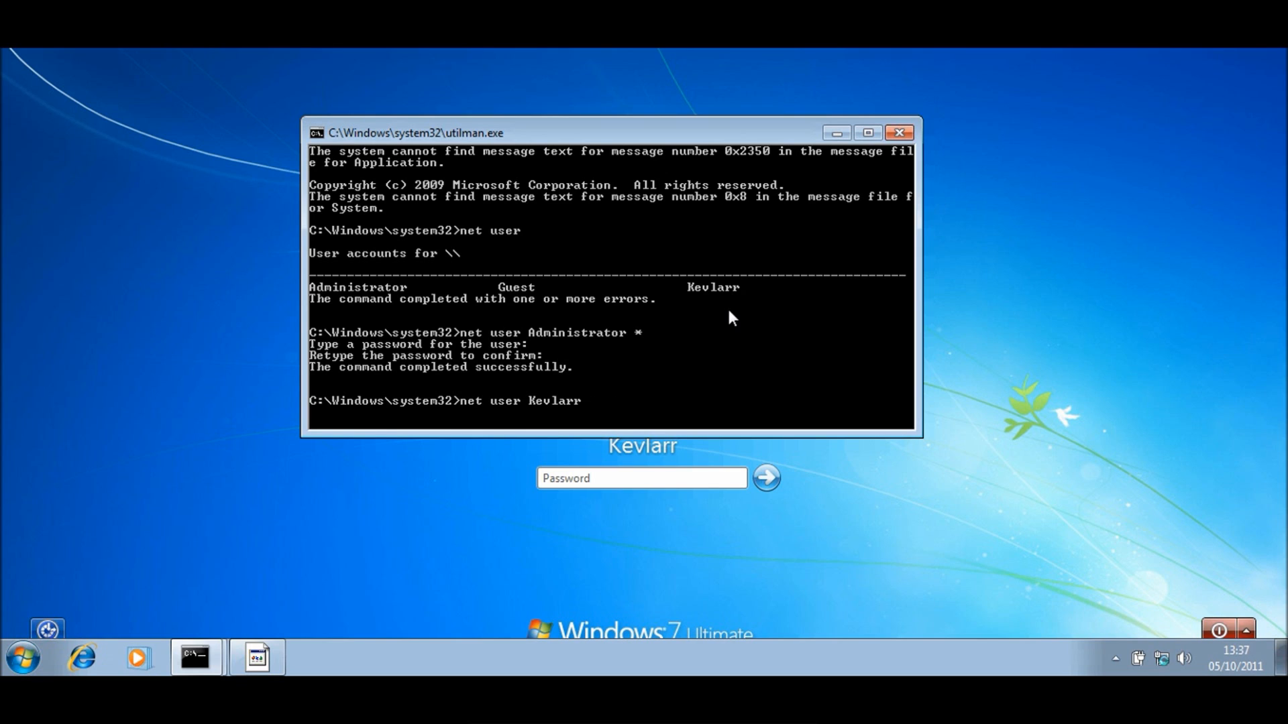
{"action": "type", "text": "*"}
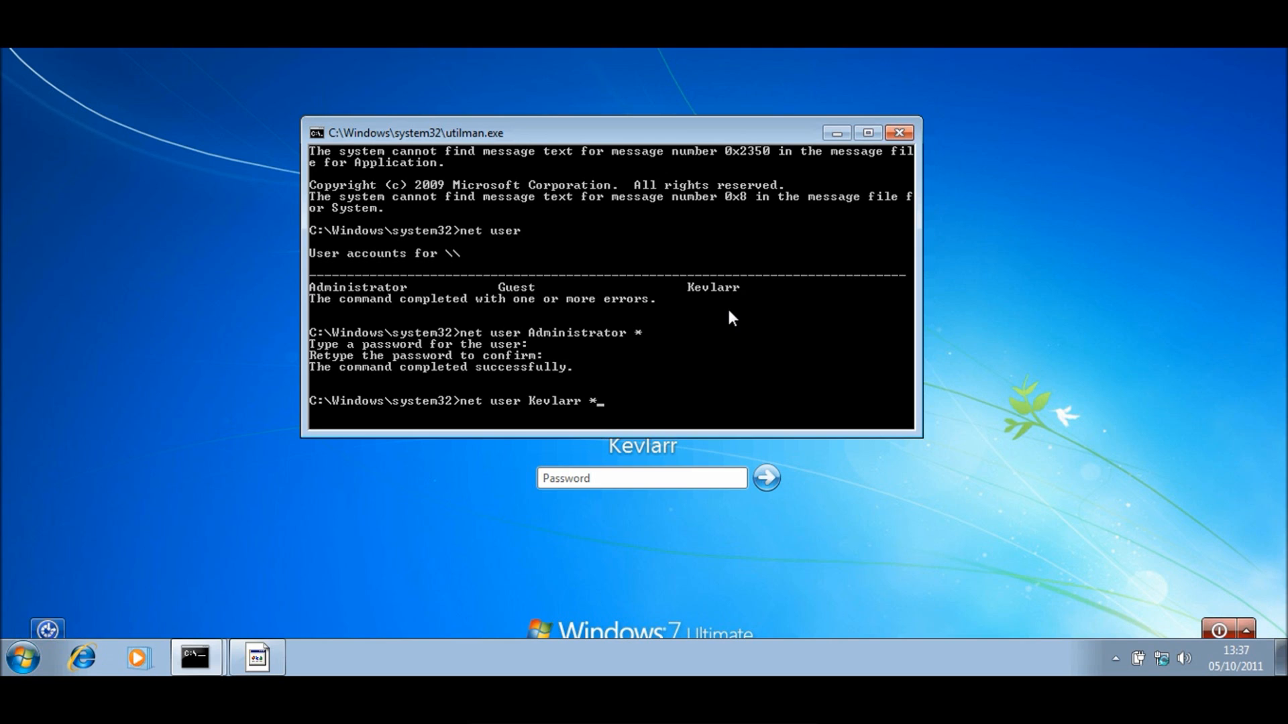
{"action": "key", "text": "Return"}
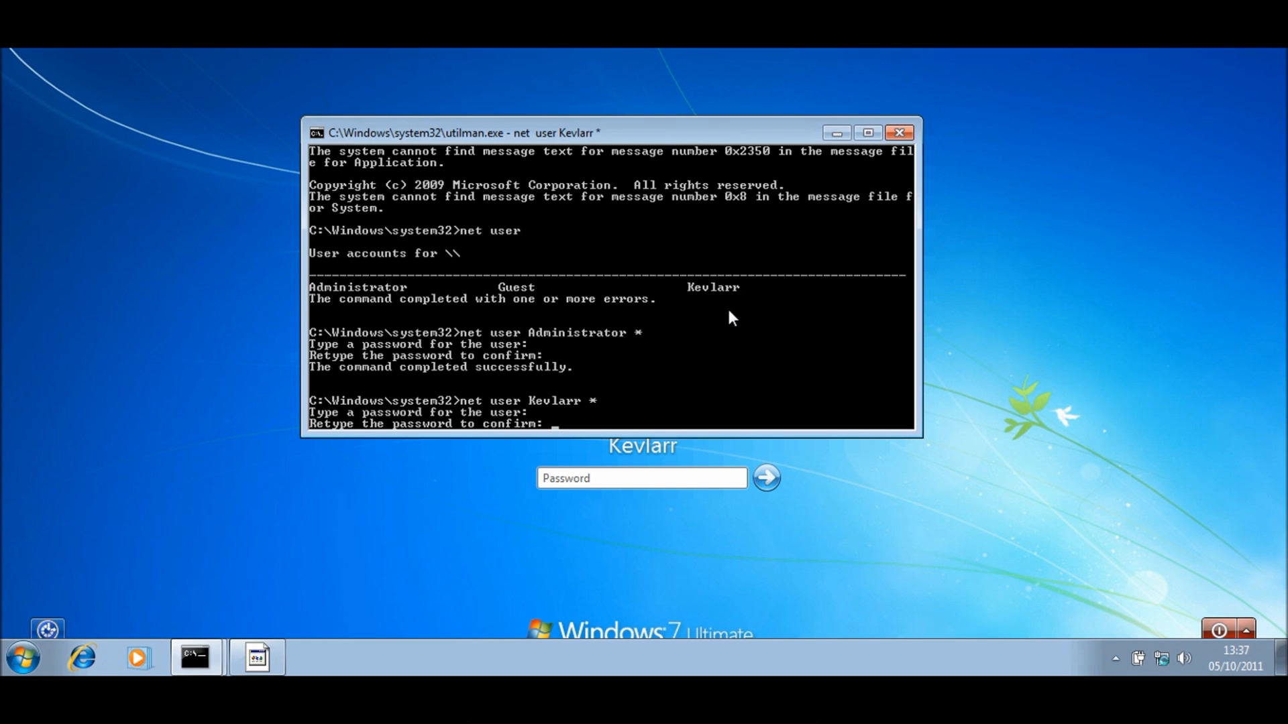
{"action": "key", "text": "Return"}
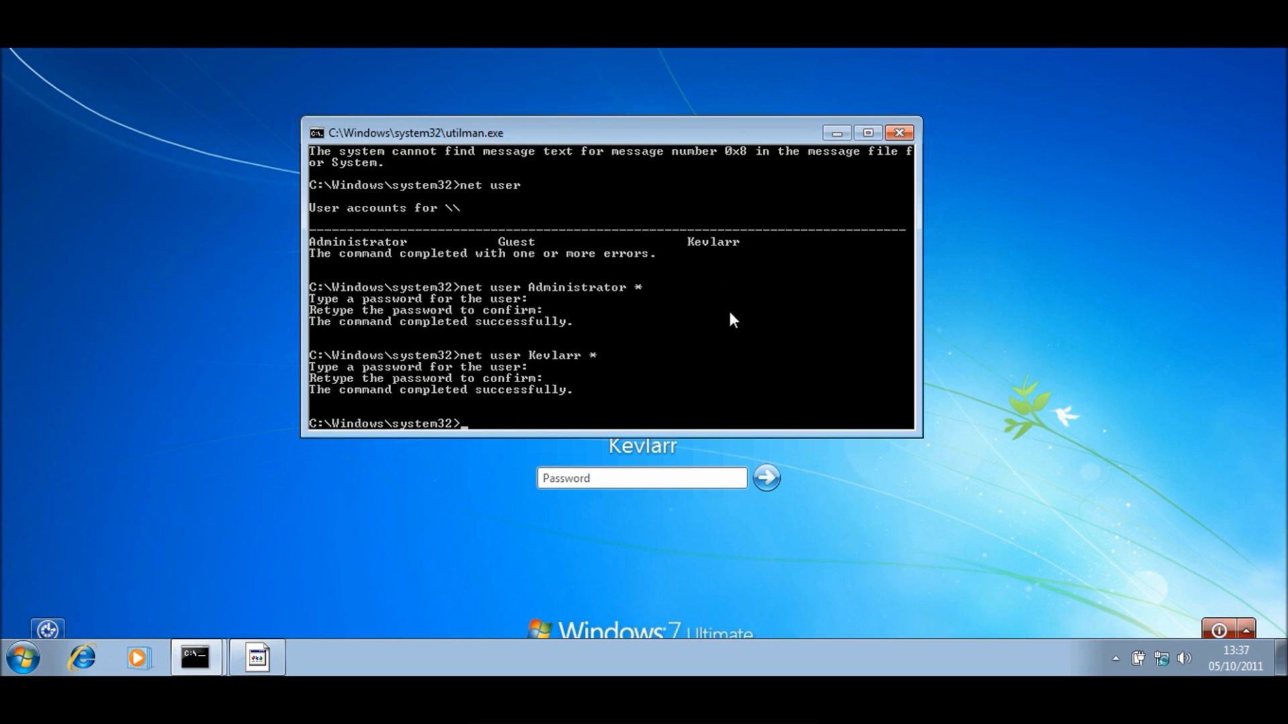
{"action": "mouse_move", "coordinate": [645, 391]}
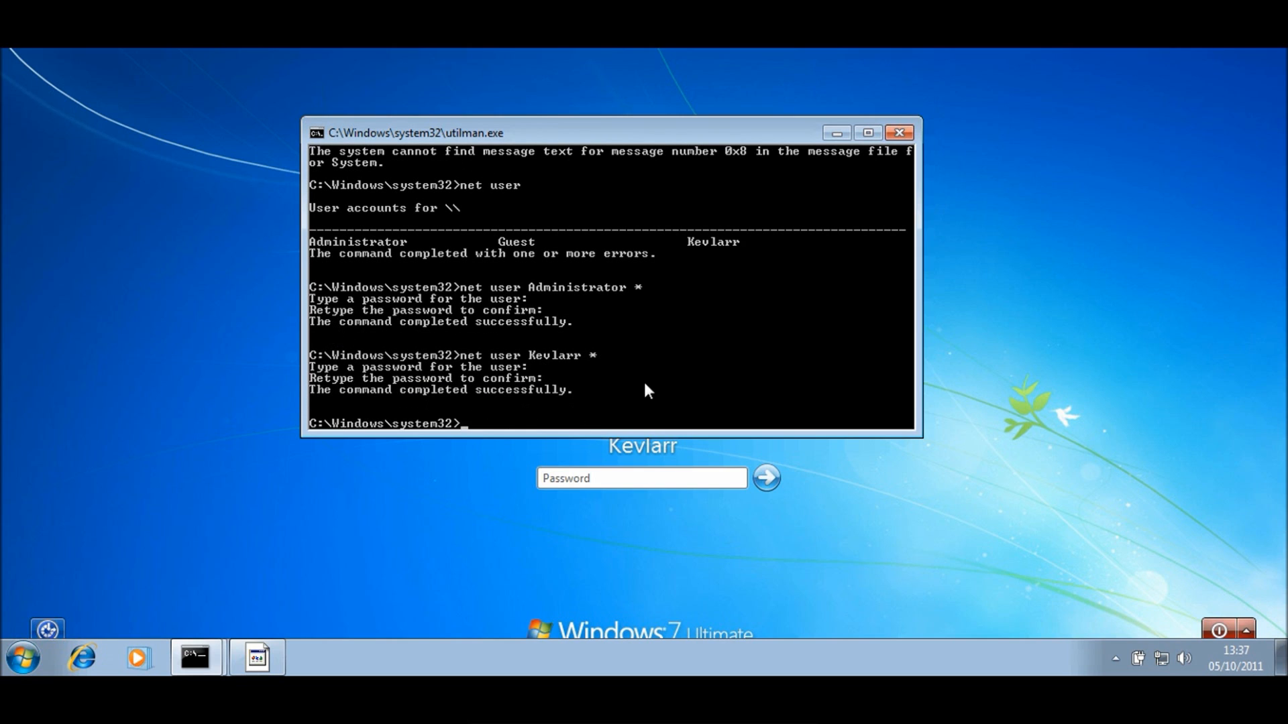
{"action": "mouse_move", "coordinate": [903, 168]}
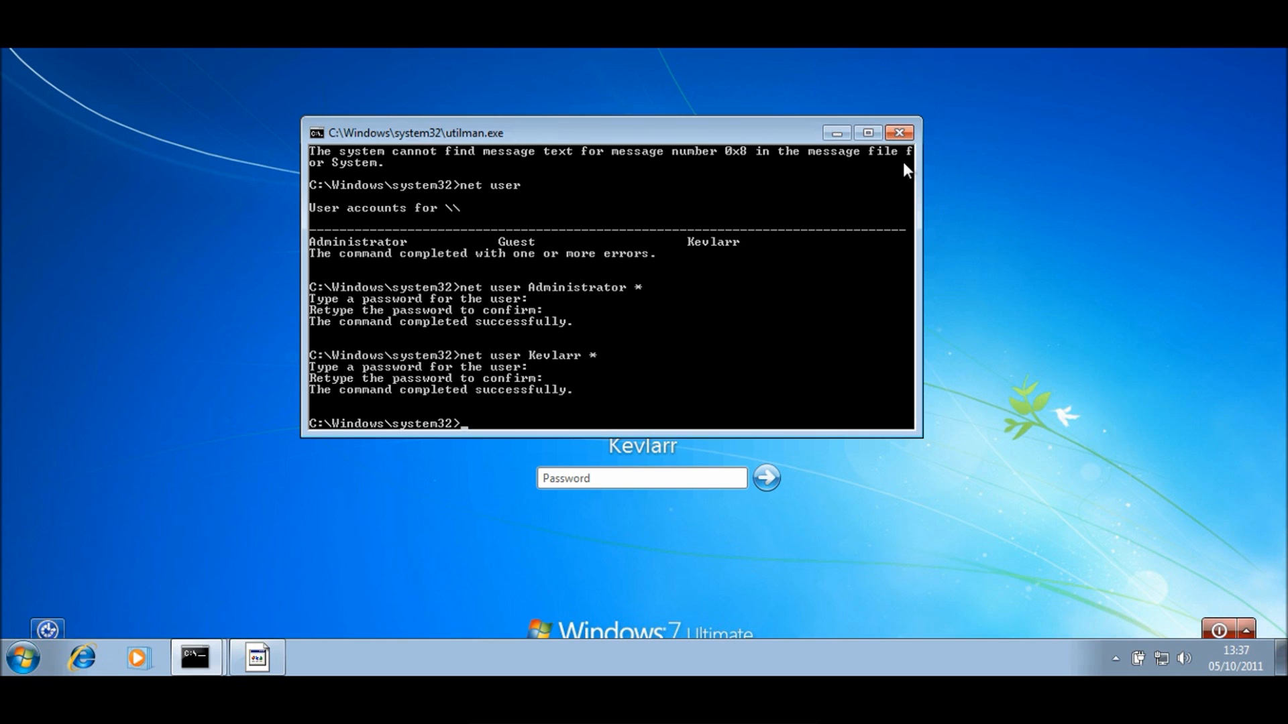
Close the prompt and log in as Kevlarr, retrying after the rejected password.
{"action": "left_click", "coordinate": [899, 132]}
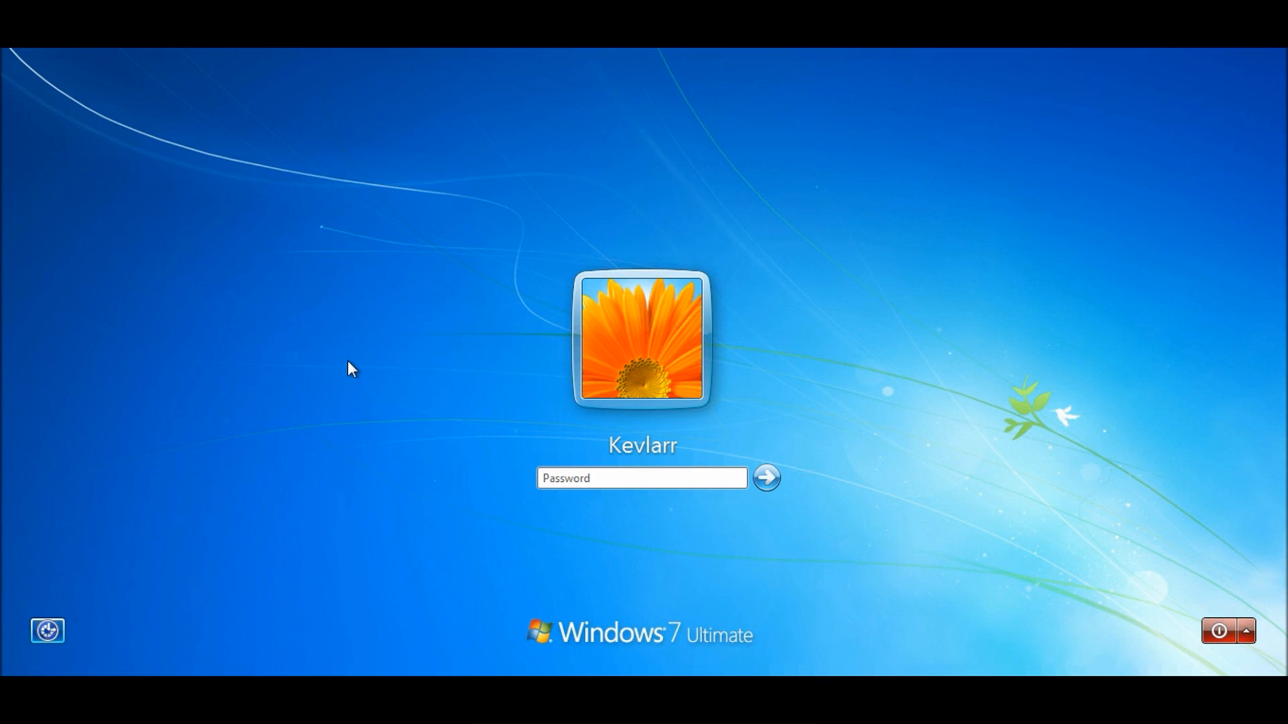
{"action": "left_click", "coordinate": [641, 478]}
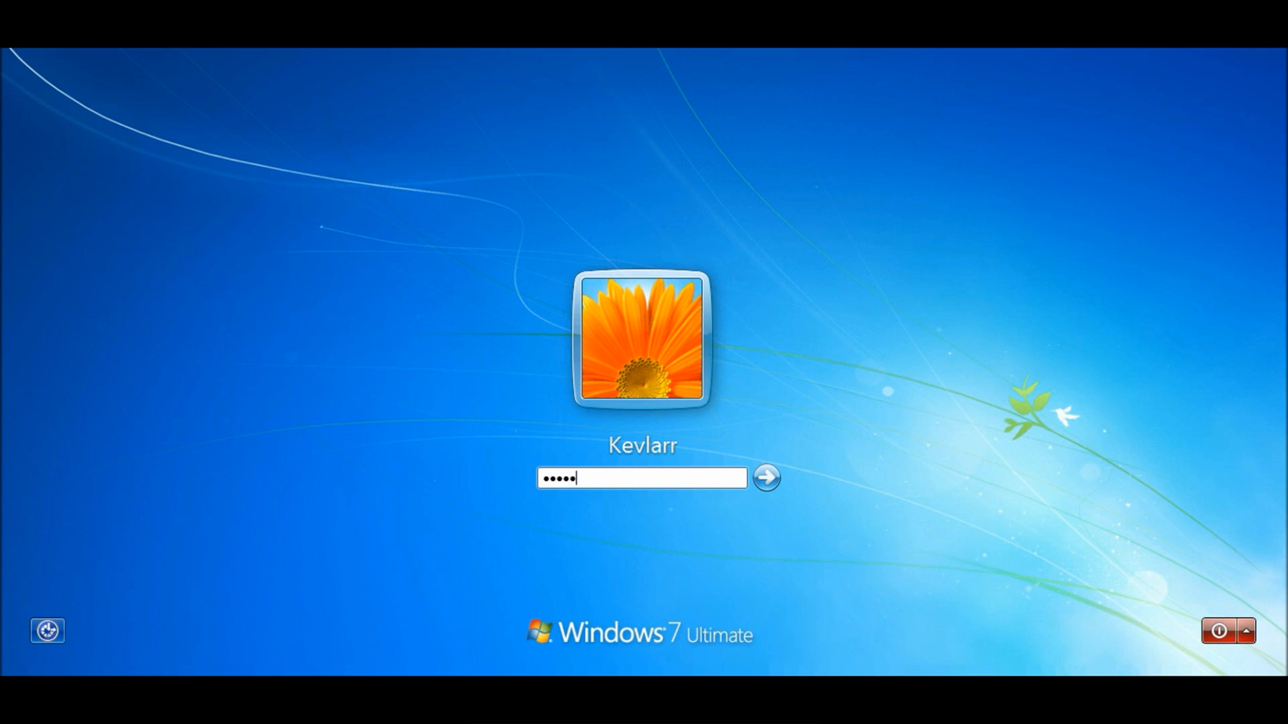
{"action": "left_click", "coordinate": [764, 479]}
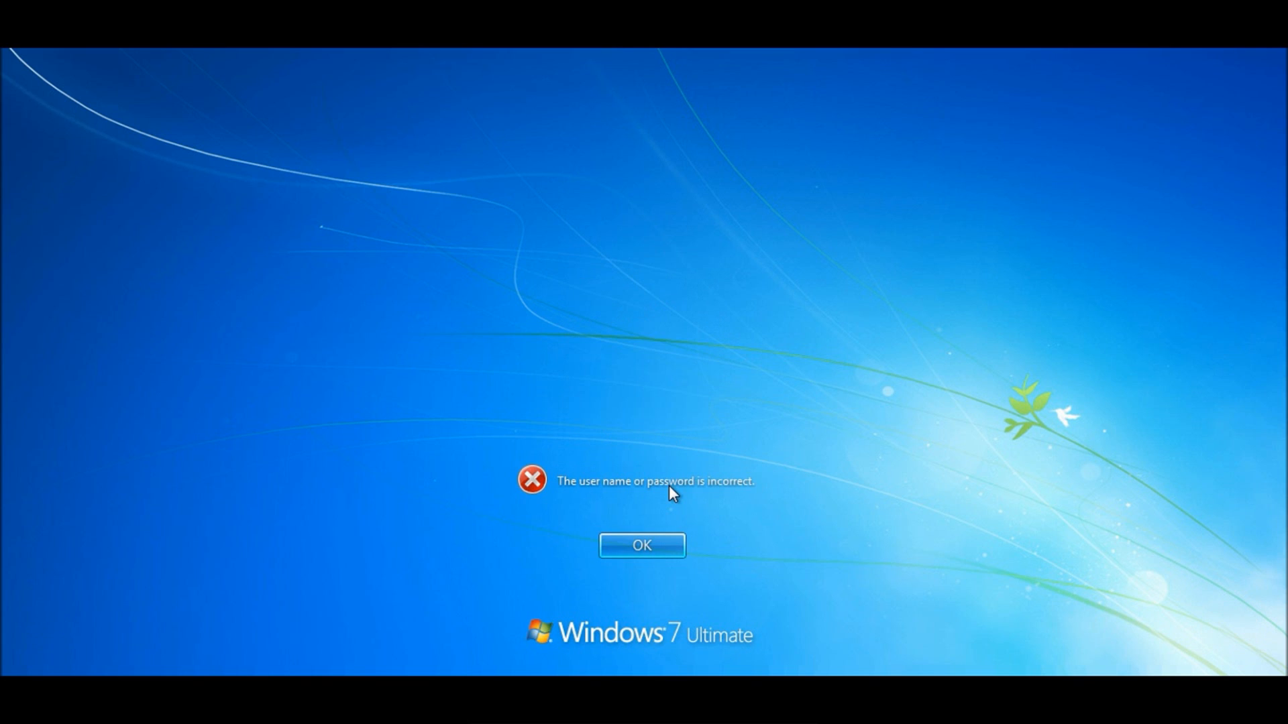
{"action": "left_click", "coordinate": [641, 545]}
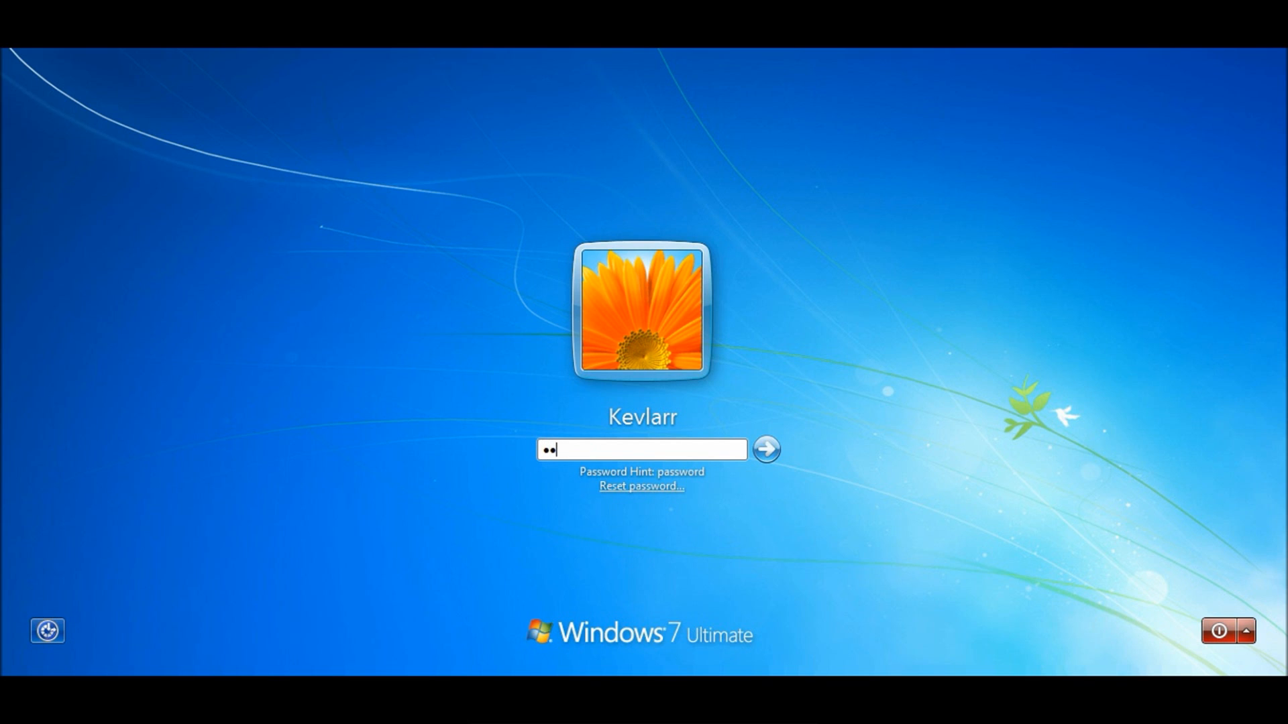
{"action": "left_click", "coordinate": [764, 449]}
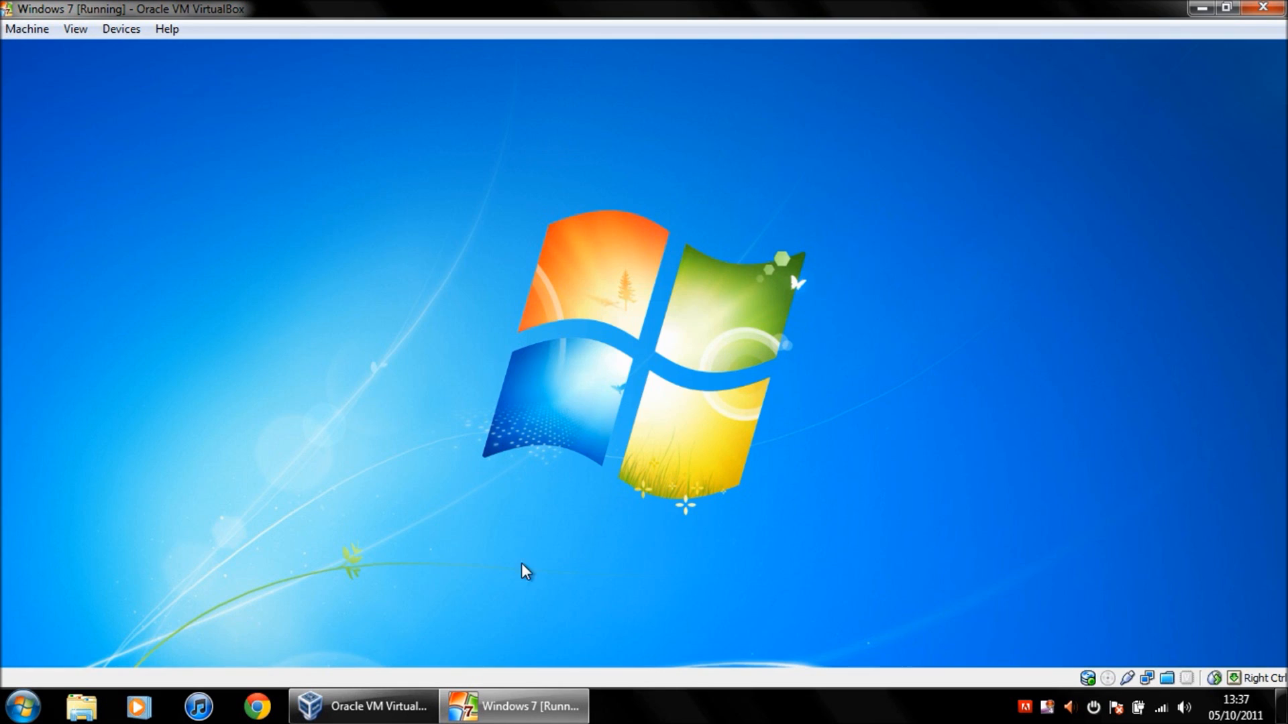
{"action": "mouse_move", "coordinate": [808, 460]}
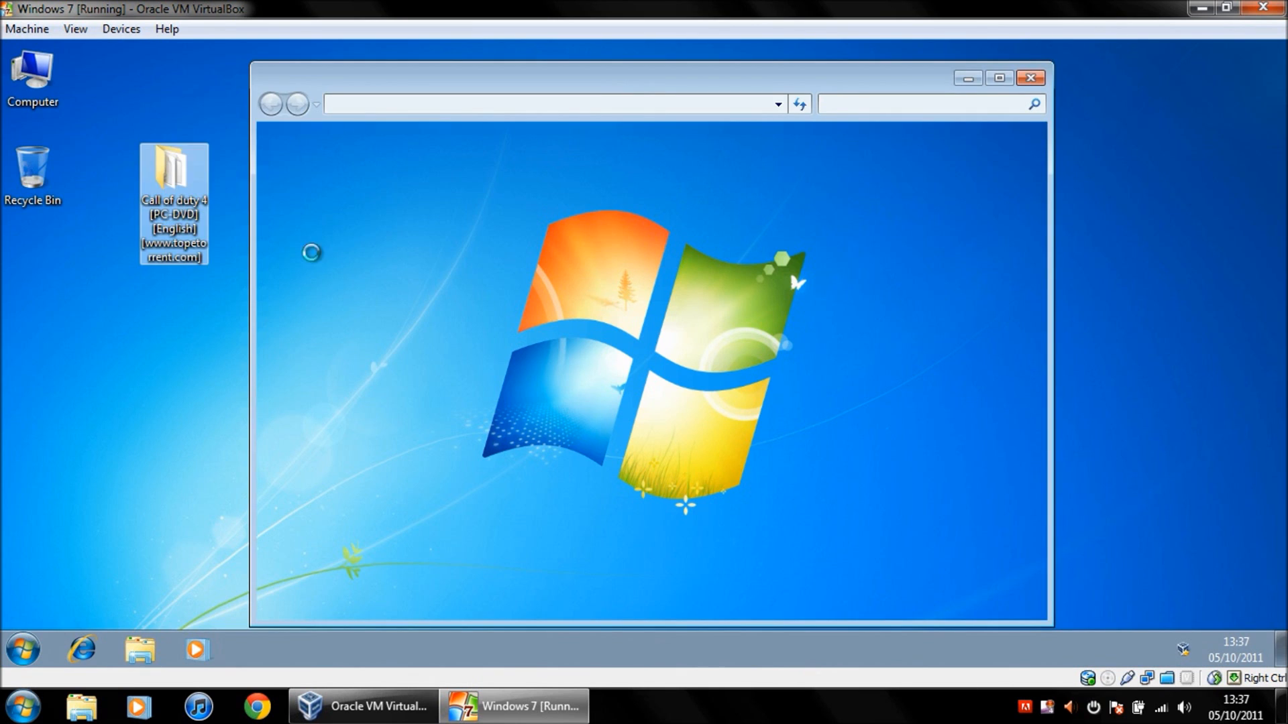
{"action": "left_click", "coordinate": [1029, 77]}
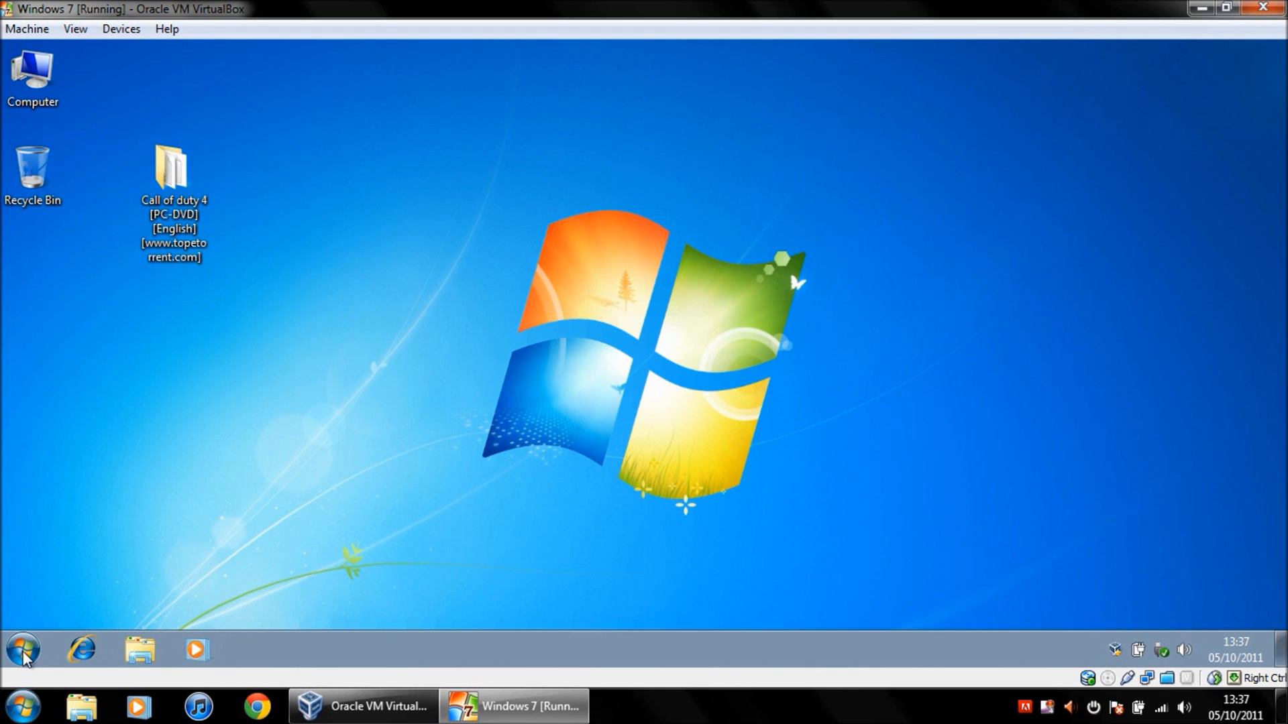
{"action": "mouse_move", "coordinate": [37, 599]}
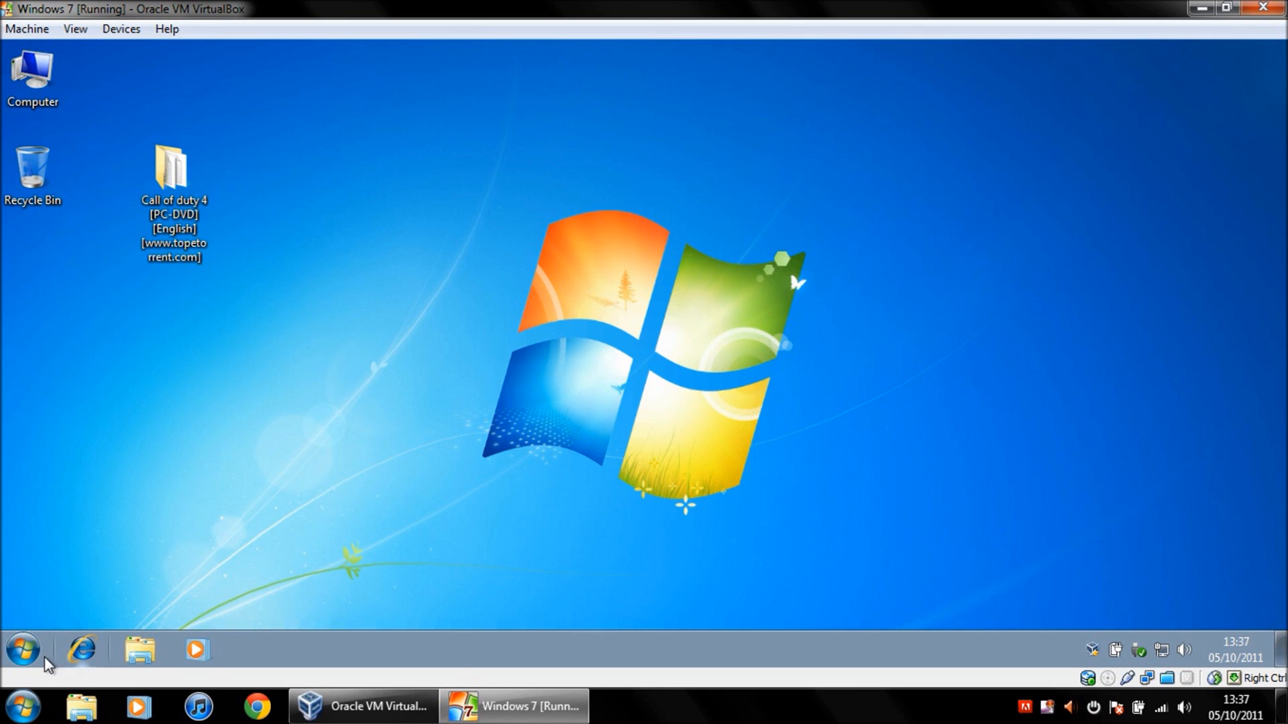
{"action": "mouse_move", "coordinate": [1088, 447]}
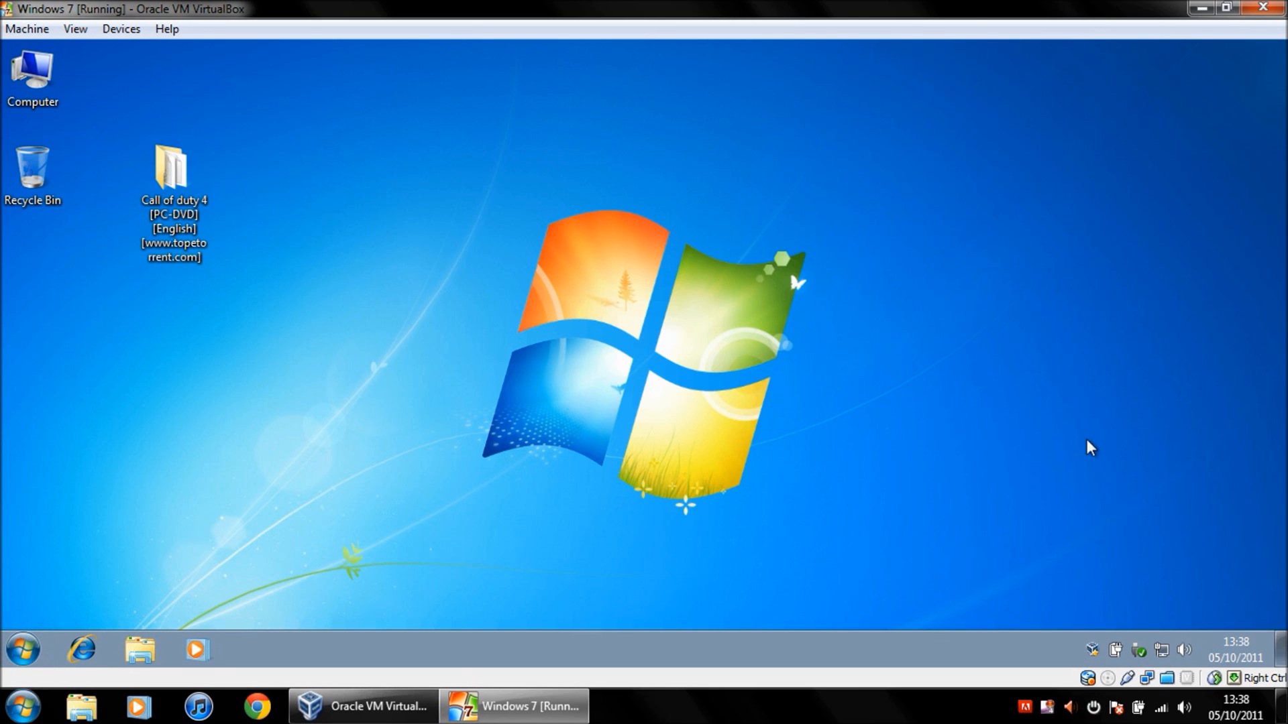
{"action": "mouse_move", "coordinate": [1126, 626]}
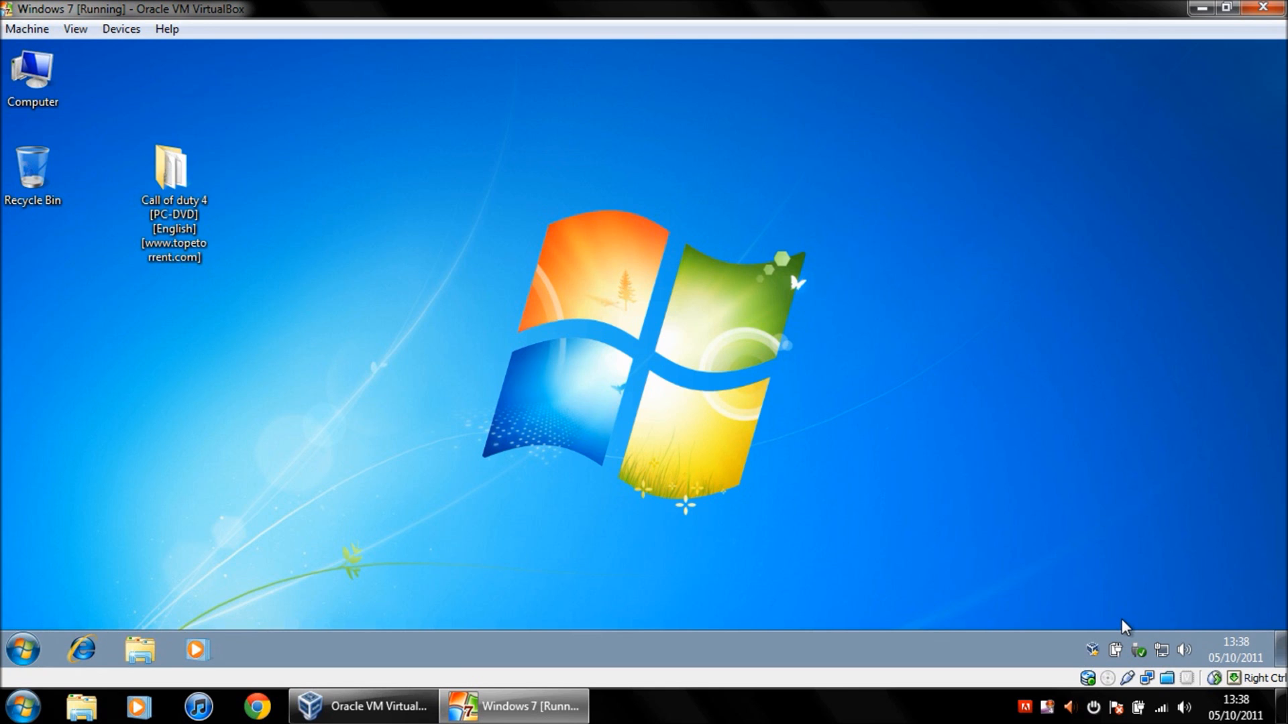
{"action": "mouse_move", "coordinate": [981, 605]}
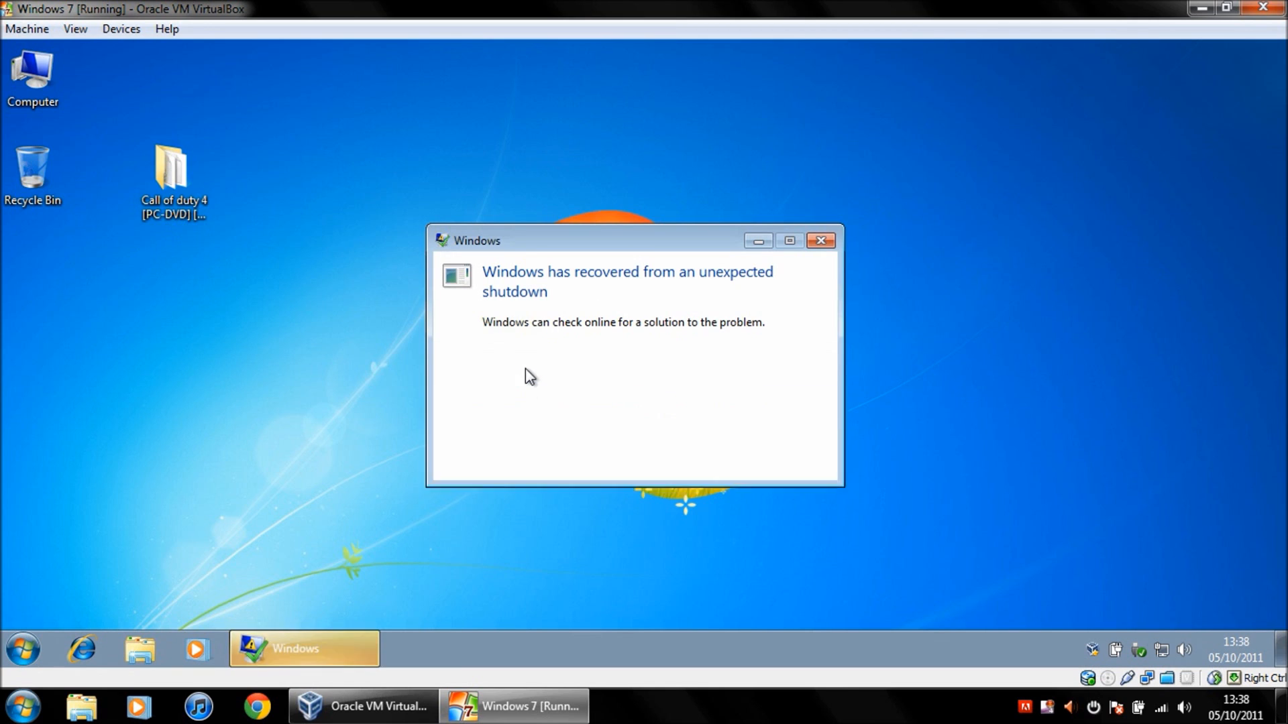
{"action": "left_click", "coordinate": [518, 362]}
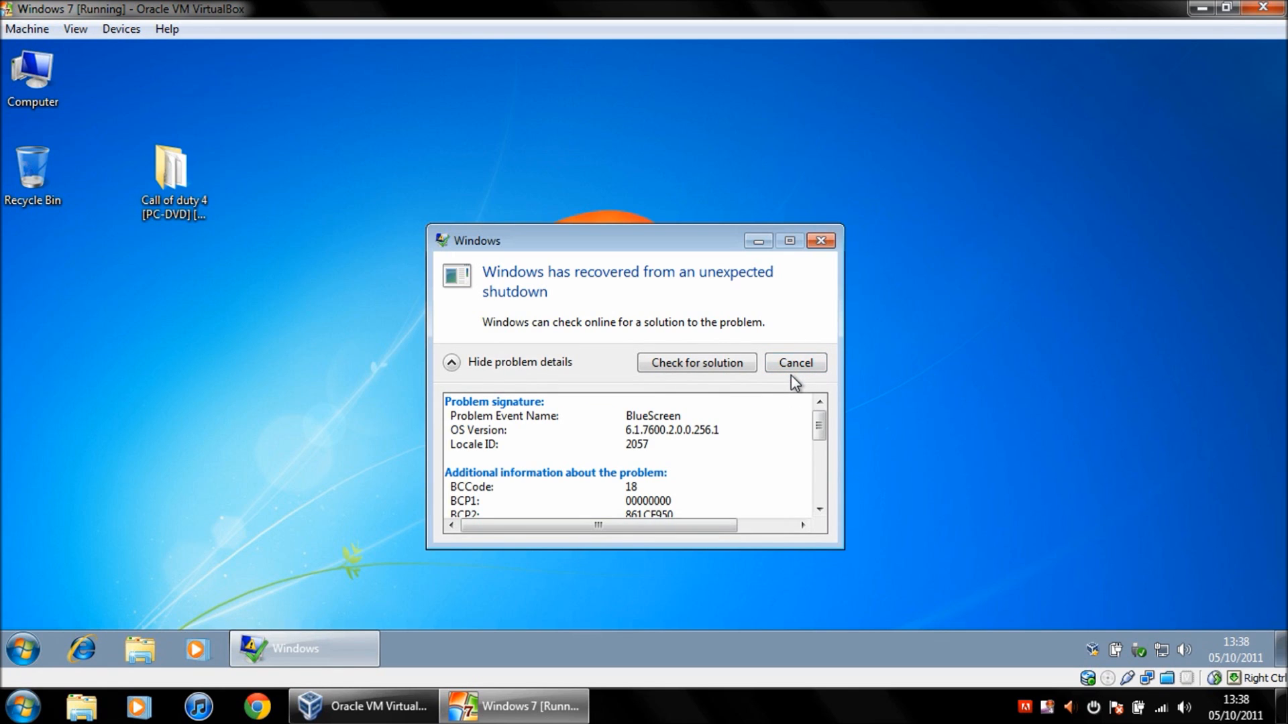
{"action": "mouse_move", "coordinate": [794, 362]}
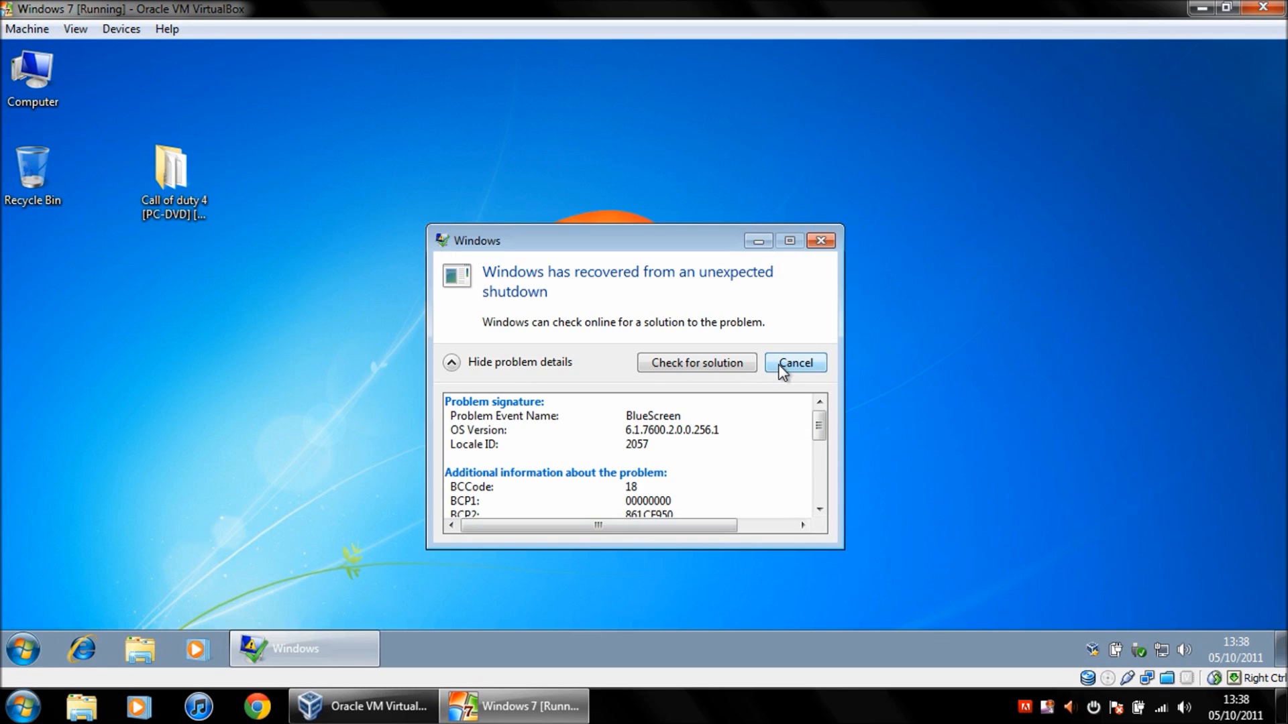
{"action": "left_click", "coordinate": [793, 362]}
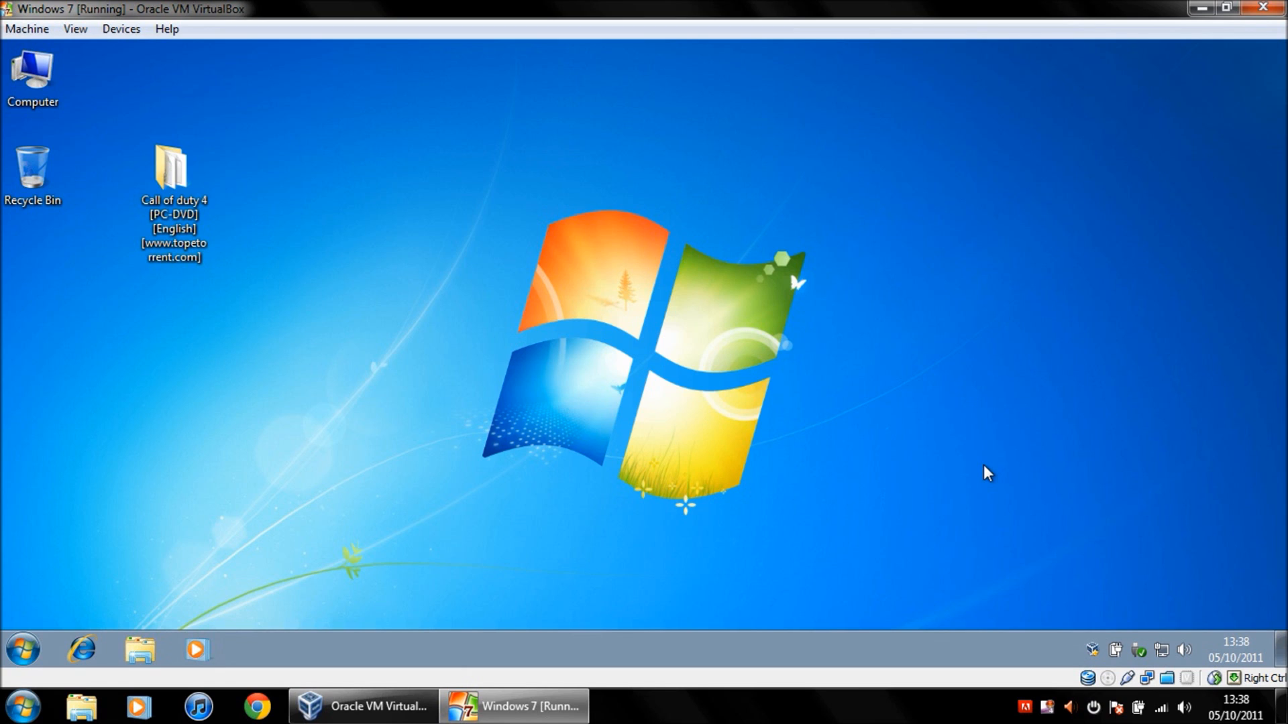
{"action": "mouse_move", "coordinate": [999, 580]}
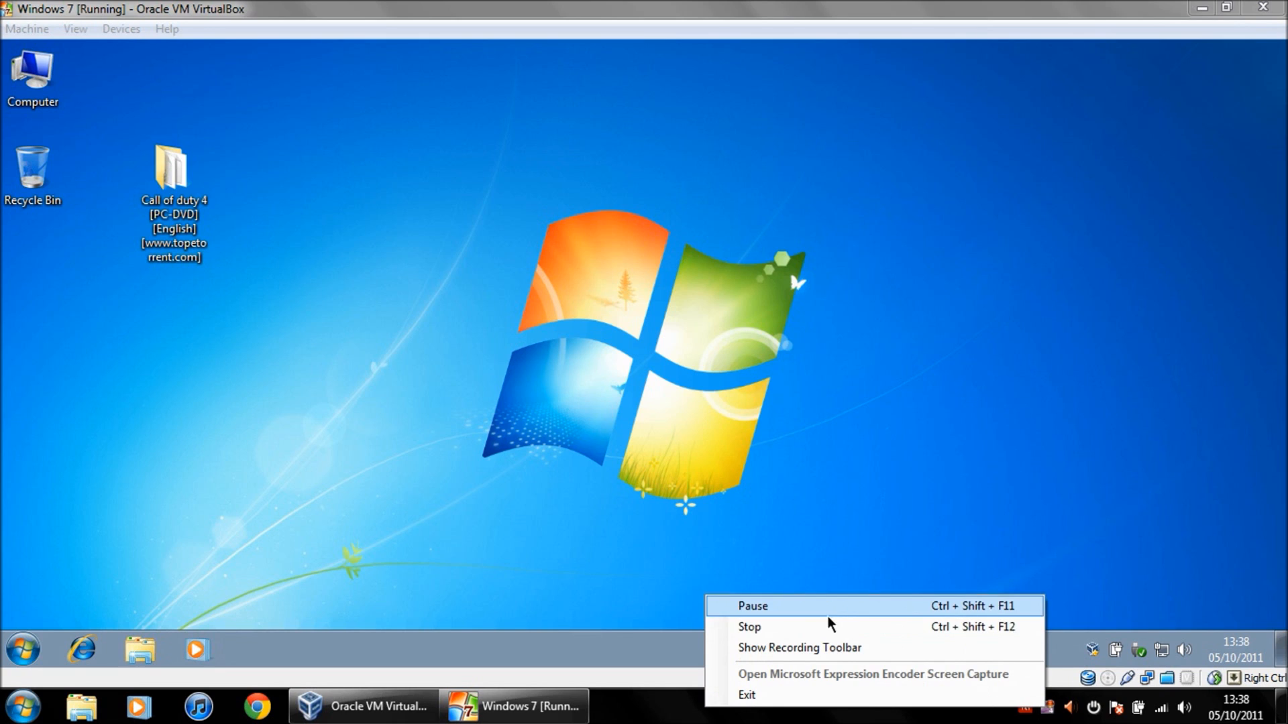
{"action": "mouse_move", "coordinate": [826, 626]}
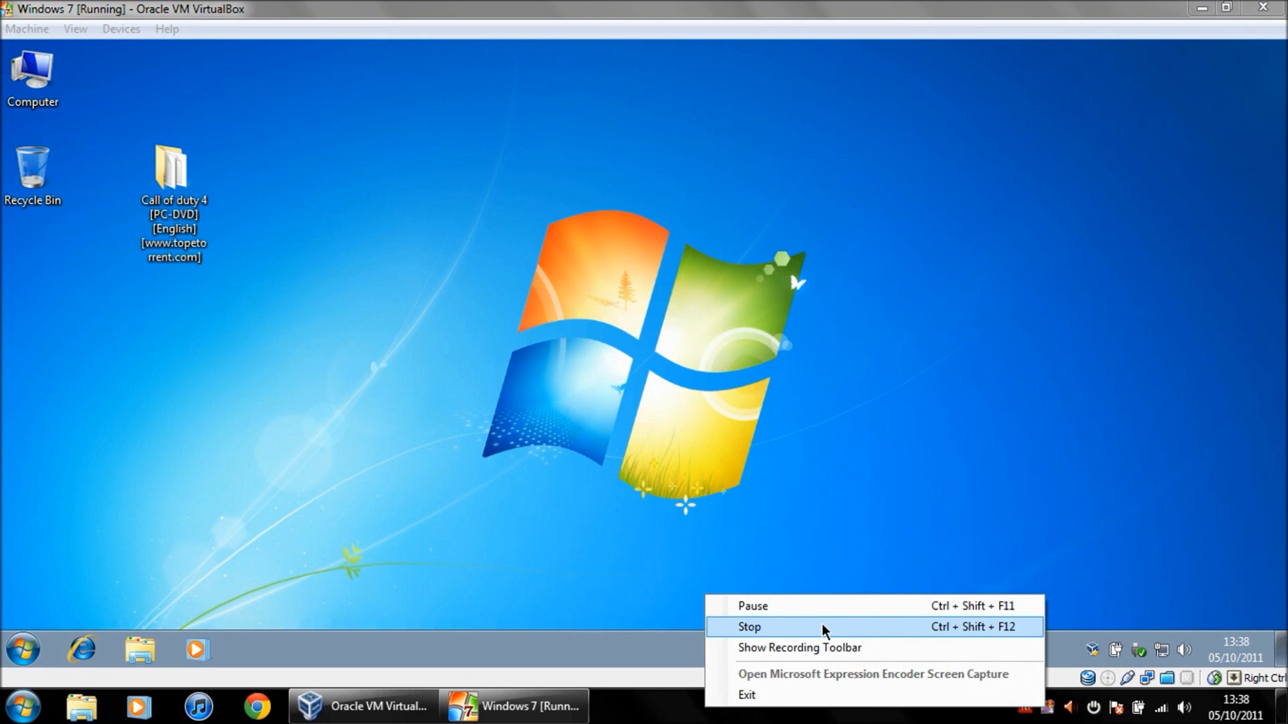